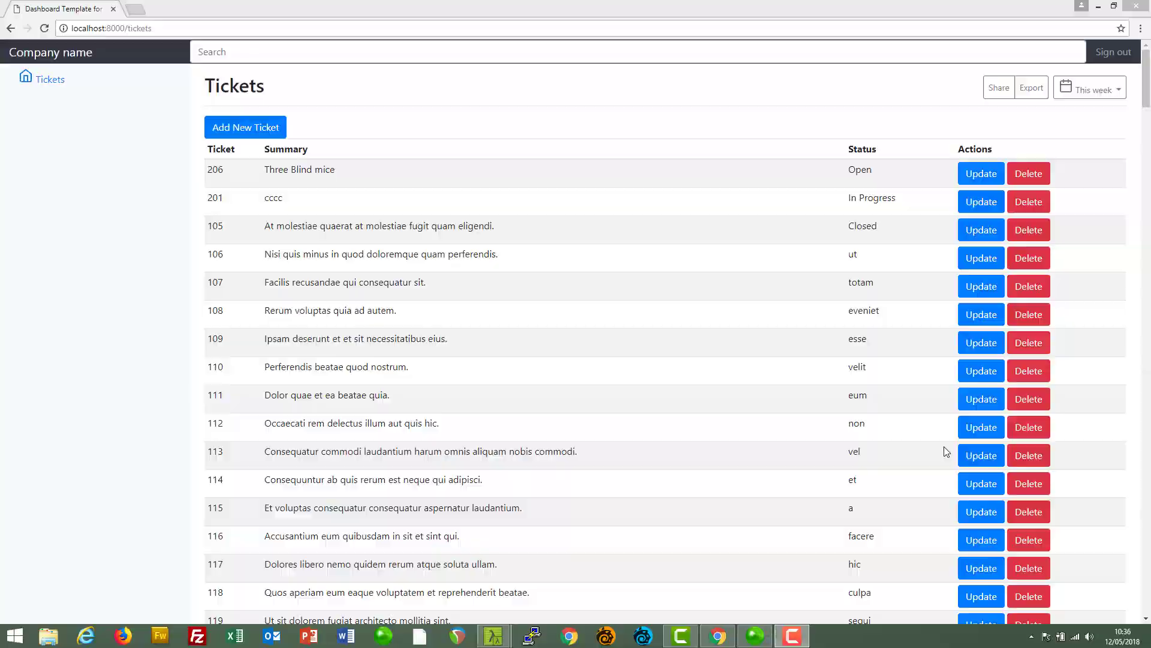
{"action": "mouse_move", "coordinate": [668, 129]}
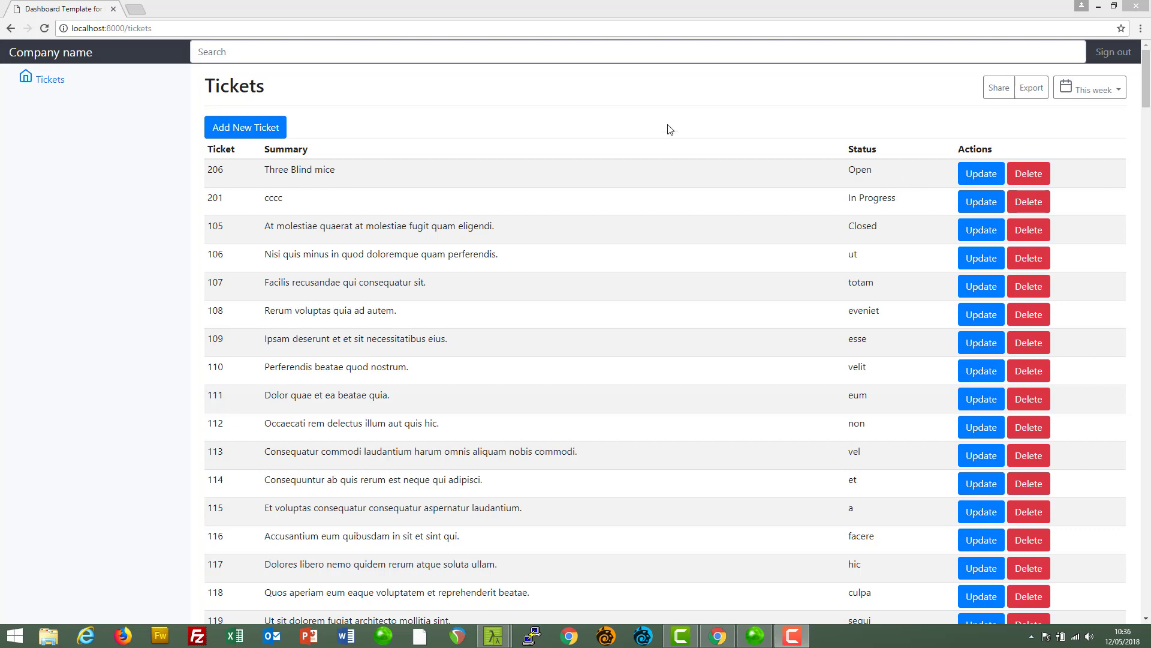
{"action": "mouse_move", "coordinate": [1111, 156]}
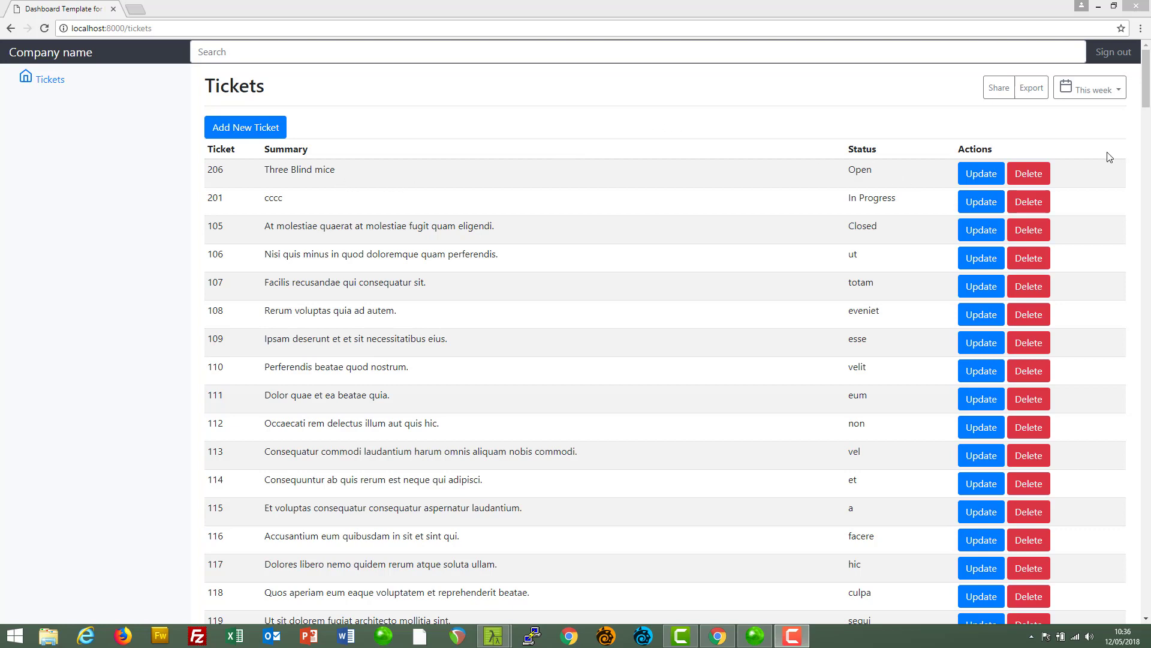
- Submit ticket 206's update form with empty summary and description, getting a summary-required error
{"action": "left_click", "coordinate": [980, 172]}
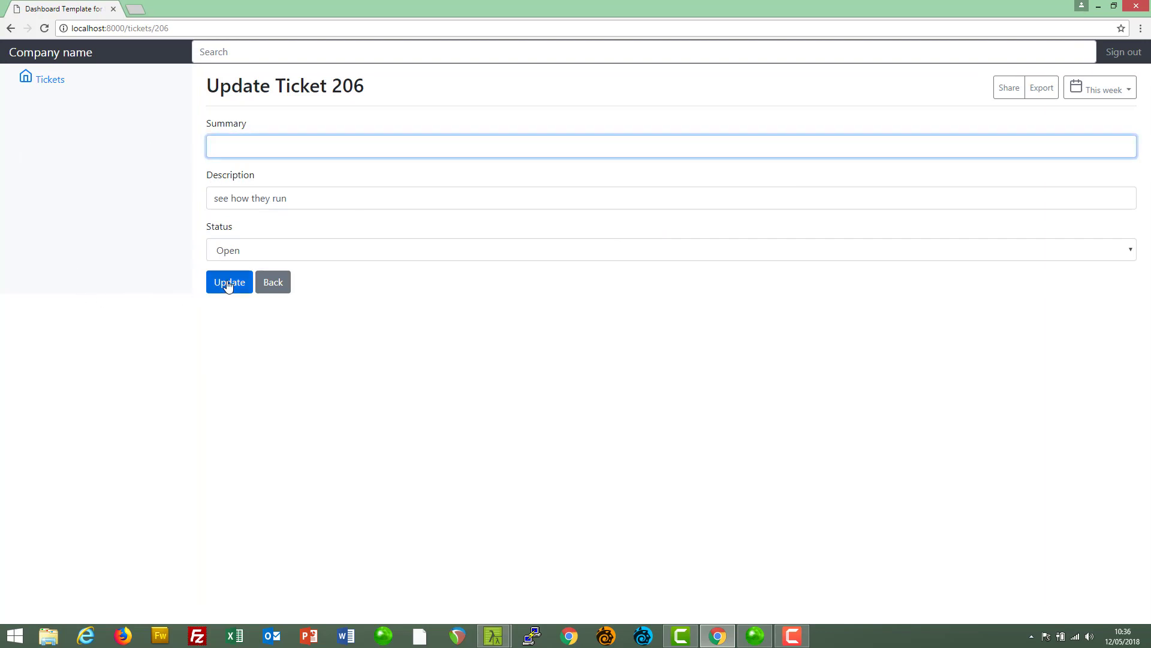
{"action": "left_click", "coordinate": [229, 282]}
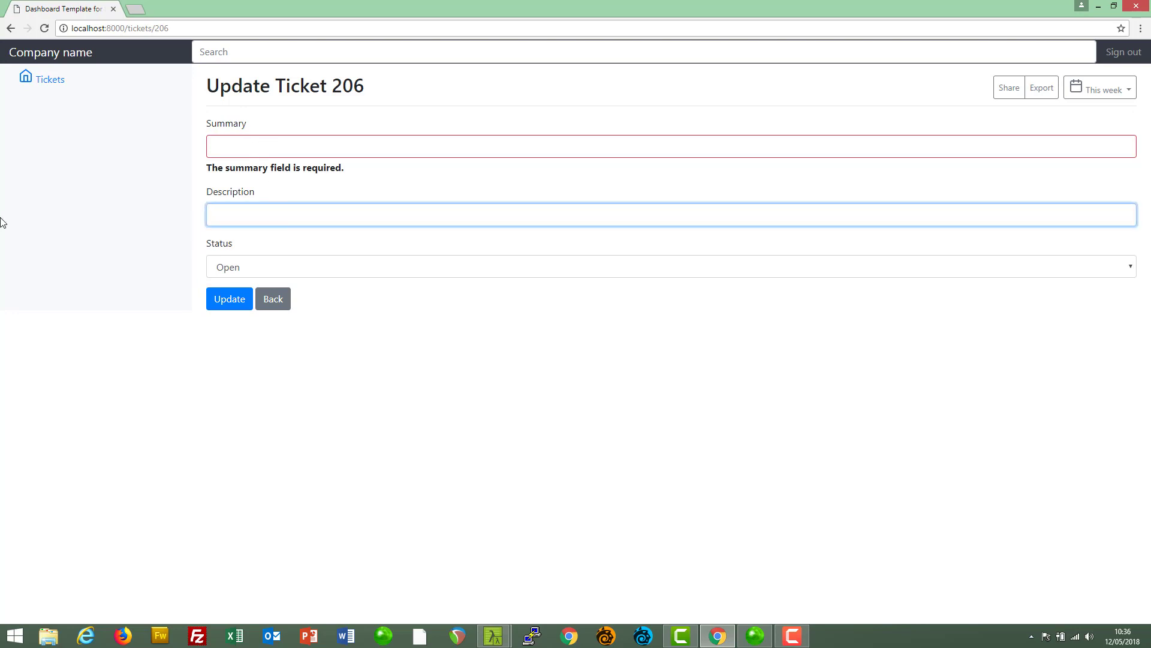
{"action": "left_click", "coordinate": [228, 298]}
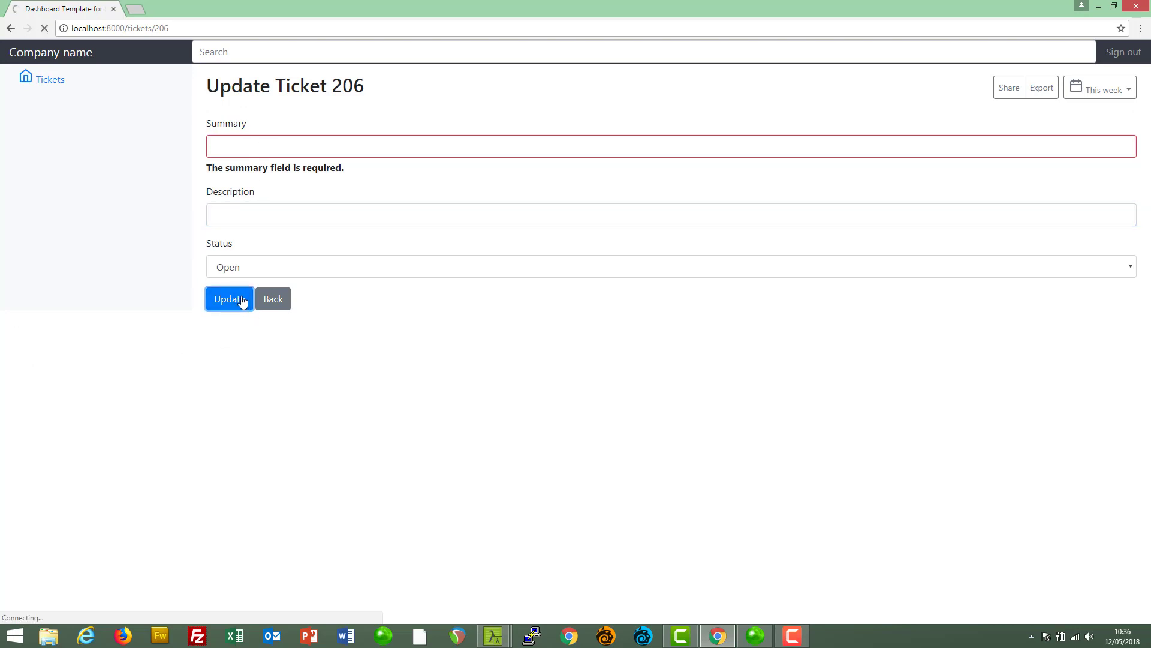
{"action": "left_click", "coordinate": [227, 298]}
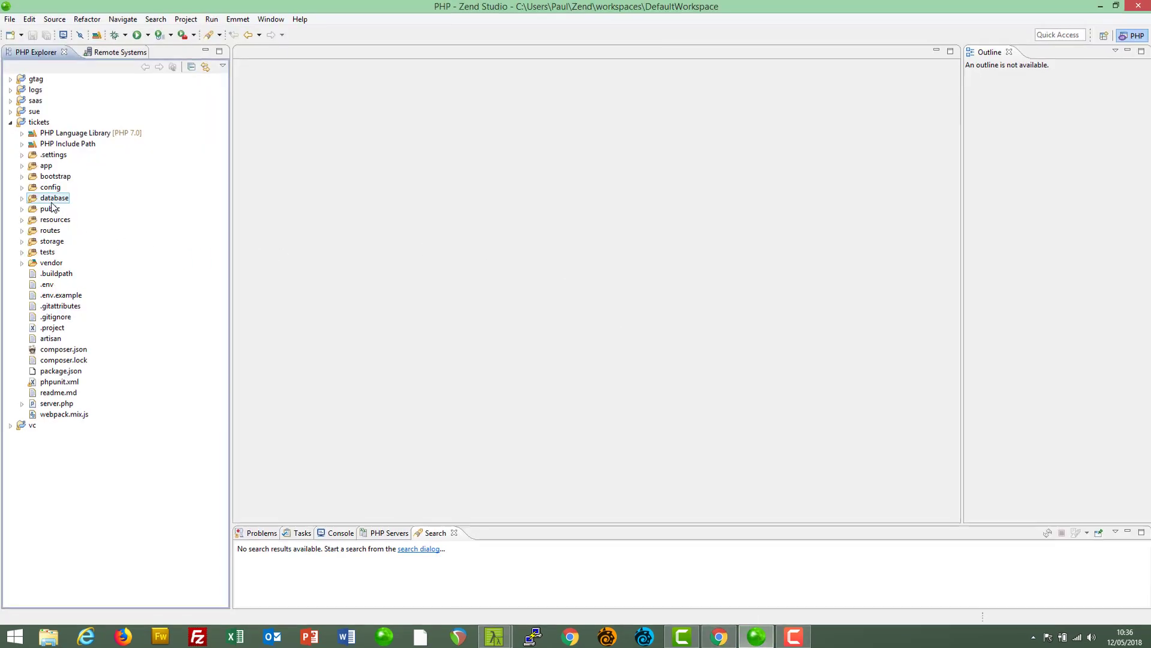
- Expand tickets > app > Http toward TicketController.php's update validation rules
{"action": "left_click", "coordinate": [22, 165]}
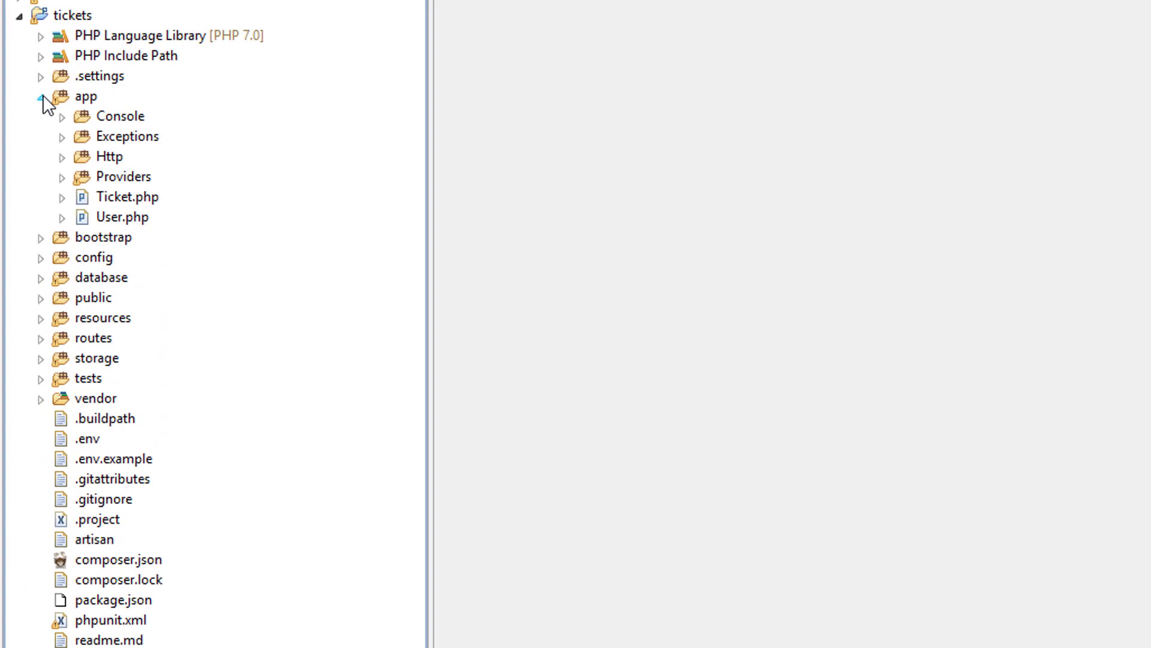
{"action": "left_click", "coordinate": [64, 156]}
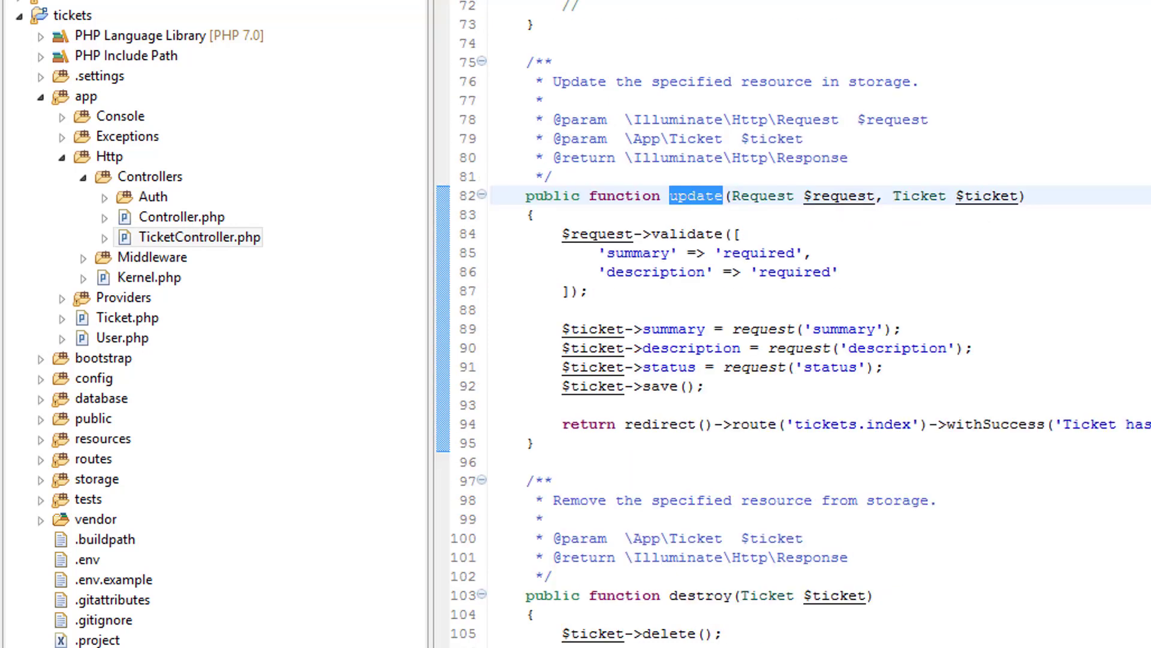
{"action": "mouse_move", "coordinate": [779, 247]}
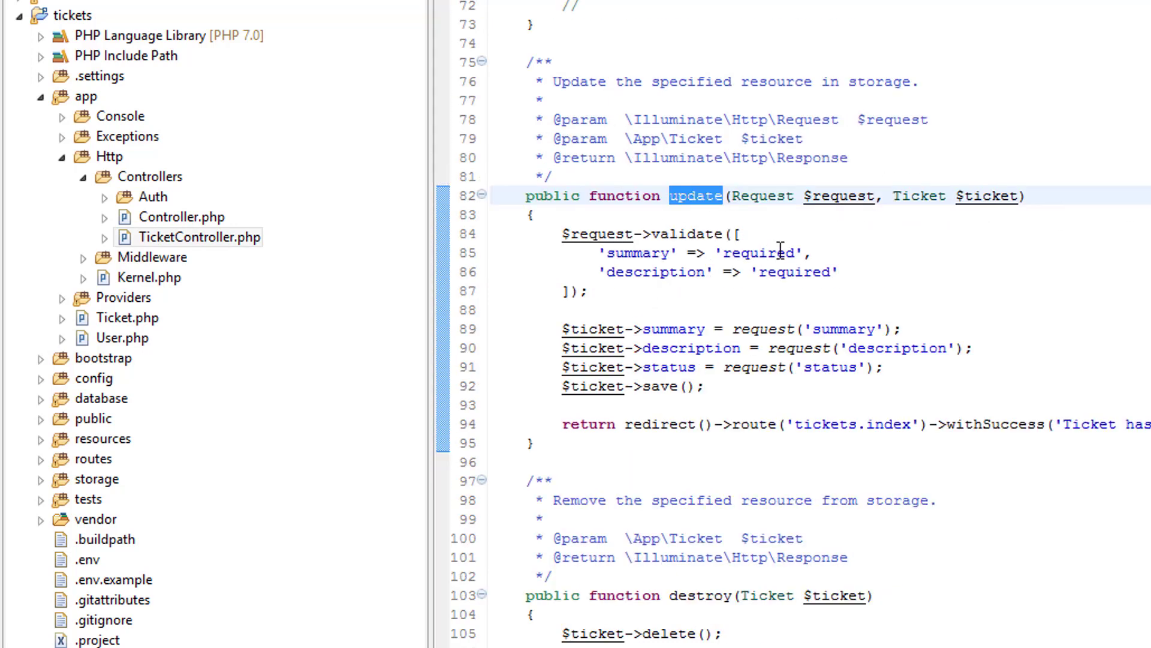
{"action": "mouse_move", "coordinate": [647, 234]}
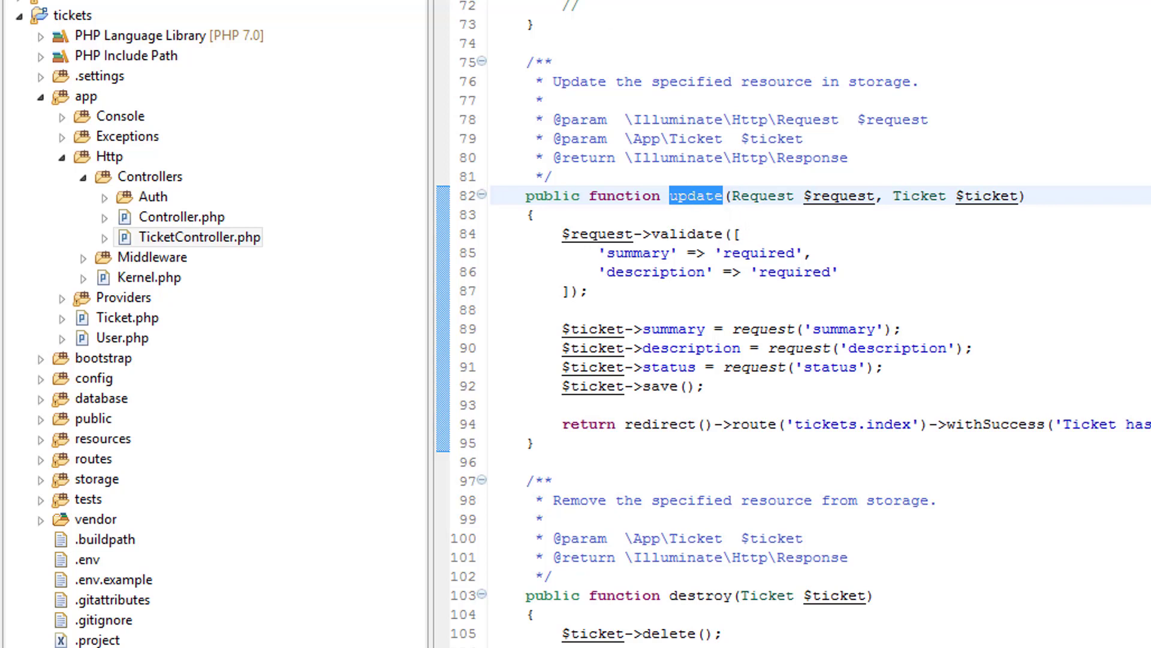
{"action": "mouse_move", "coordinate": [843, 214]}
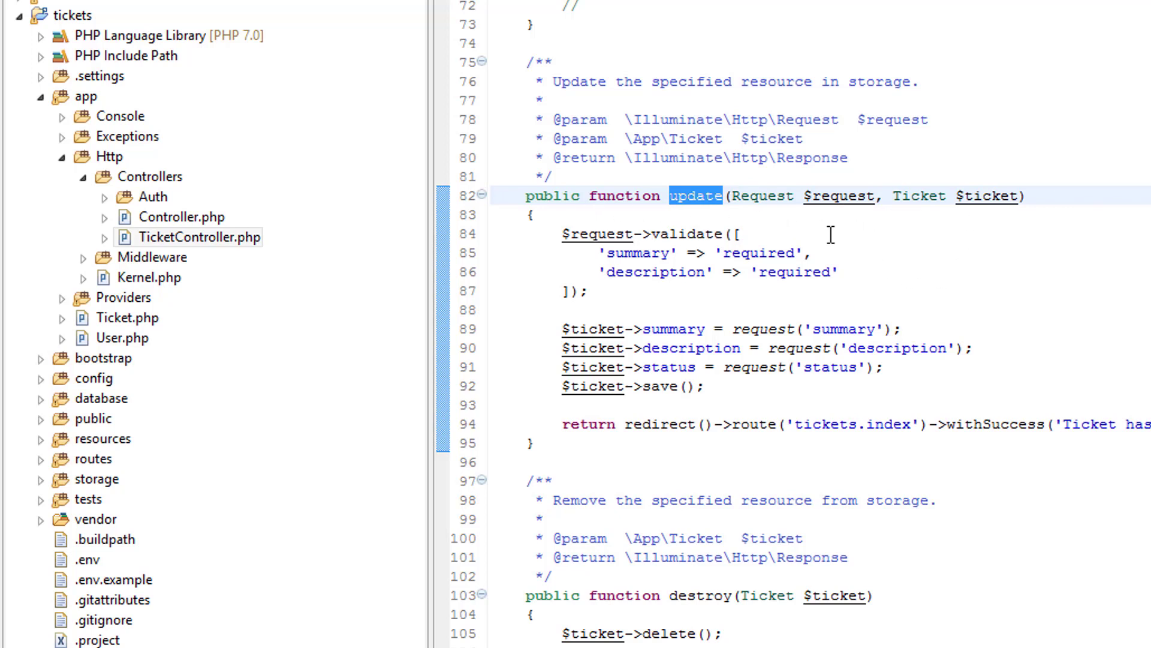
{"action": "mouse_move", "coordinate": [698, 234]}
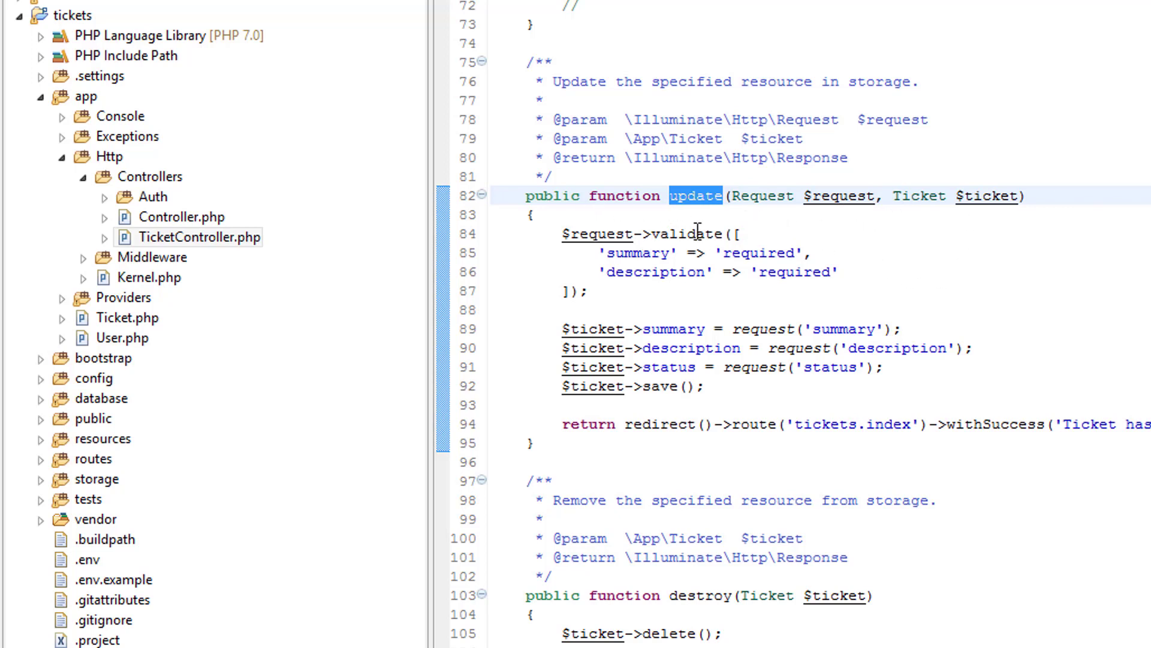
{"action": "mouse_move", "coordinate": [573, 215]}
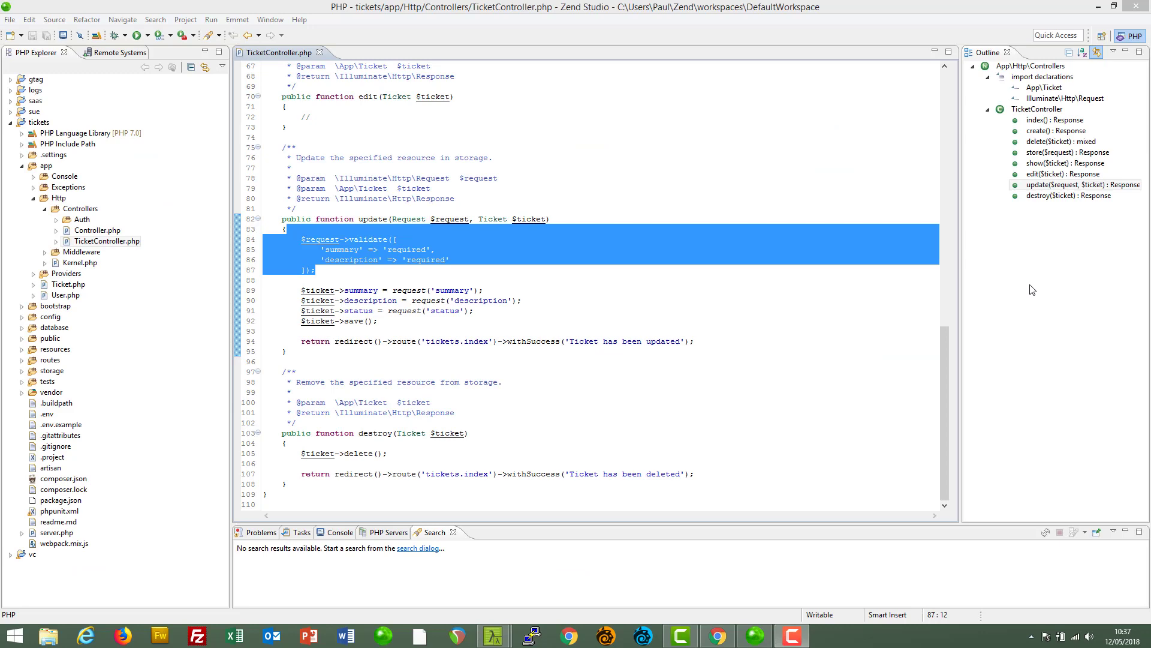
{"action": "mouse_move", "coordinate": [626, 644]}
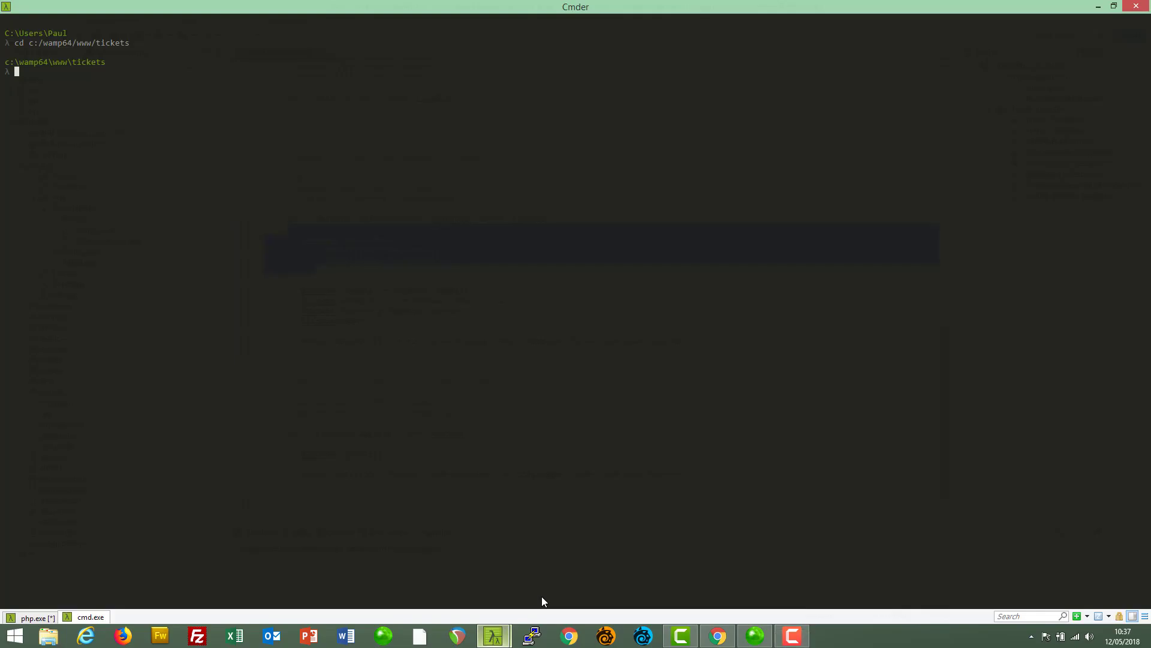
- Run php artisan make:request TicketUpdateRequest to generate the form request class
{"action": "type", "text": "php"}
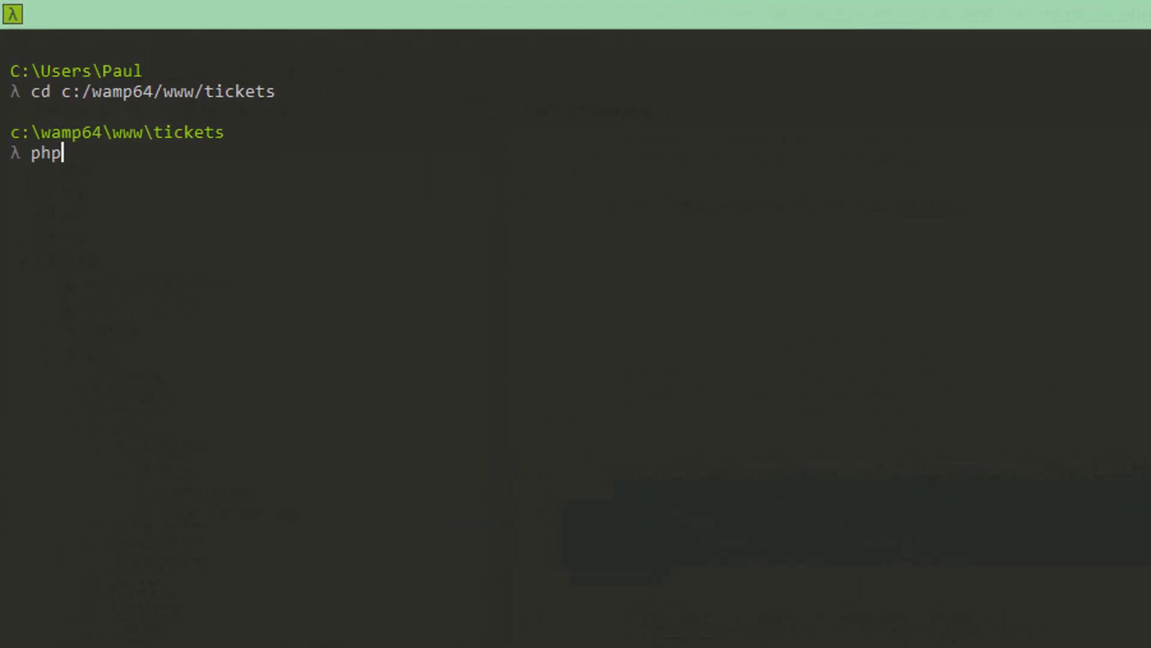
{"action": "type", "text": "art"}
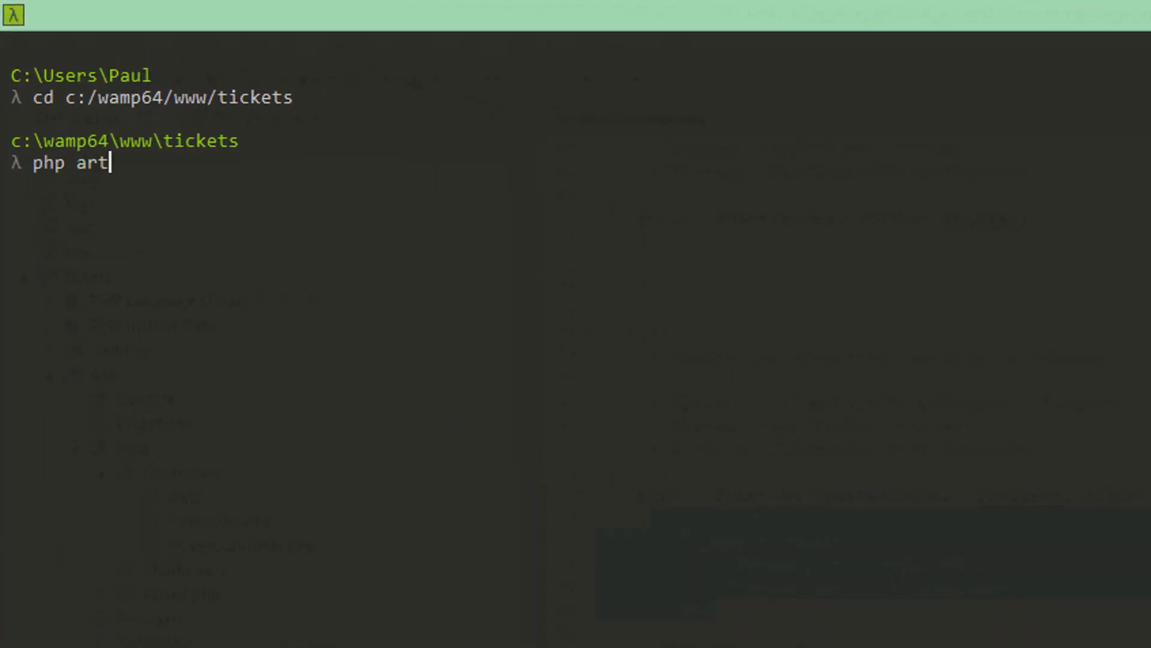
{"action": "type", "text": "isan ma"}
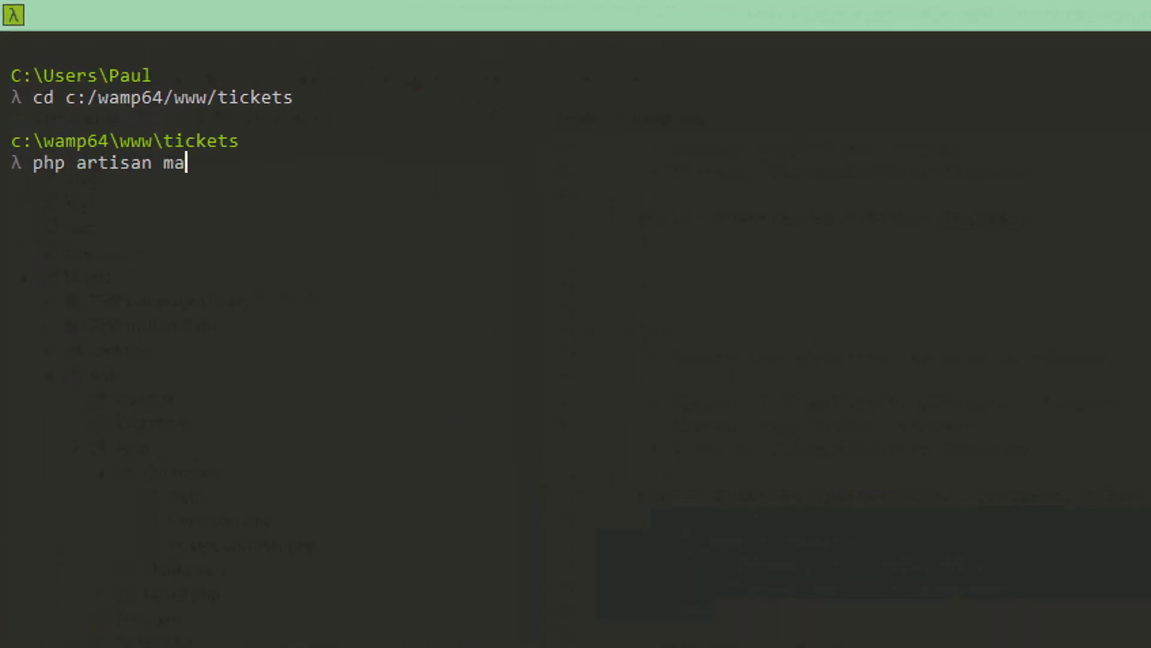
{"action": "type", "text": "ke:req"}
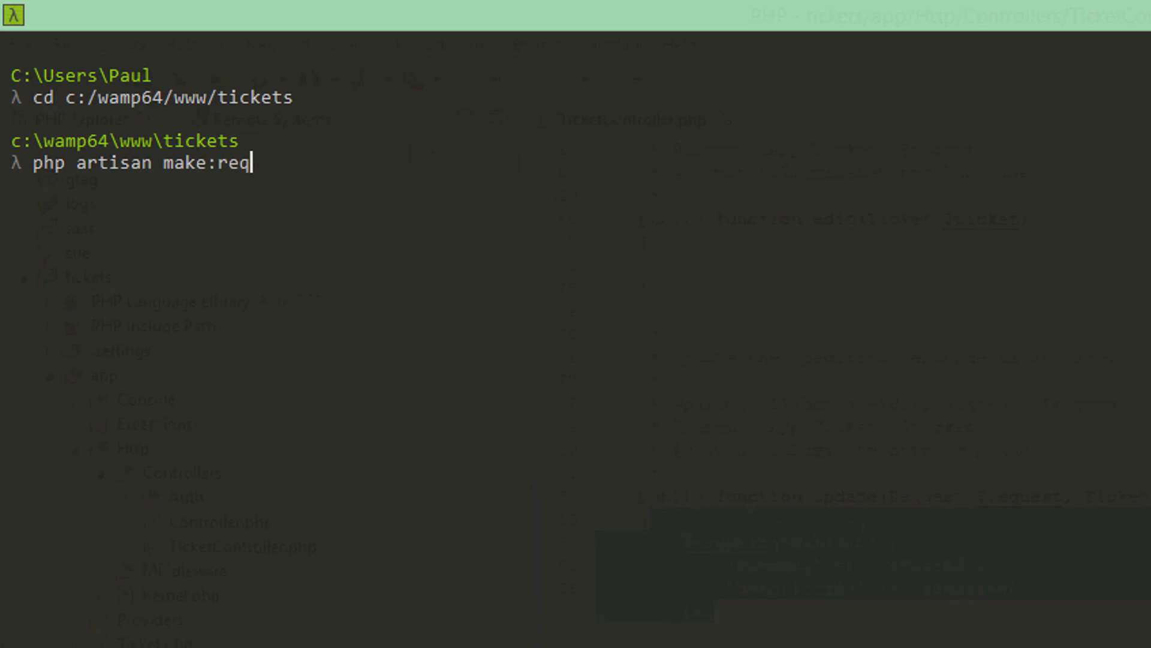
{"action": "type", "text": "uest"}
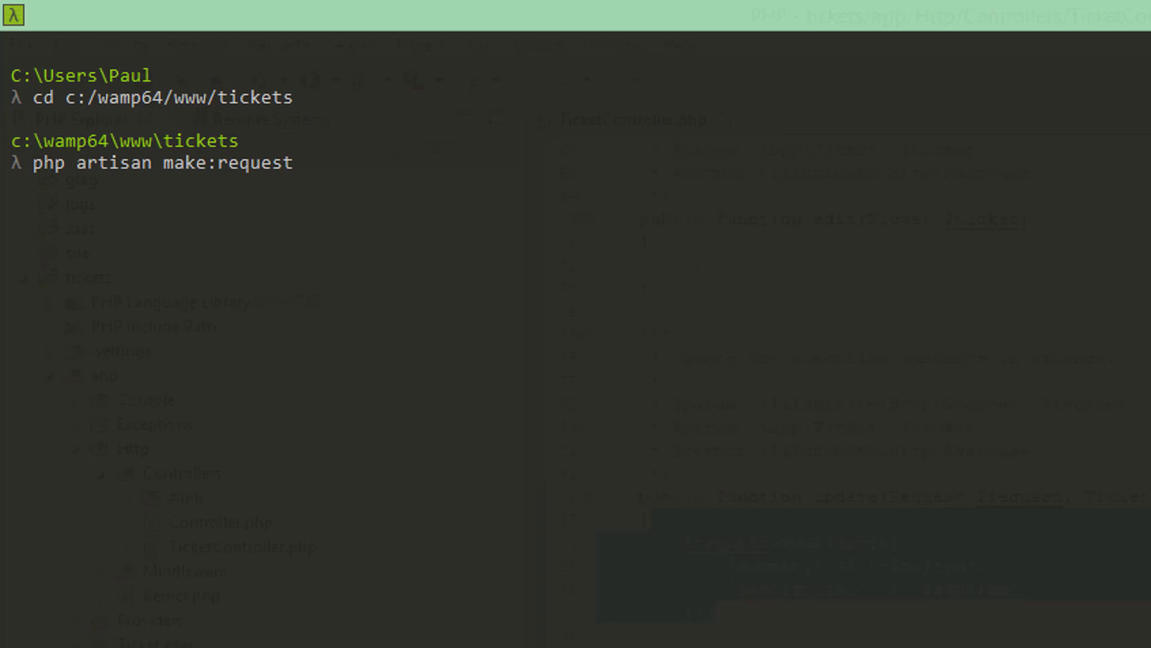
{"action": "type", "text": "Ticke"}
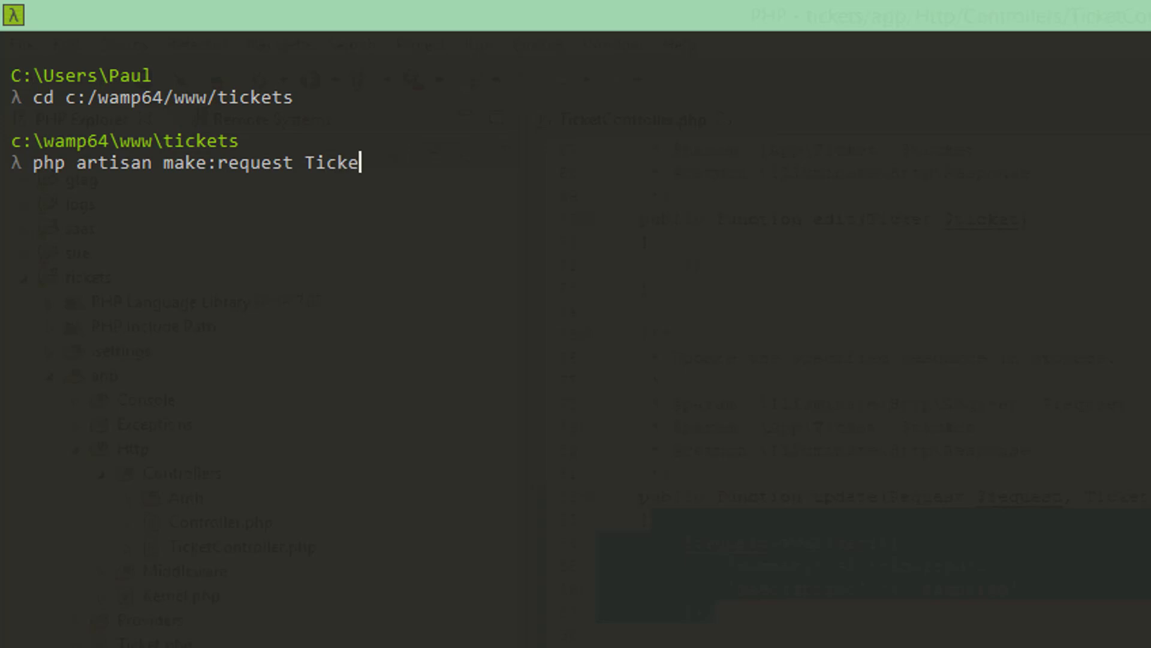
{"action": "type", "text": "tUpdate"}
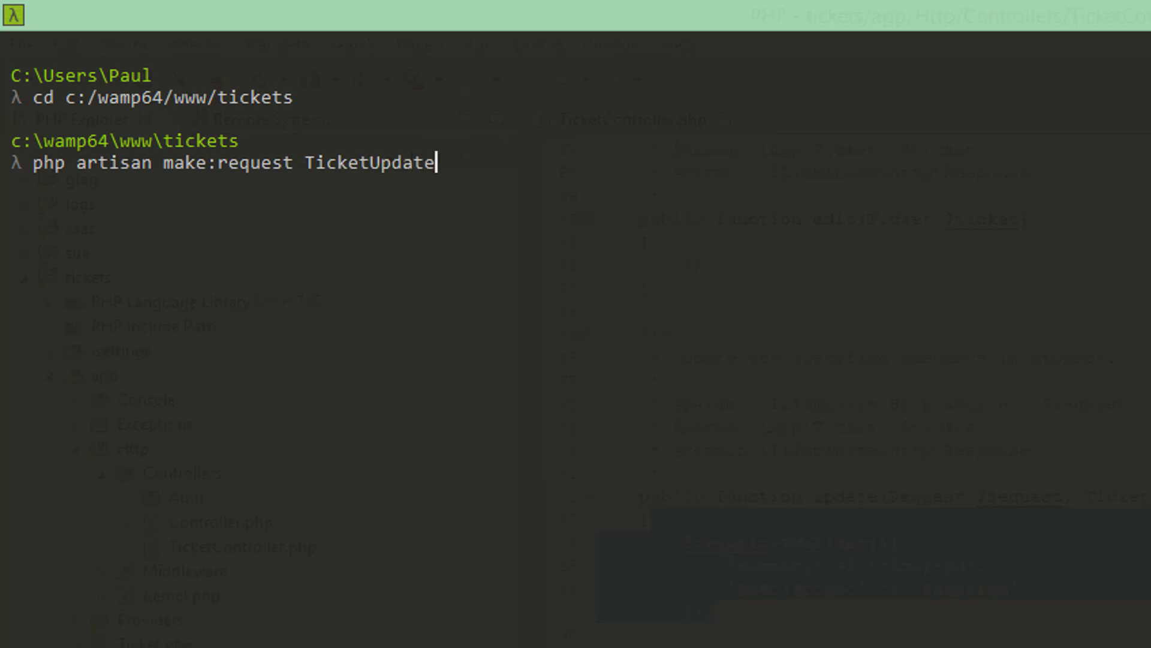
{"action": "type", "text": "Request"}
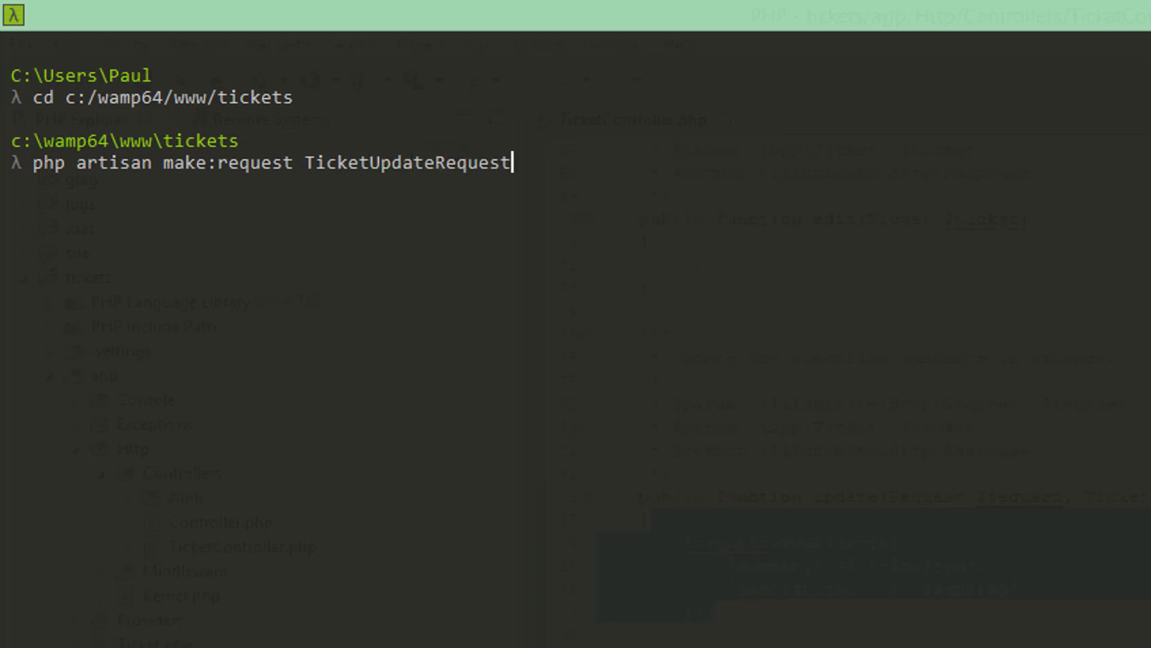
{"action": "key", "text": "Return"}
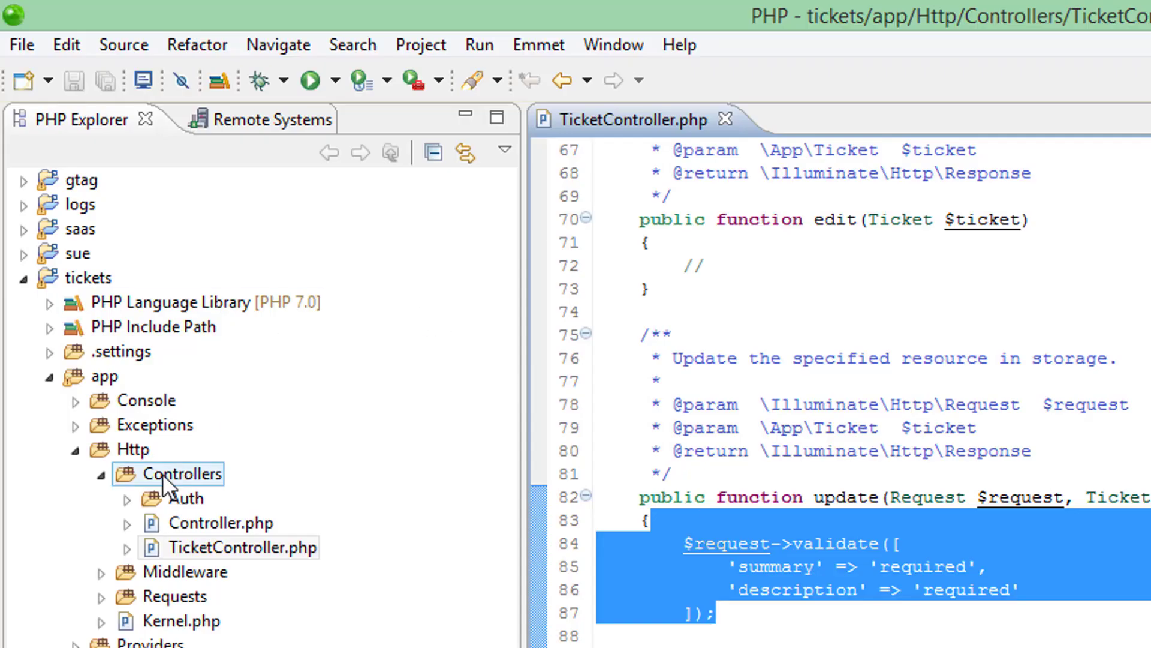
- Open TicketUpdateRequest.php and change authorize() to return true
{"action": "left_click", "coordinate": [101, 474]}
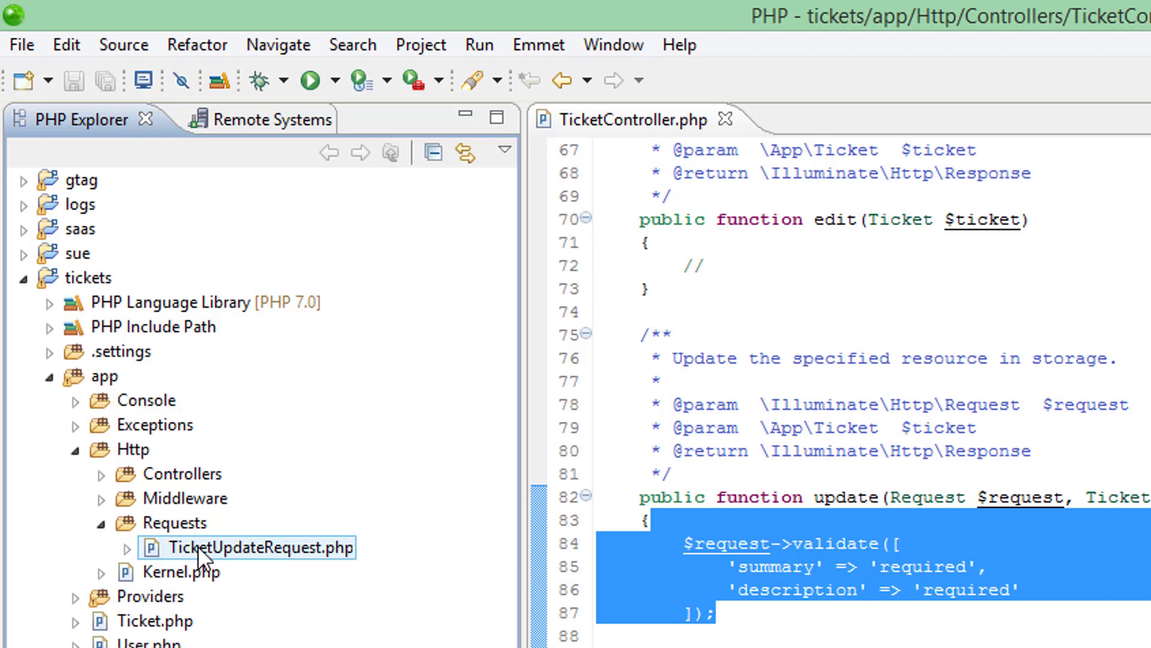
{"action": "double_click", "coordinate": [259, 546]}
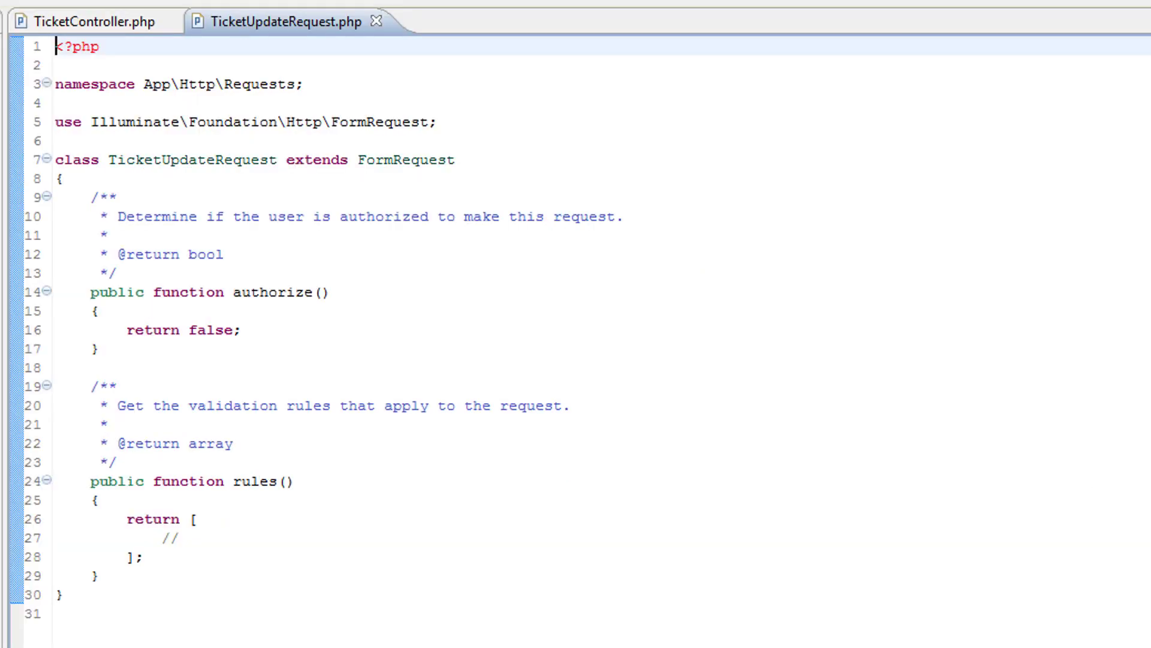
{"action": "mouse_move", "coordinate": [311, 251]}
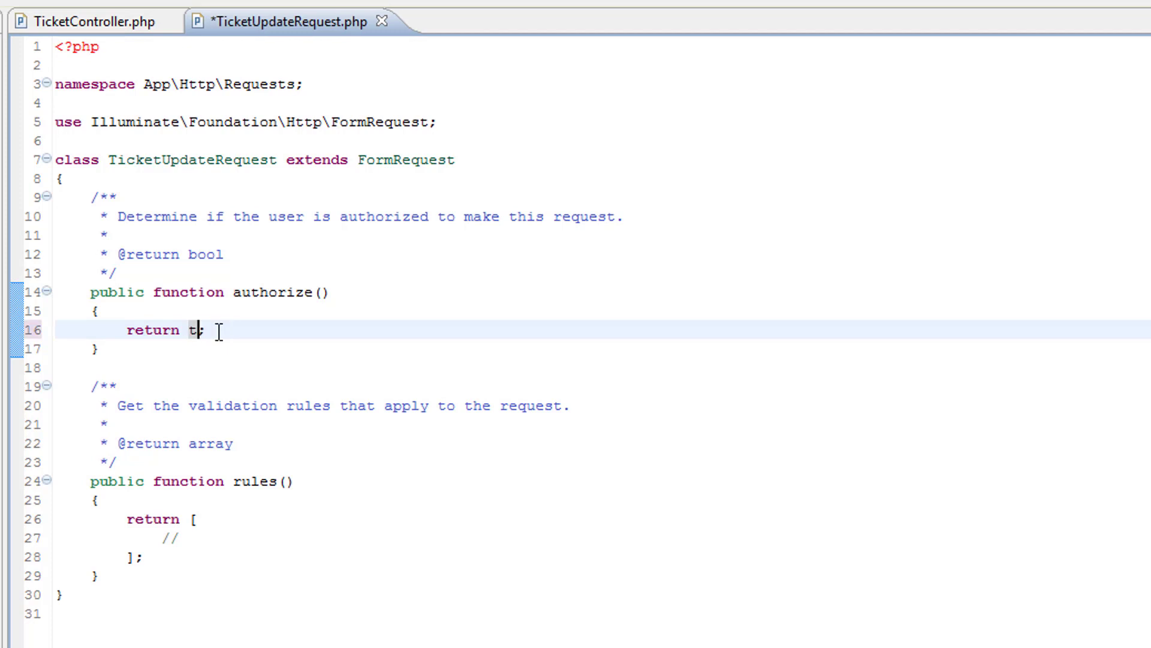
{"action": "type", "text": "rue"}
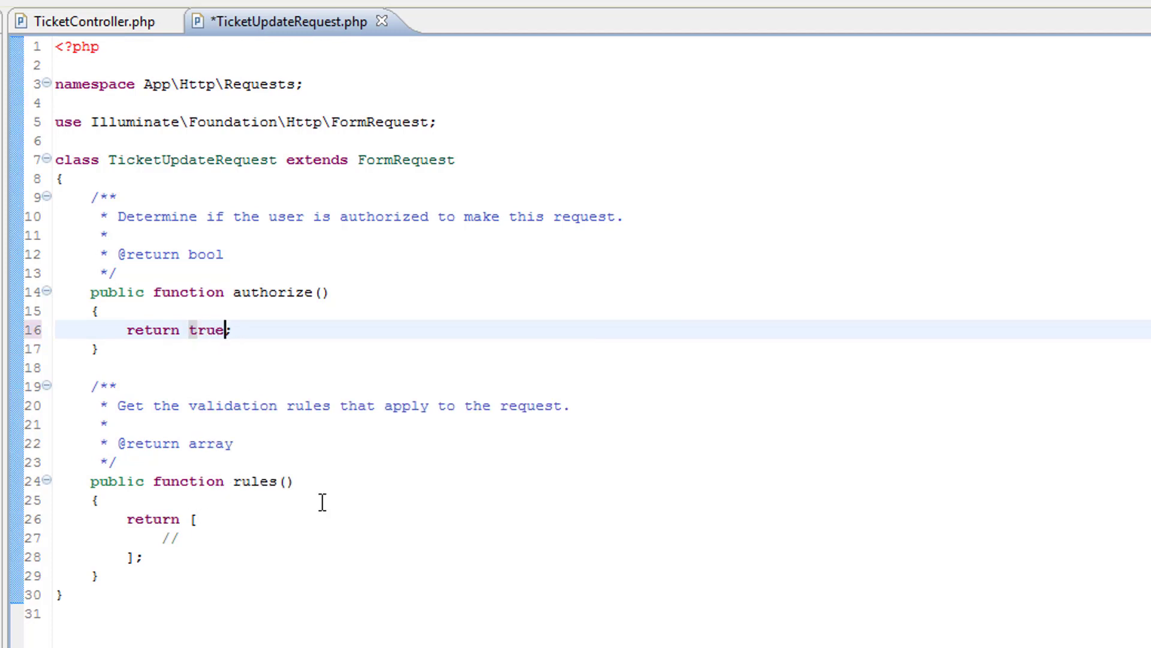
{"action": "mouse_move", "coordinate": [280, 477]}
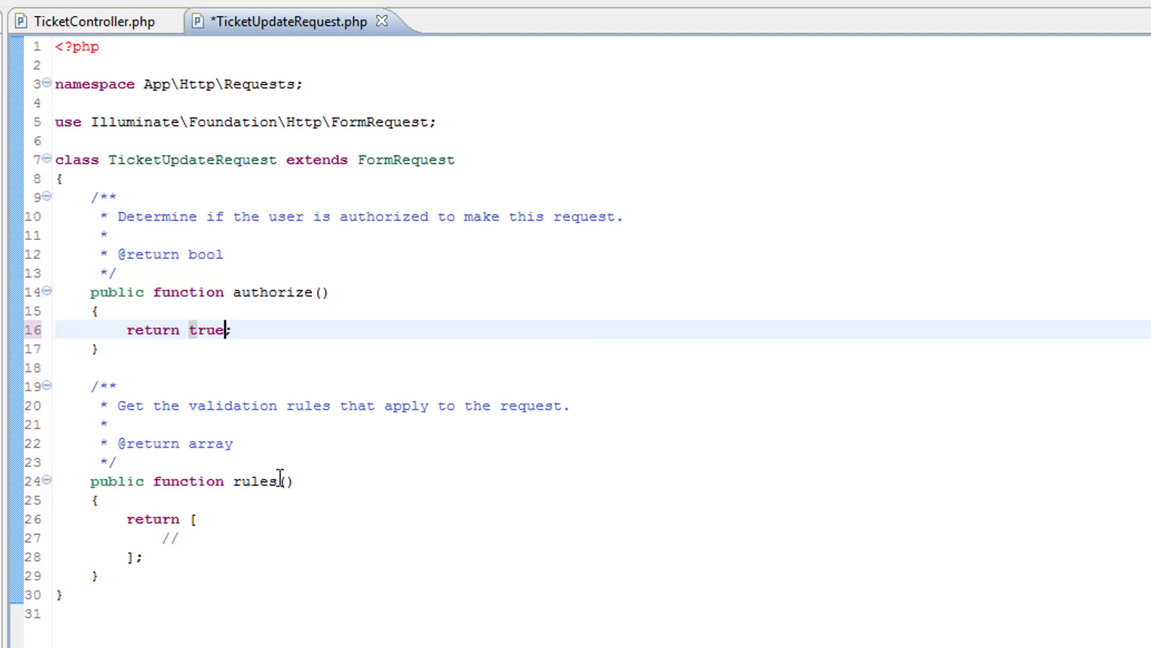
{"action": "left_click", "coordinate": [88, 22]}
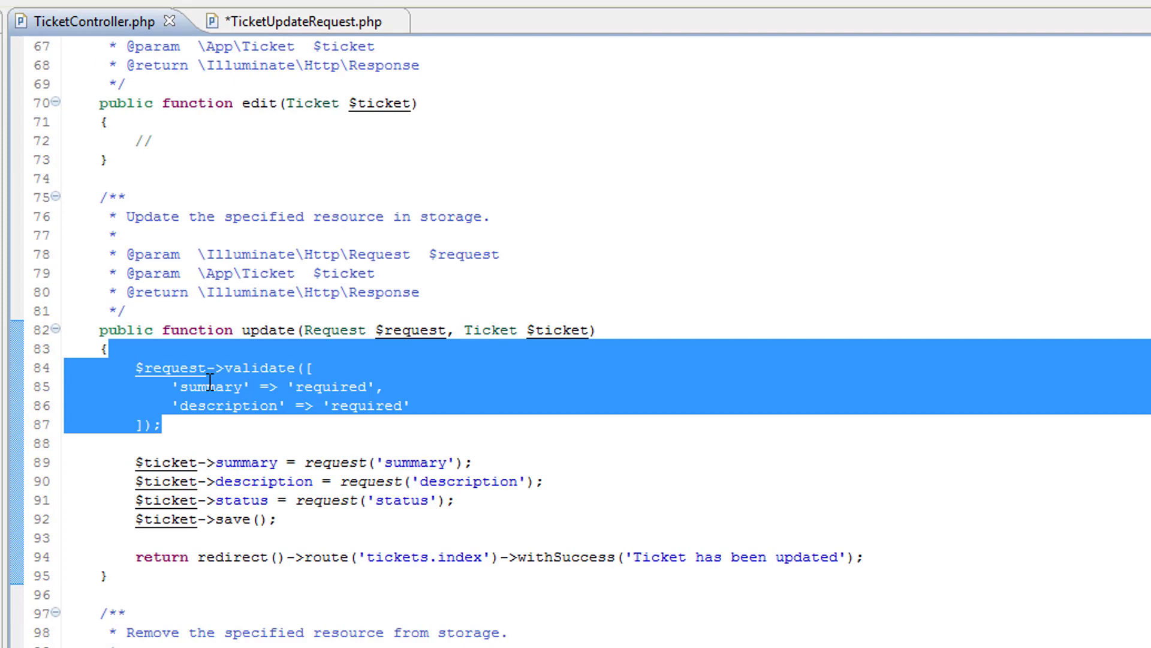
- Move the summary and description required rules from update() into rules() and save the request class
{"action": "key", "text": "Delete"}
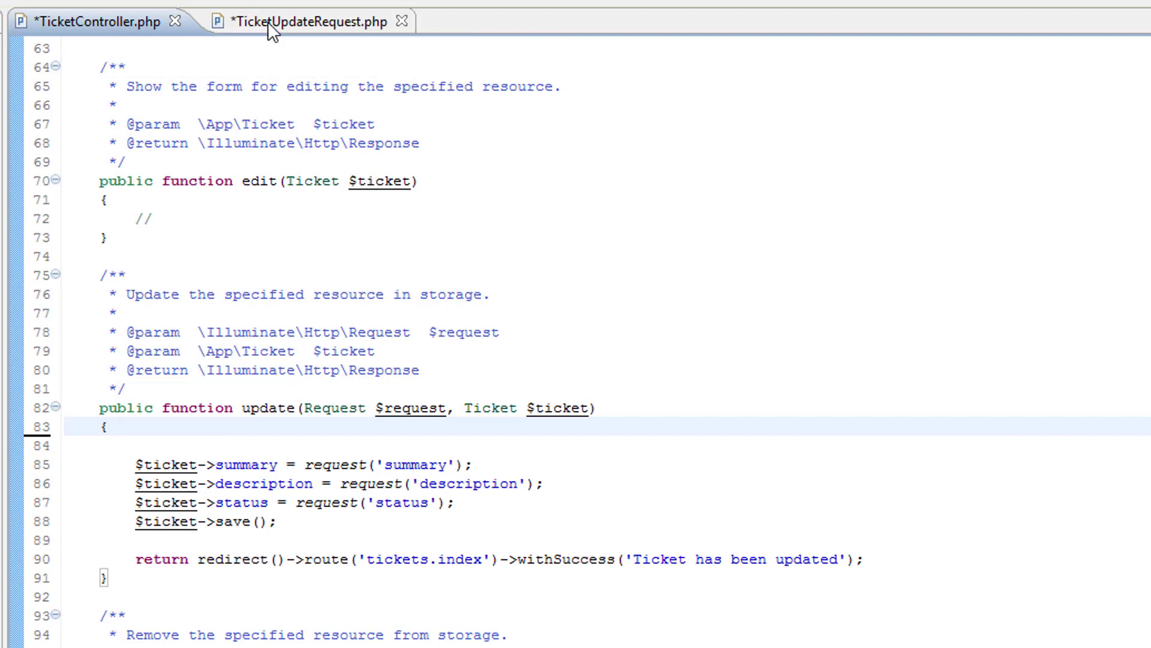
{"action": "left_click", "coordinate": [301, 22]}
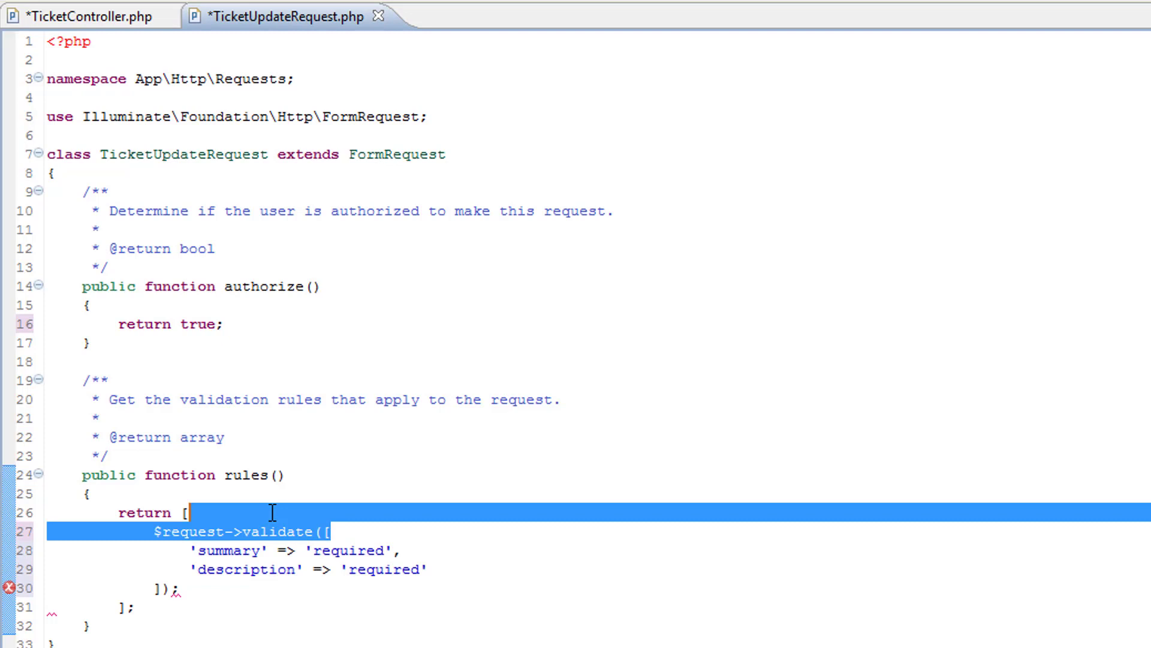
{"action": "key", "text": "Delete"}
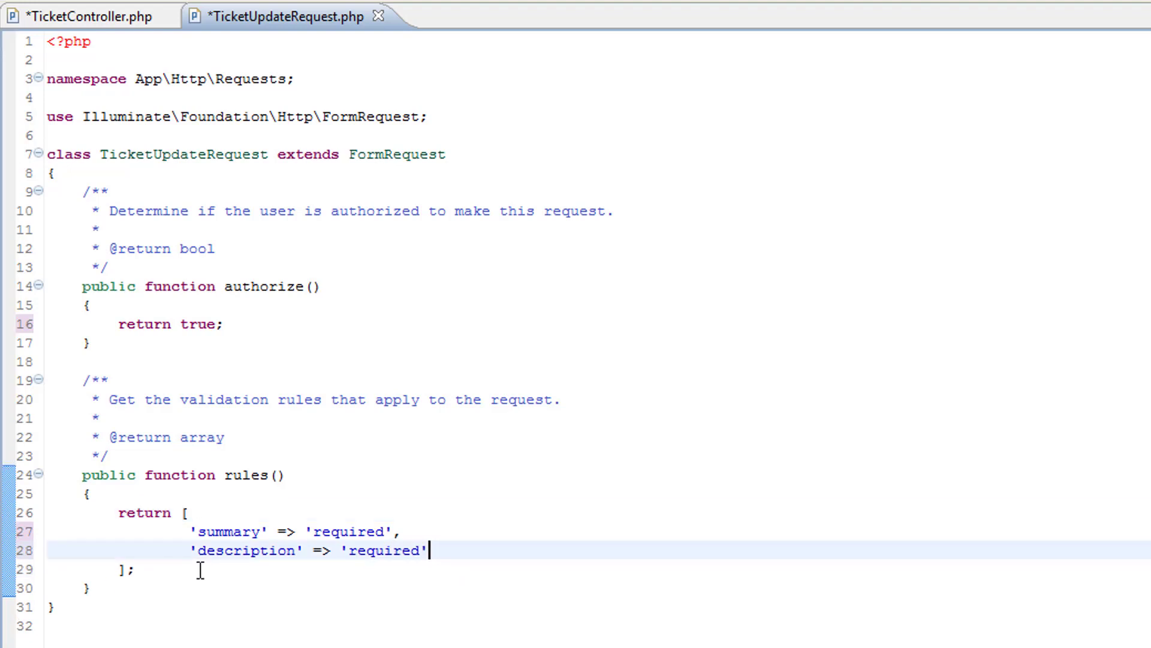
{"action": "key", "text": "ctrl+s"}
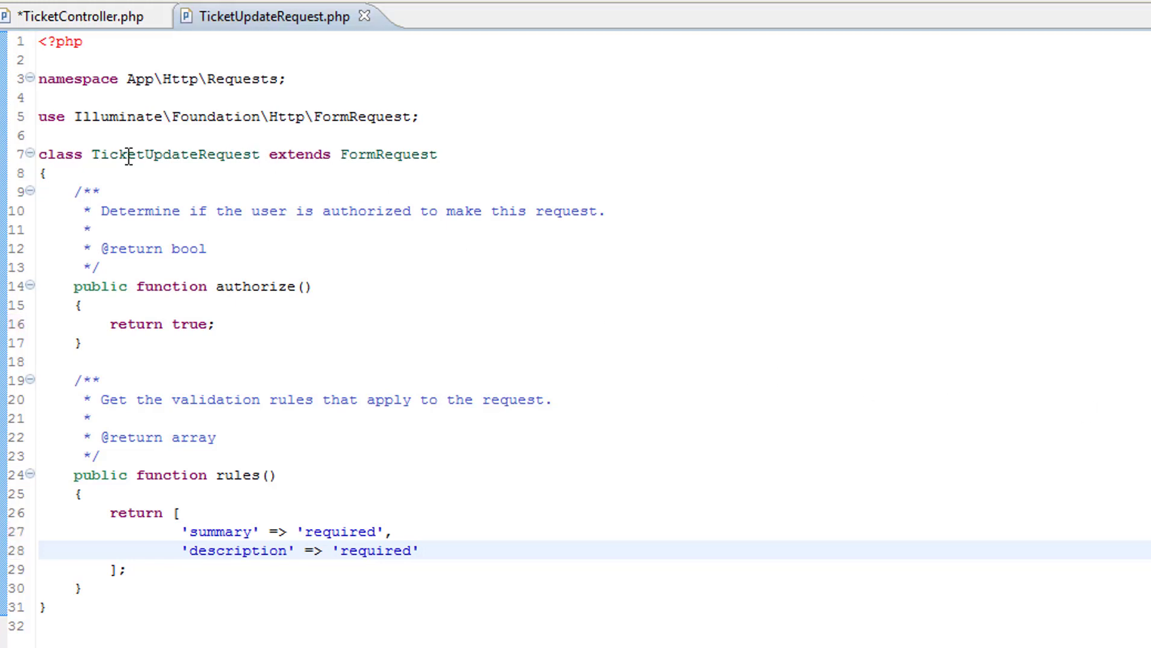
- Replace update()'s Request type hint with TicketUpdateRequest and add its use import
{"action": "double_click", "coordinate": [174, 155]}
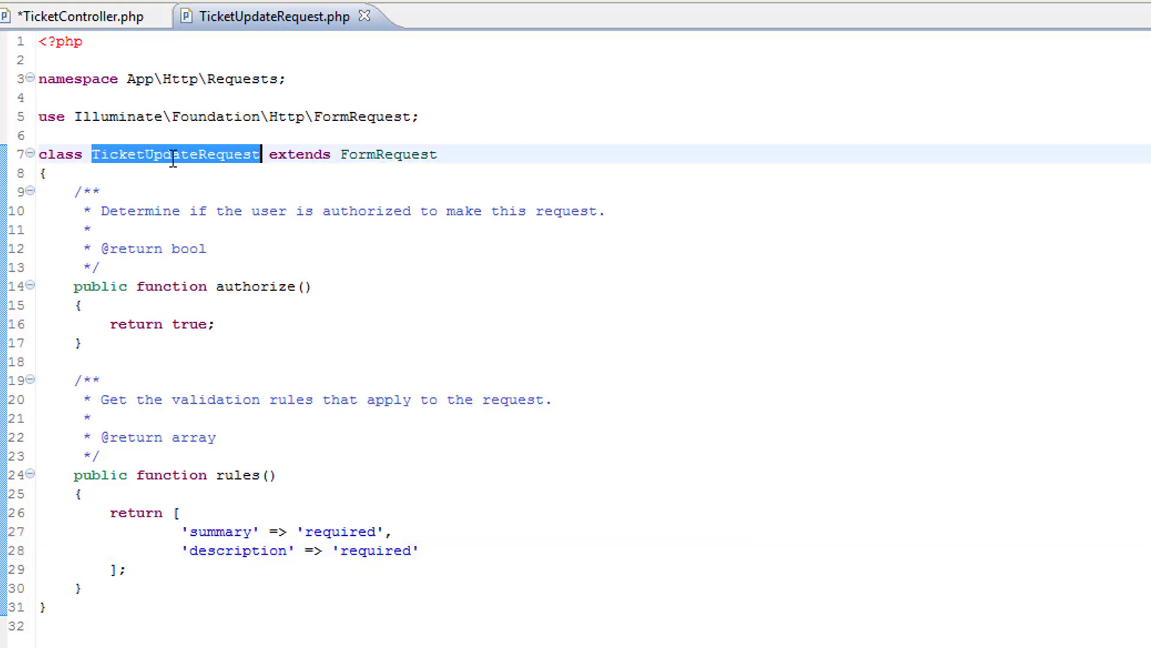
{"action": "mouse_move", "coordinate": [205, 158]}
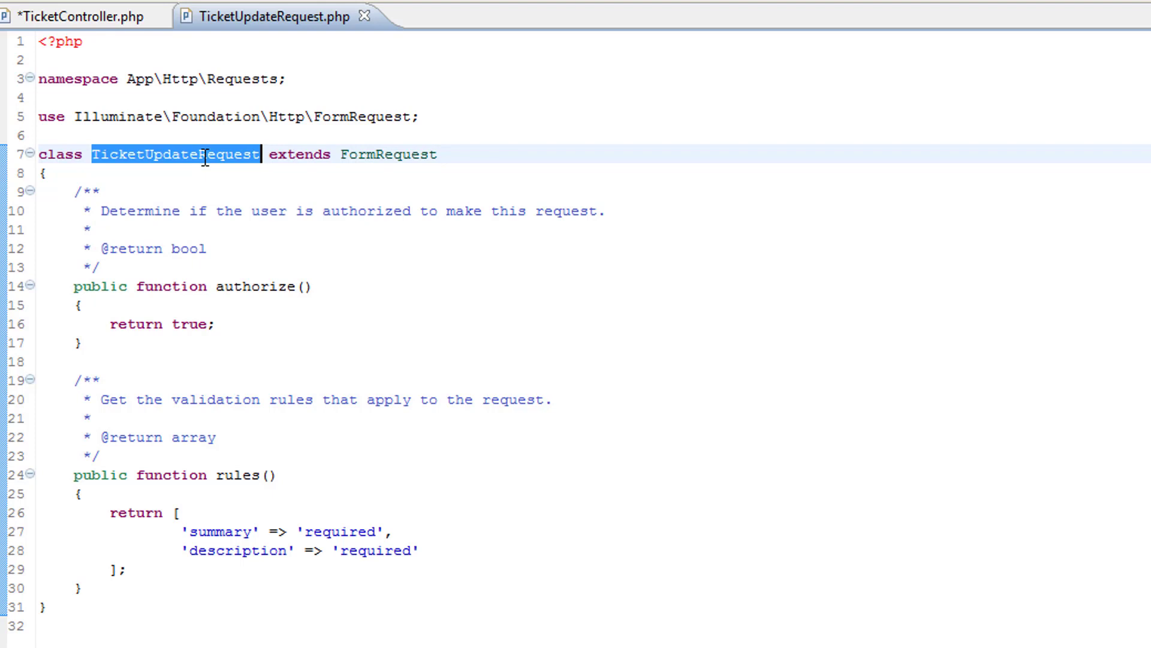
{"action": "left_click", "coordinate": [81, 16]}
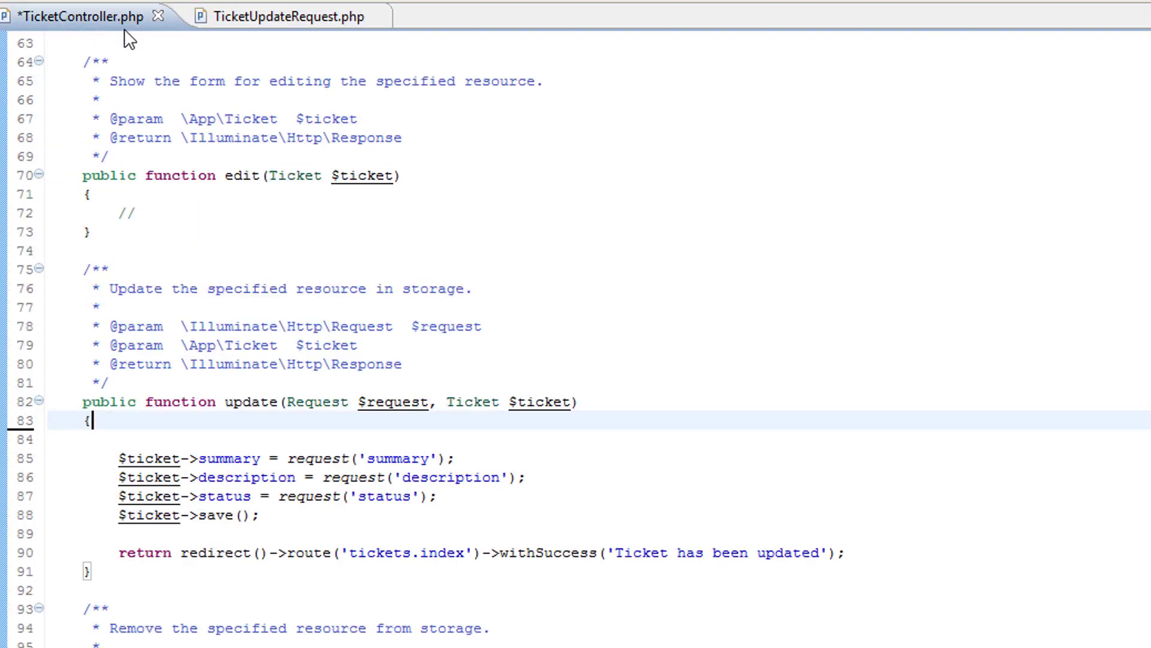
{"action": "double_click", "coordinate": [316, 401]}
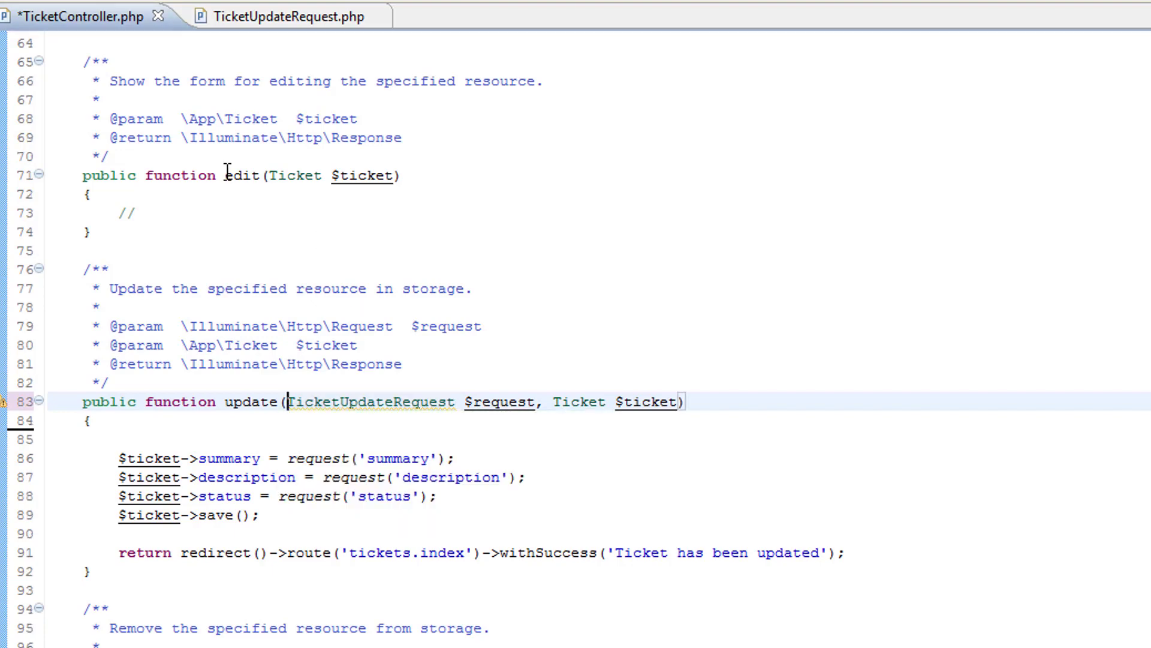
{"action": "scroll", "scroll_direction": "up", "scroll_amount": 3}
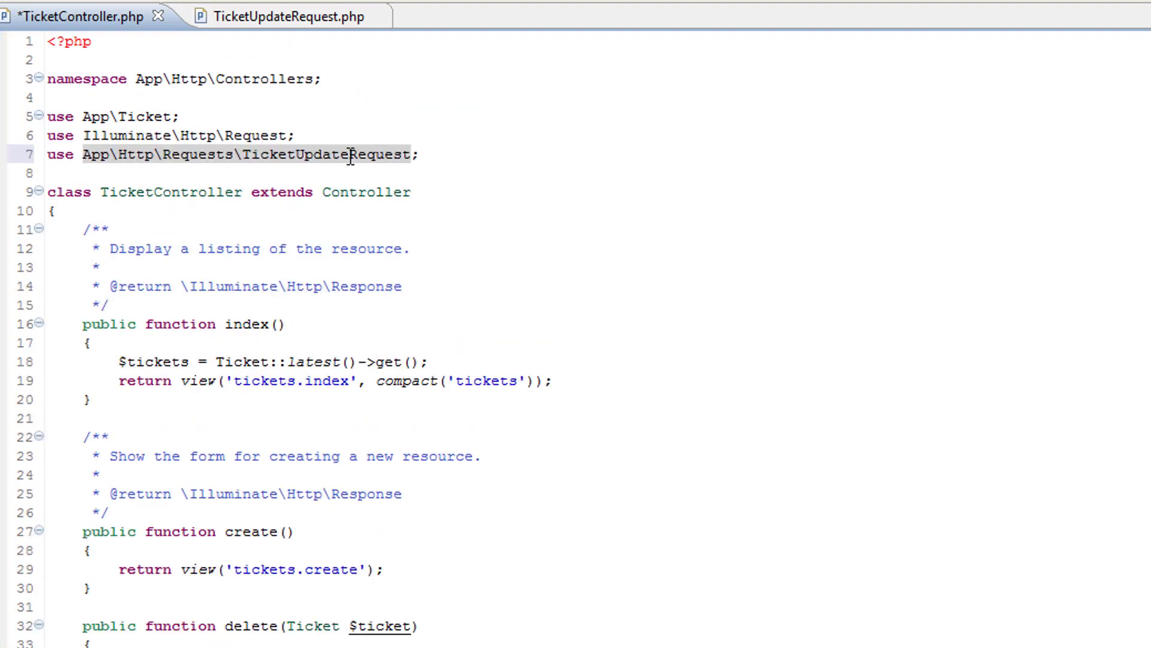
{"action": "scroll", "scroll_direction": "down", "scroll_amount": 3}
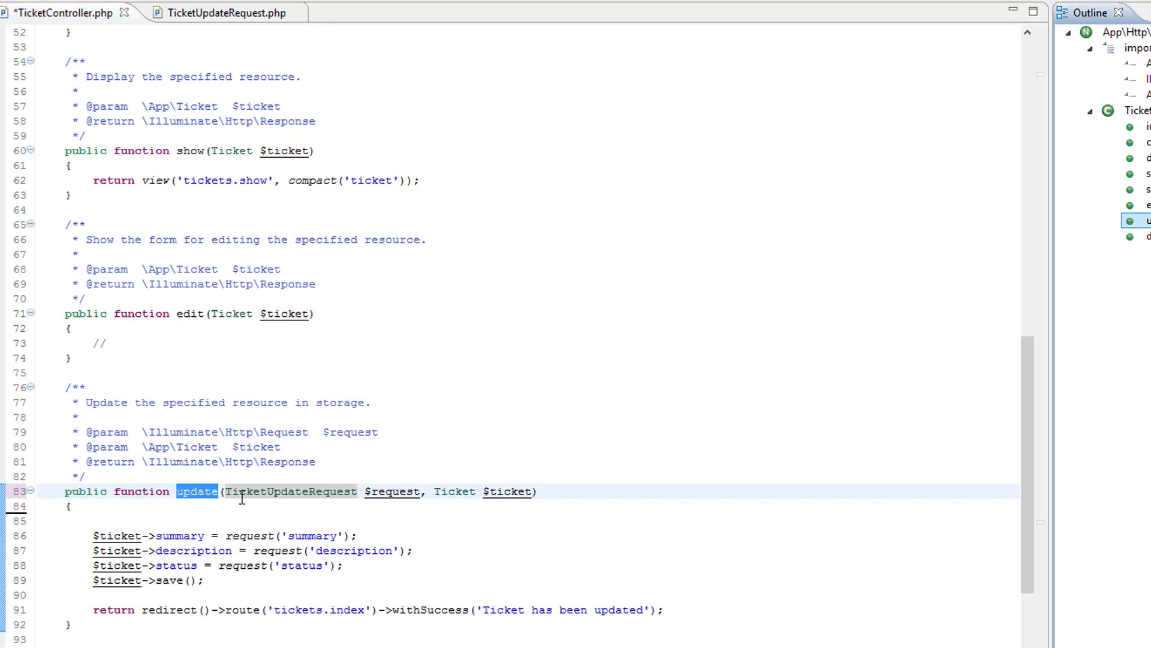
- Verify the TicketUpdateRequest hint resolves to its class definition and save the controller
{"action": "double_click", "coordinate": [290, 492]}
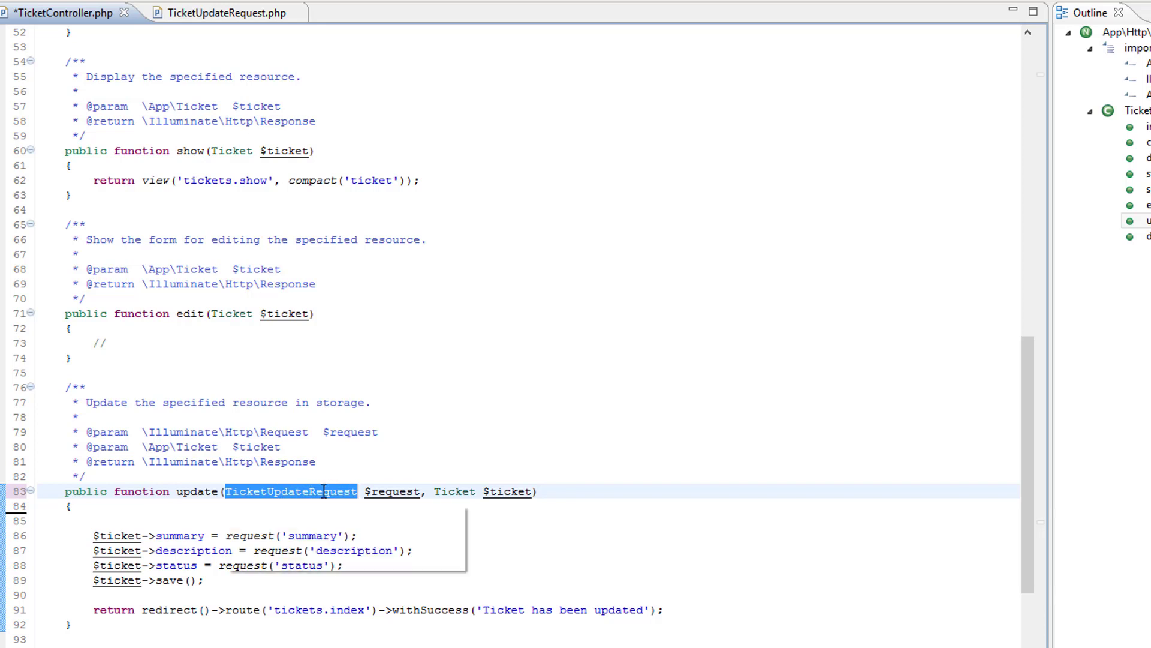
{"action": "left_click", "coordinate": [213, 13]}
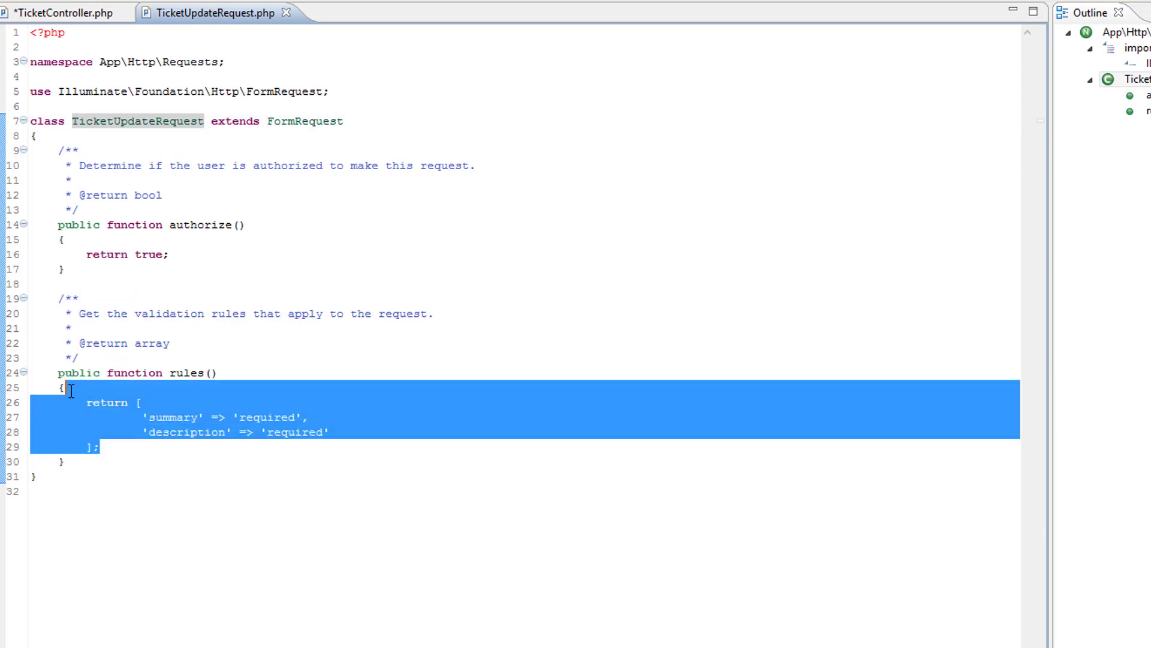
{"action": "left_click", "coordinate": [65, 14]}
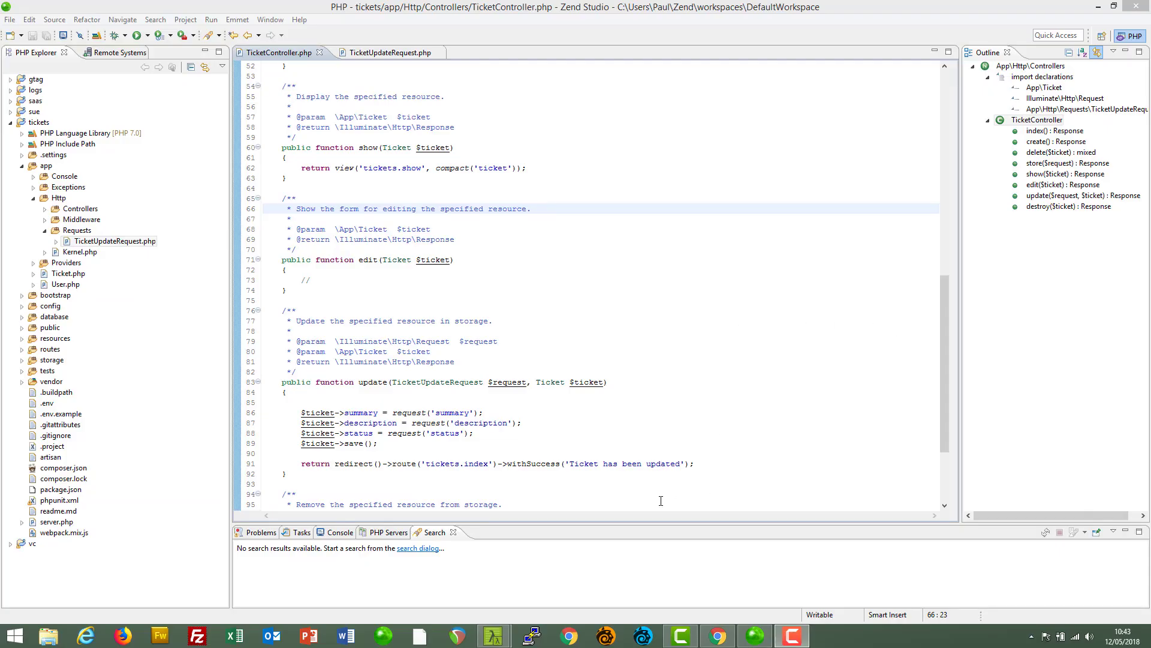
- Resubmit ticket 206's update form blank, getting both summary and description required errors
{"action": "left_click", "coordinate": [716, 636]}
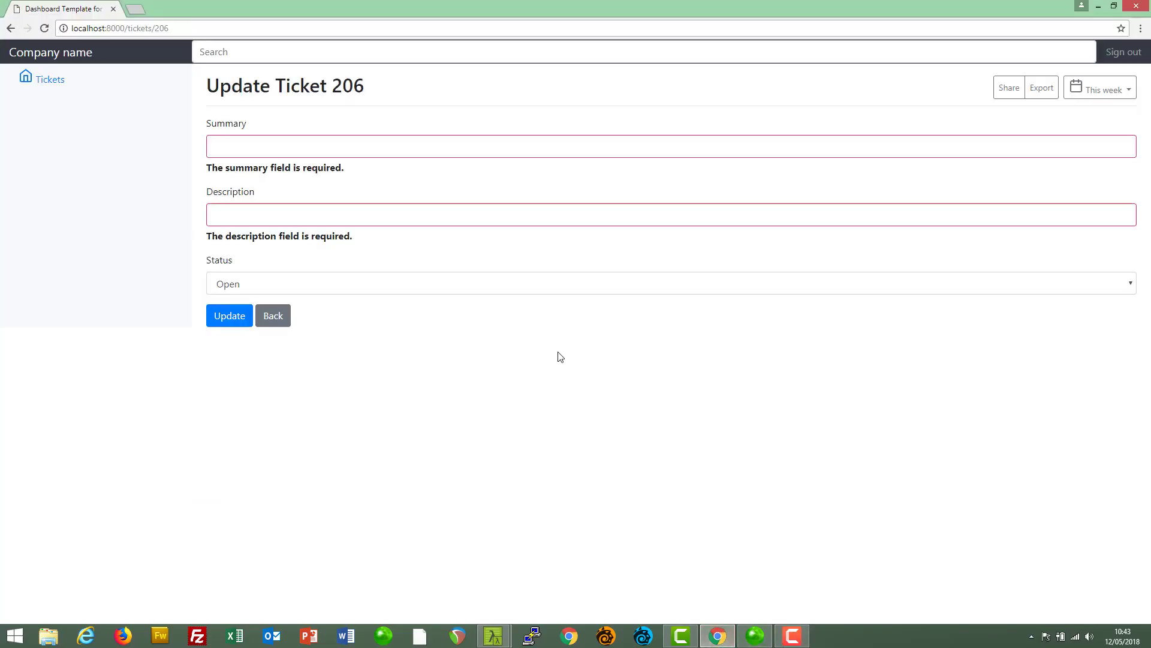
{"action": "left_click", "coordinate": [272, 316]}
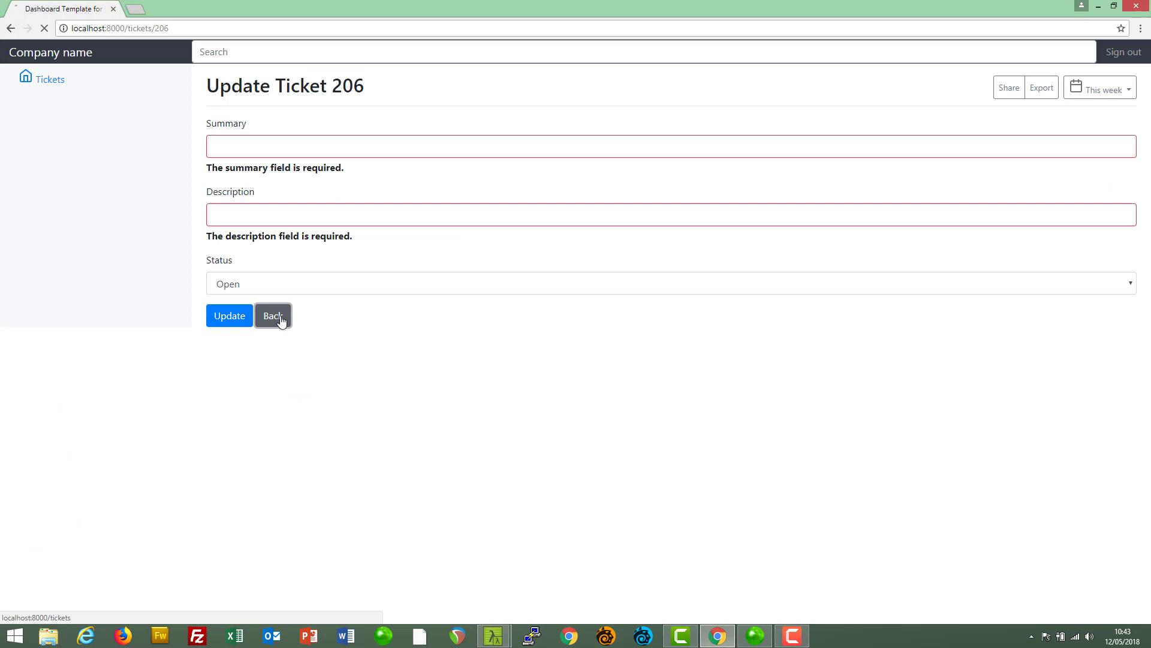
{"action": "left_click", "coordinate": [272, 316]}
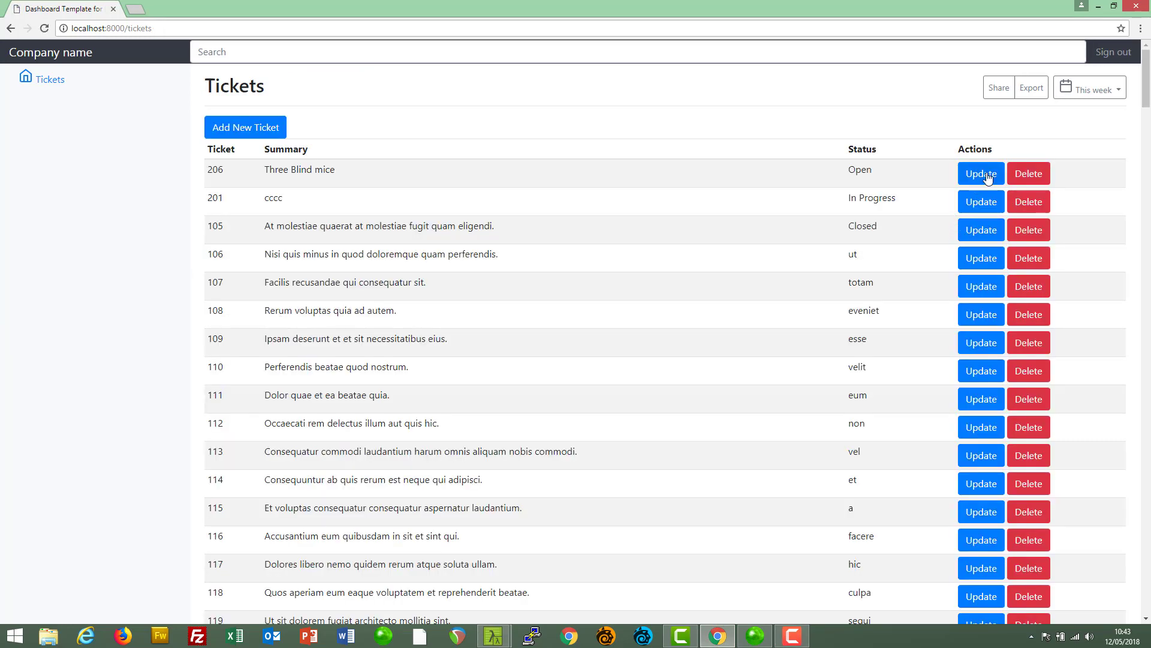
{"action": "left_click", "coordinate": [980, 173]}
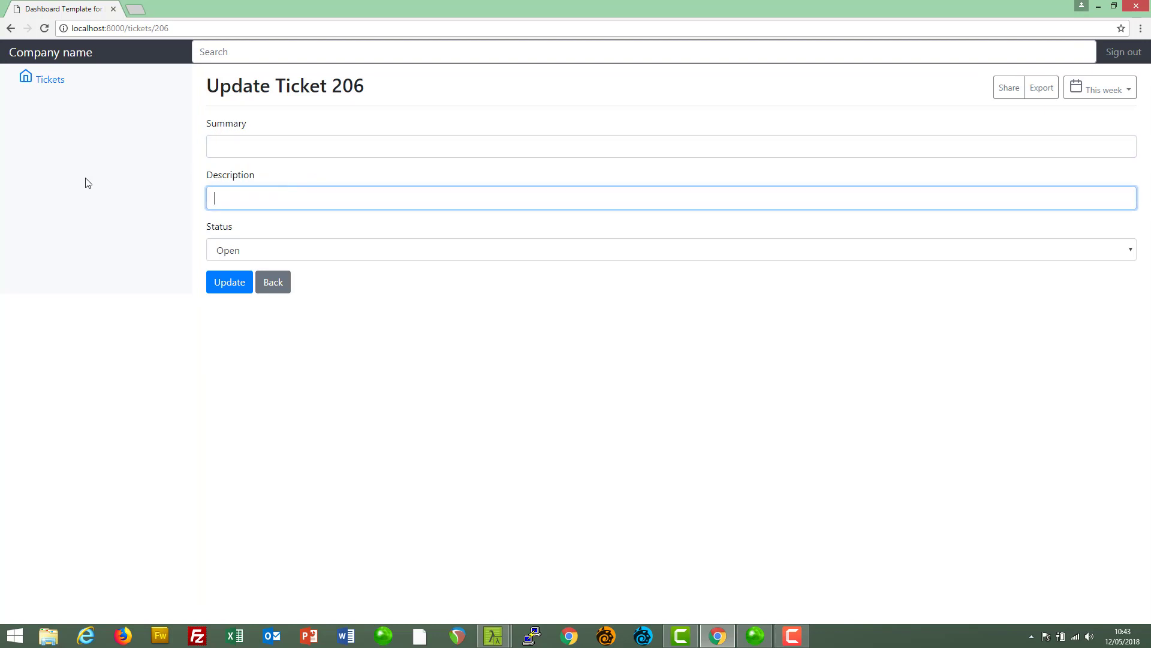
{"action": "left_click", "coordinate": [229, 281]}
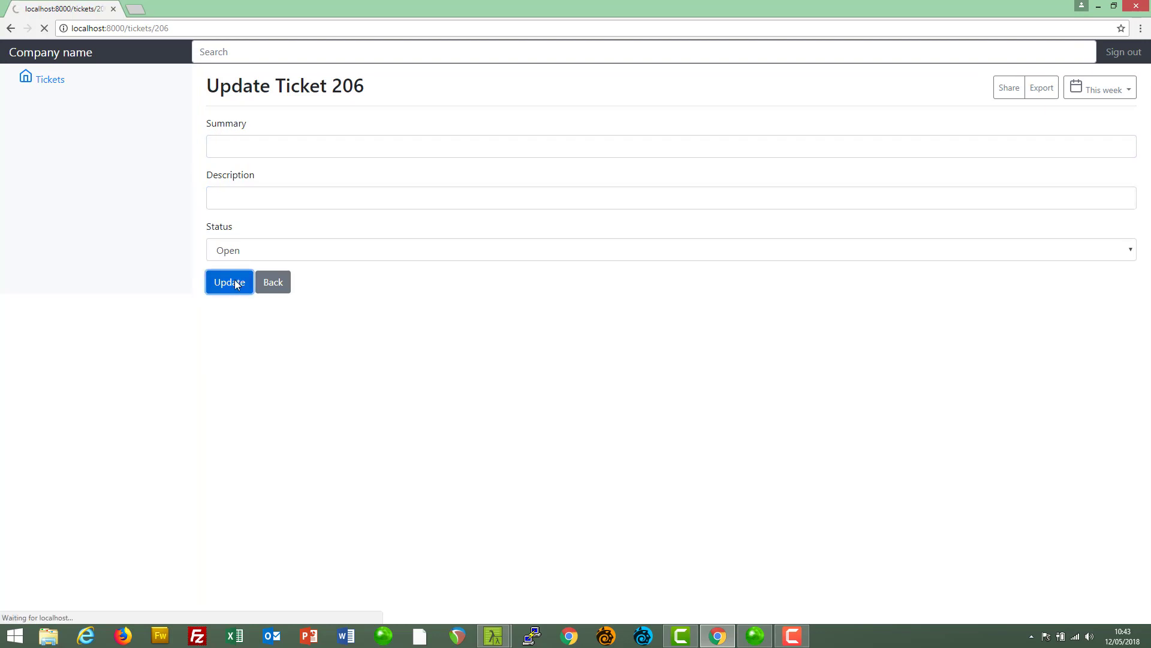
{"action": "left_click", "coordinate": [229, 282]}
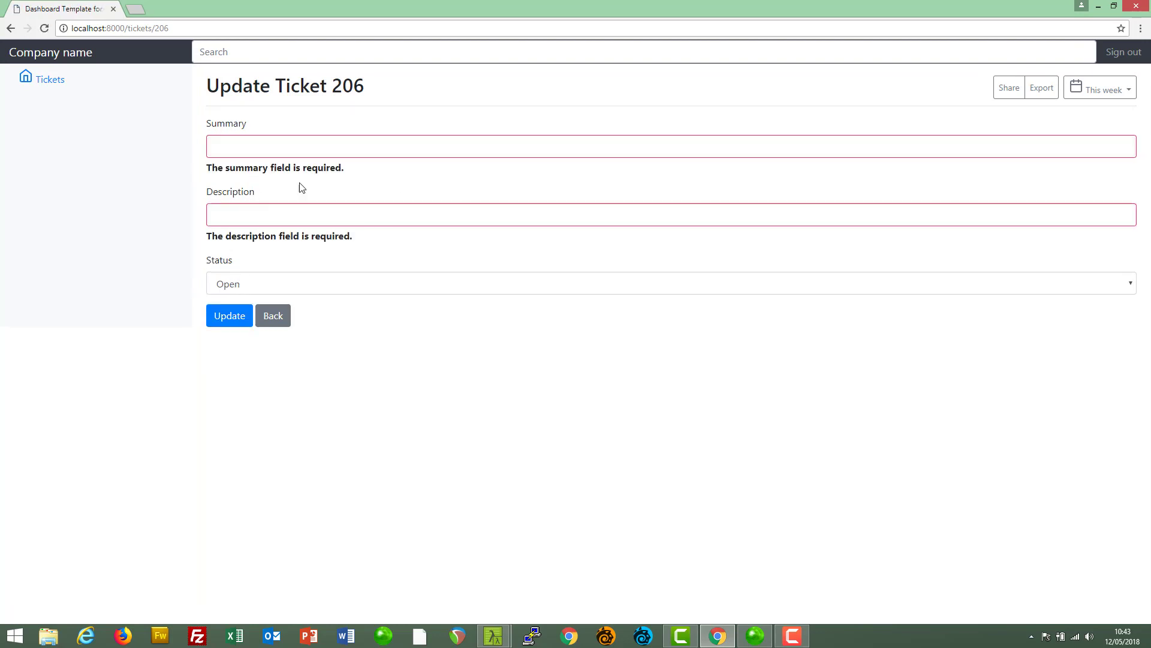
{"action": "mouse_move", "coordinate": [327, 189]}
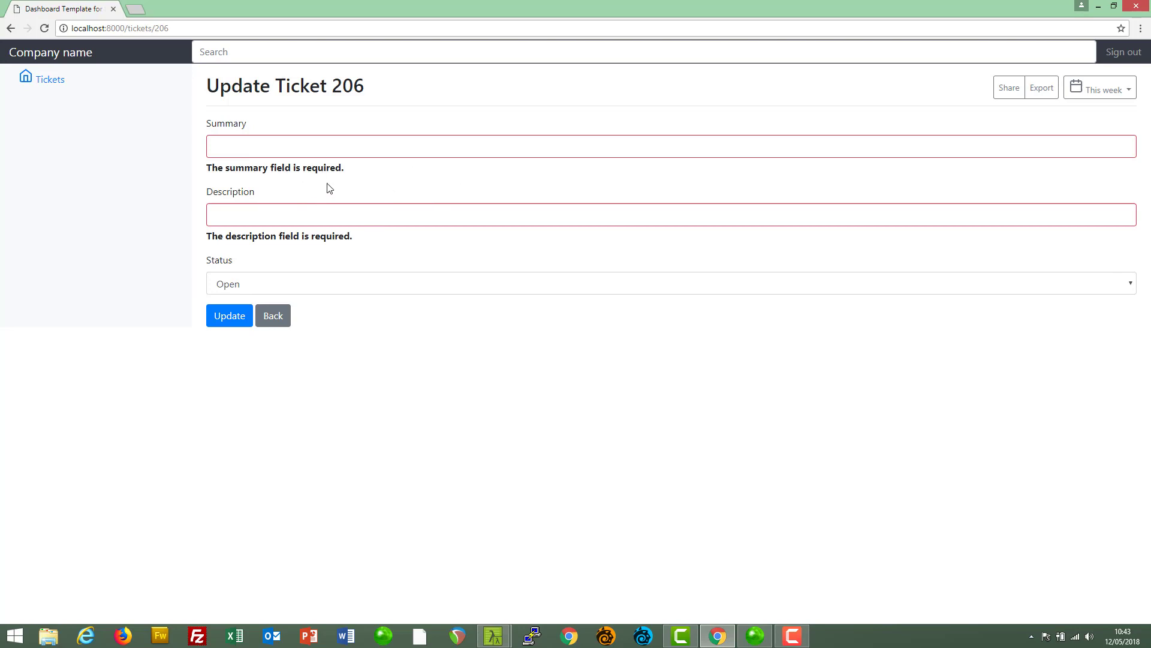
{"action": "mouse_move", "coordinate": [827, 545]}
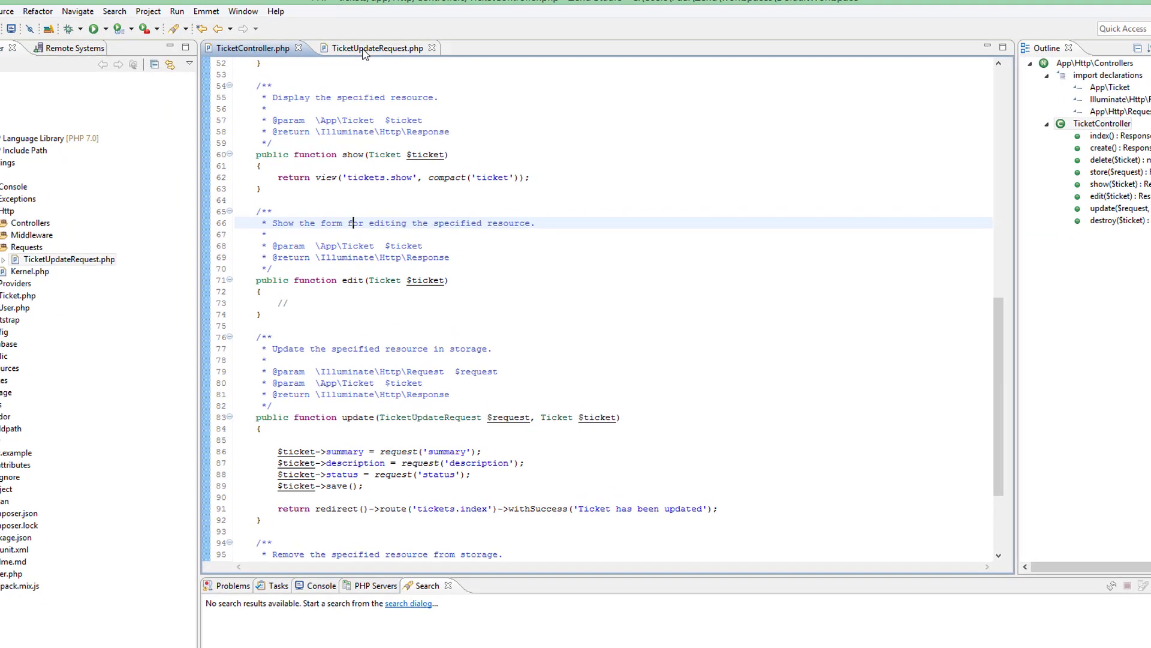
- Change the description rule to 'required|min:10' and save TicketUpdateRequest
{"action": "left_click", "coordinate": [378, 48]}
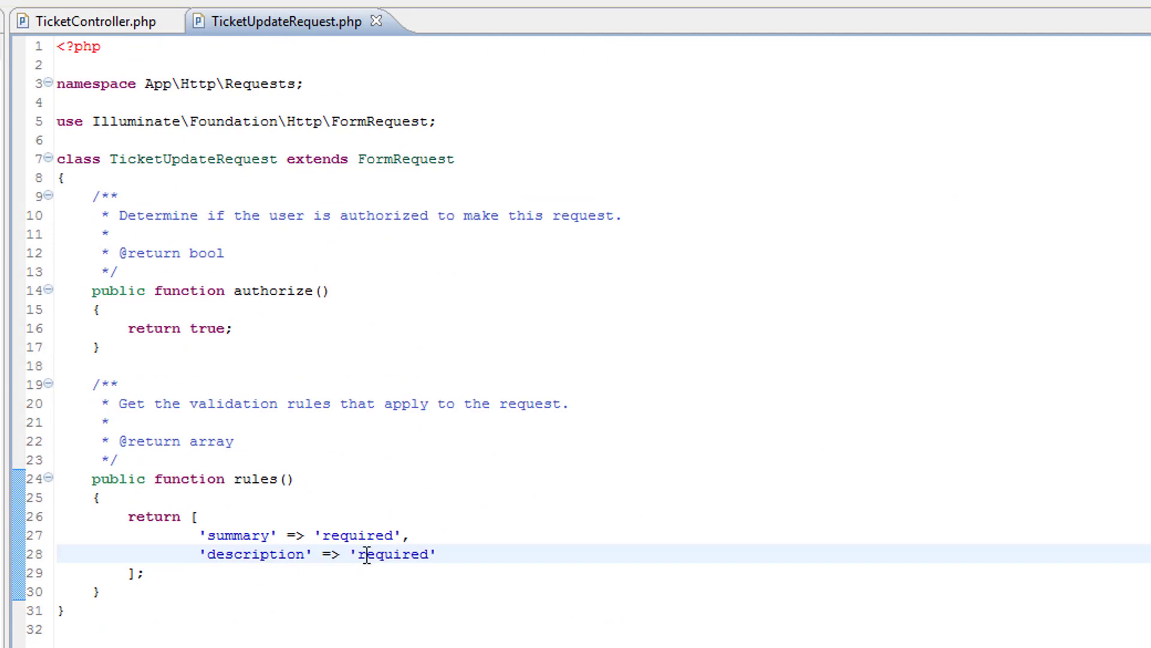
{"action": "mouse_move", "coordinate": [515, 497]}
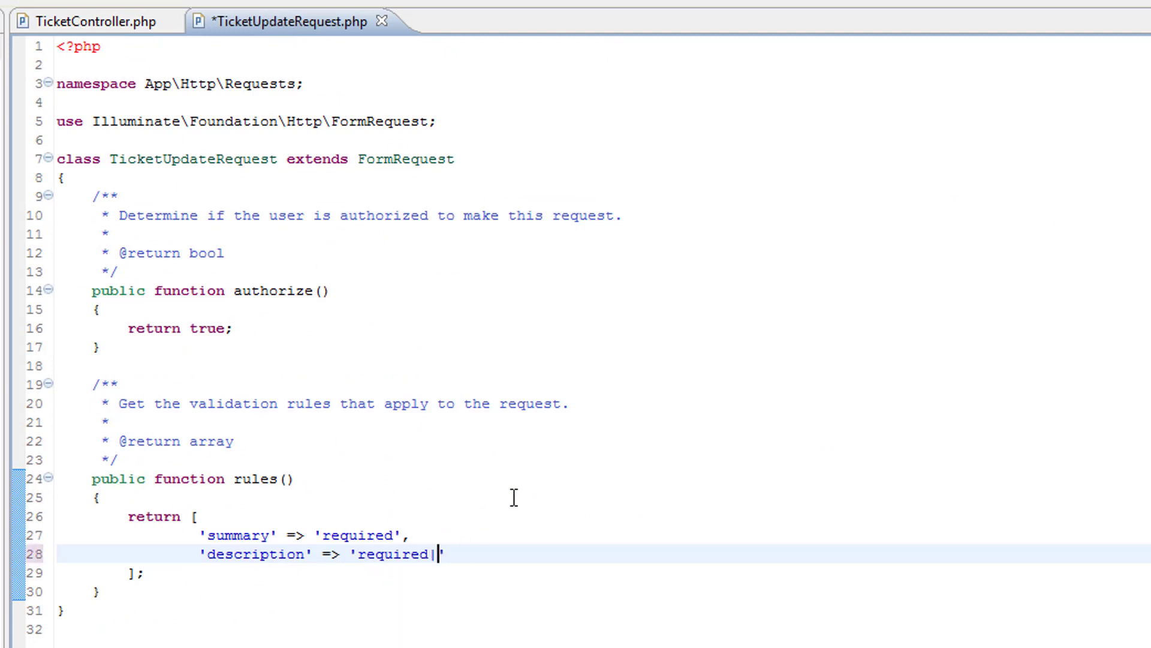
{"action": "type", "text": "|min:"}
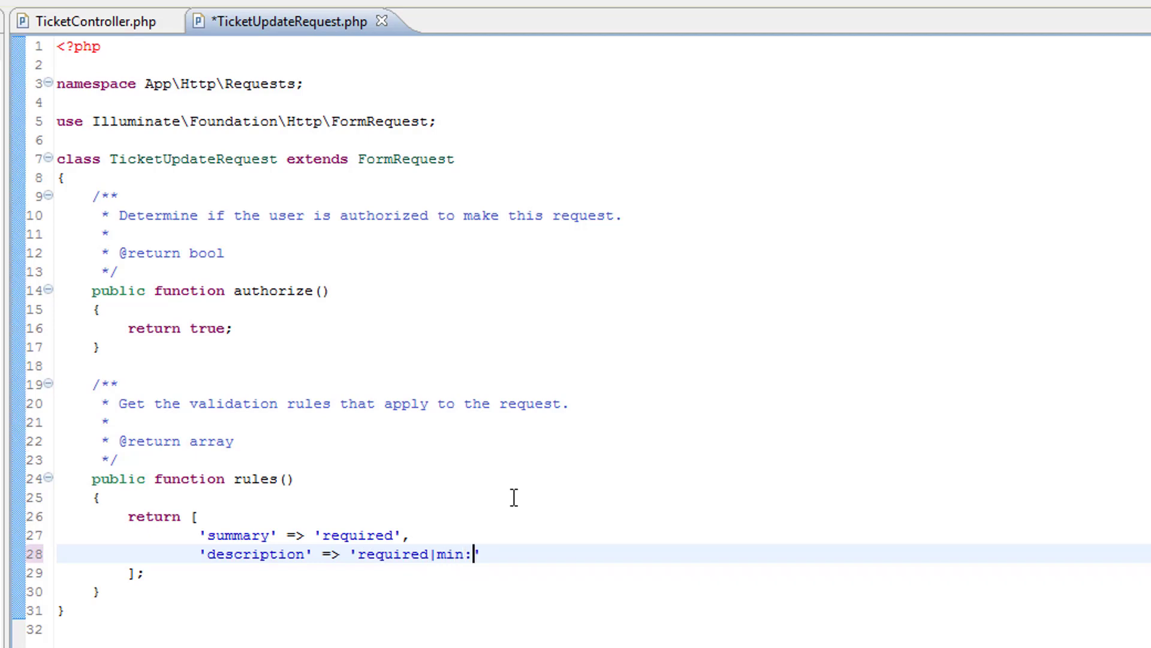
{"action": "type", "text": "10"}
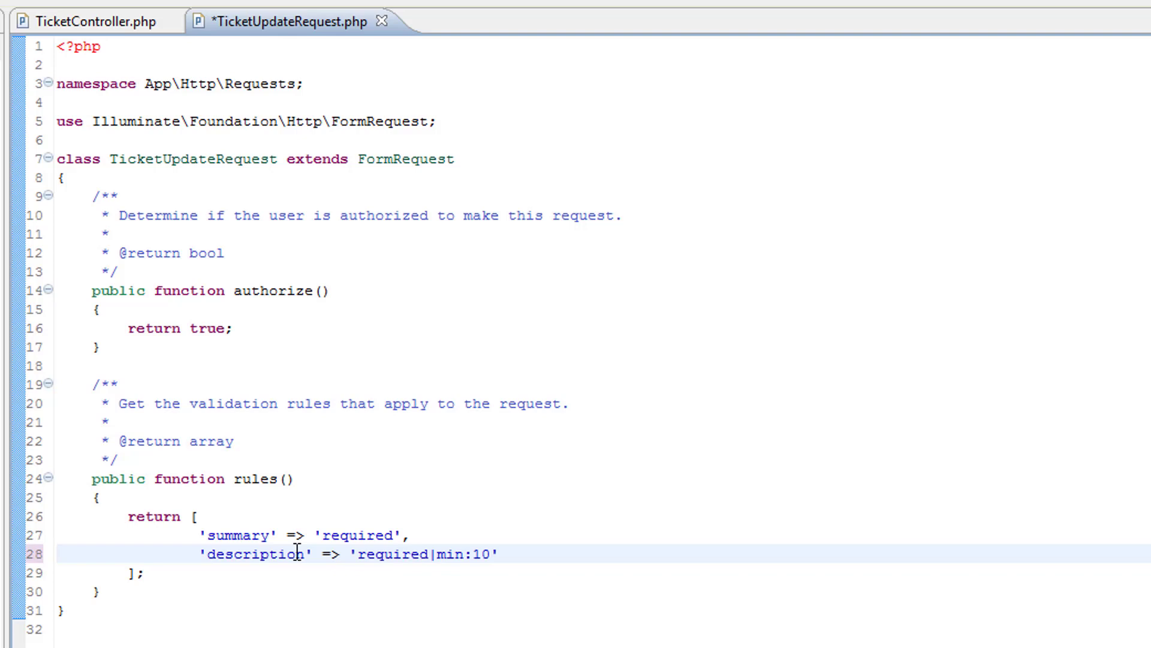
{"action": "key", "text": "ctrl+s"}
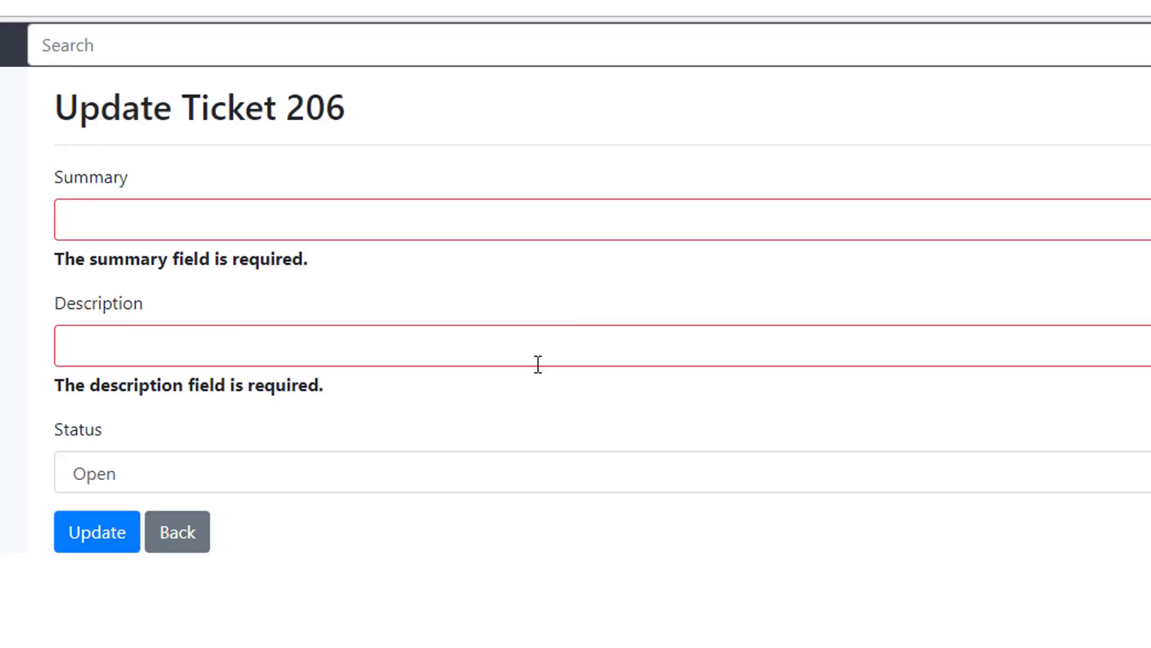
{"action": "mouse_move", "coordinate": [272, 484]}
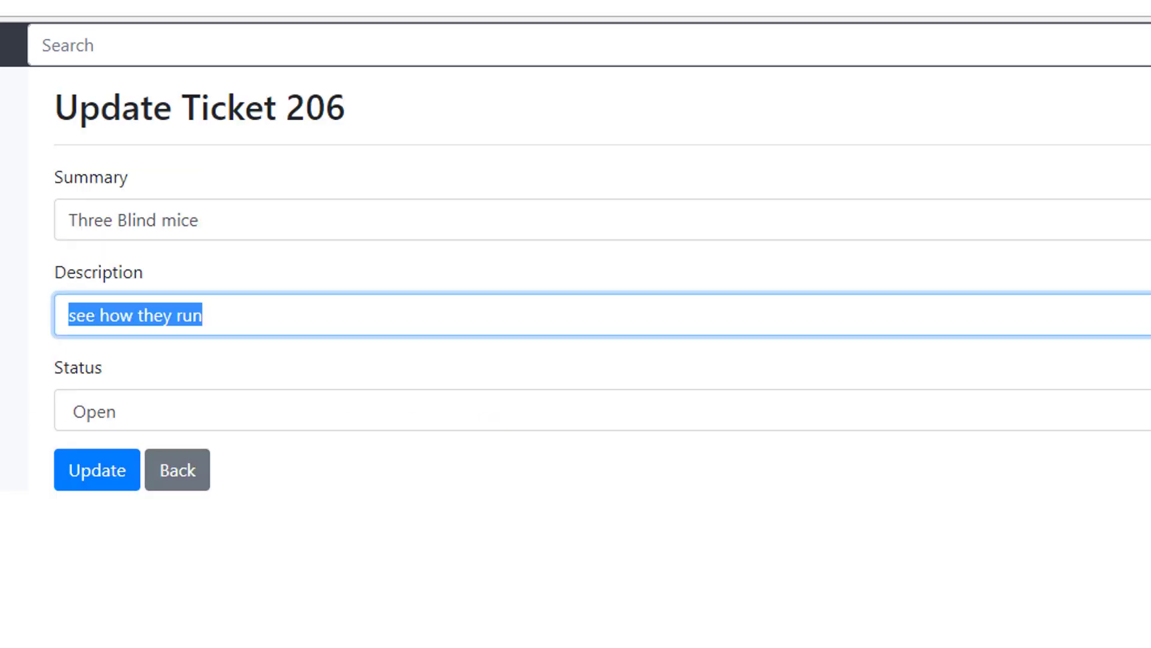
- Submit ticket 206 with a short description, hitting the 10-character minimum error
{"action": "type", "text": "One"}
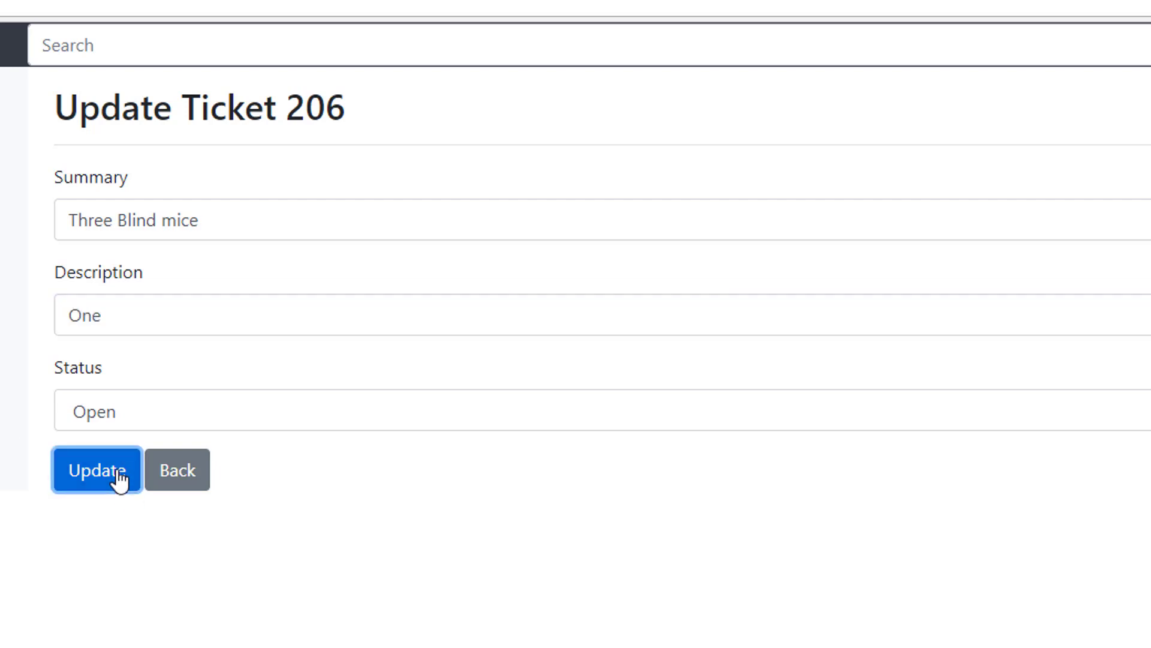
{"action": "left_click", "coordinate": [96, 470]}
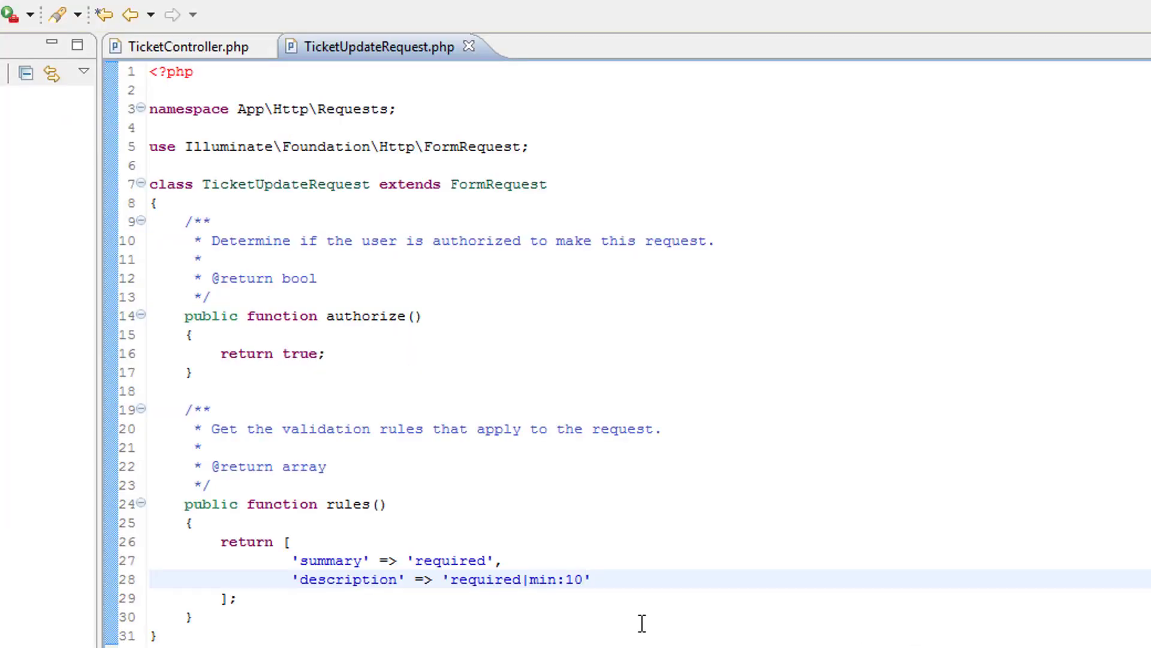
{"action": "key", "text": "BackSpace"}
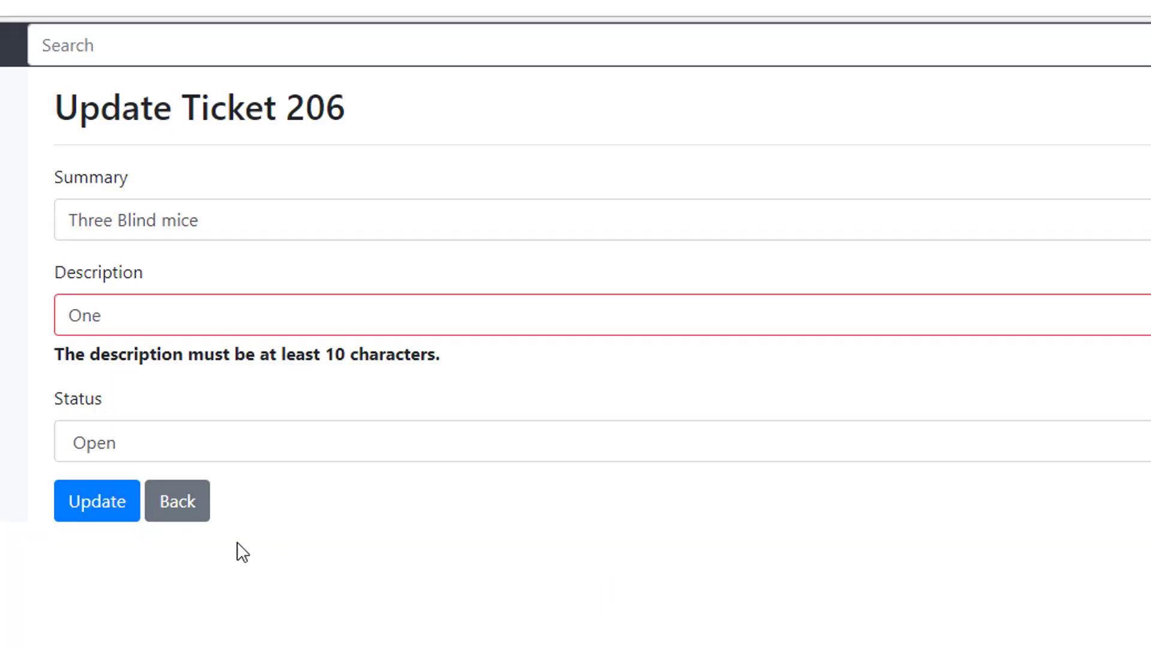
- Reopen ticket 206 and resubmit it with the description 'One'
{"action": "left_click", "coordinate": [176, 500]}
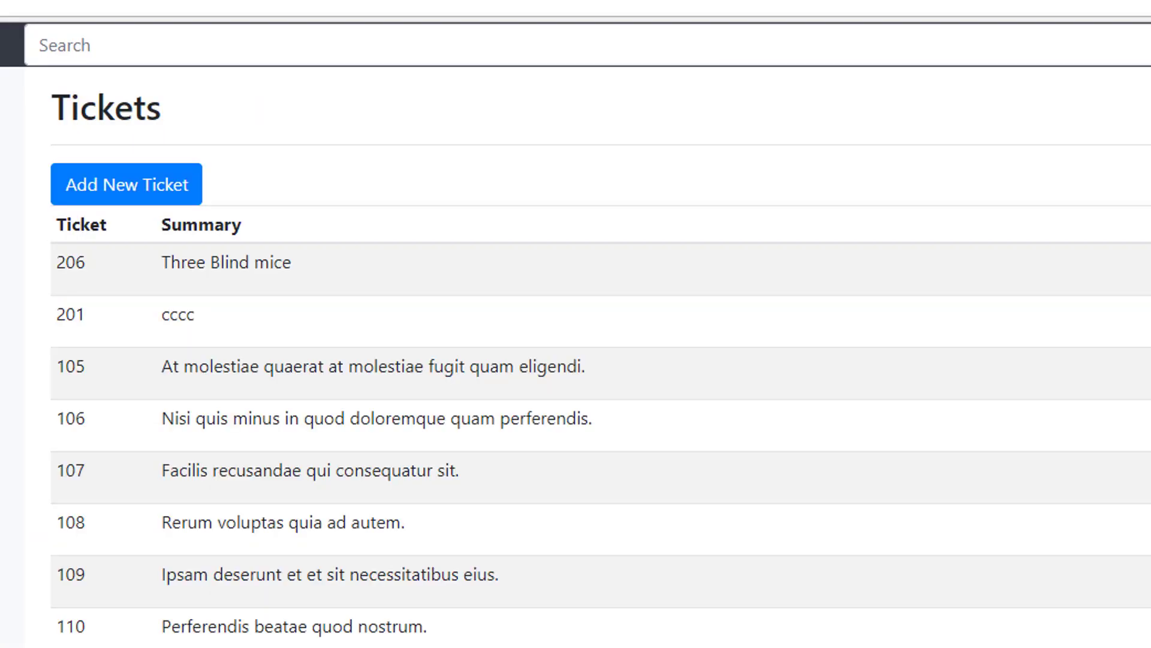
{"action": "left_click", "coordinate": [226, 262]}
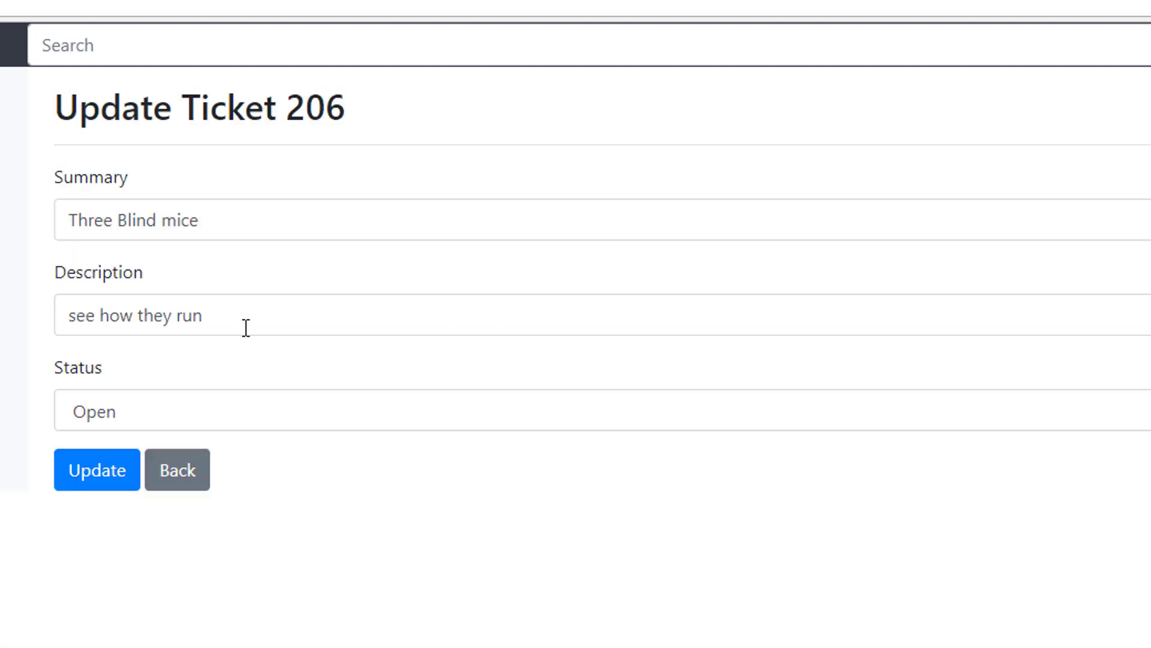
{"action": "type", "text": "One"}
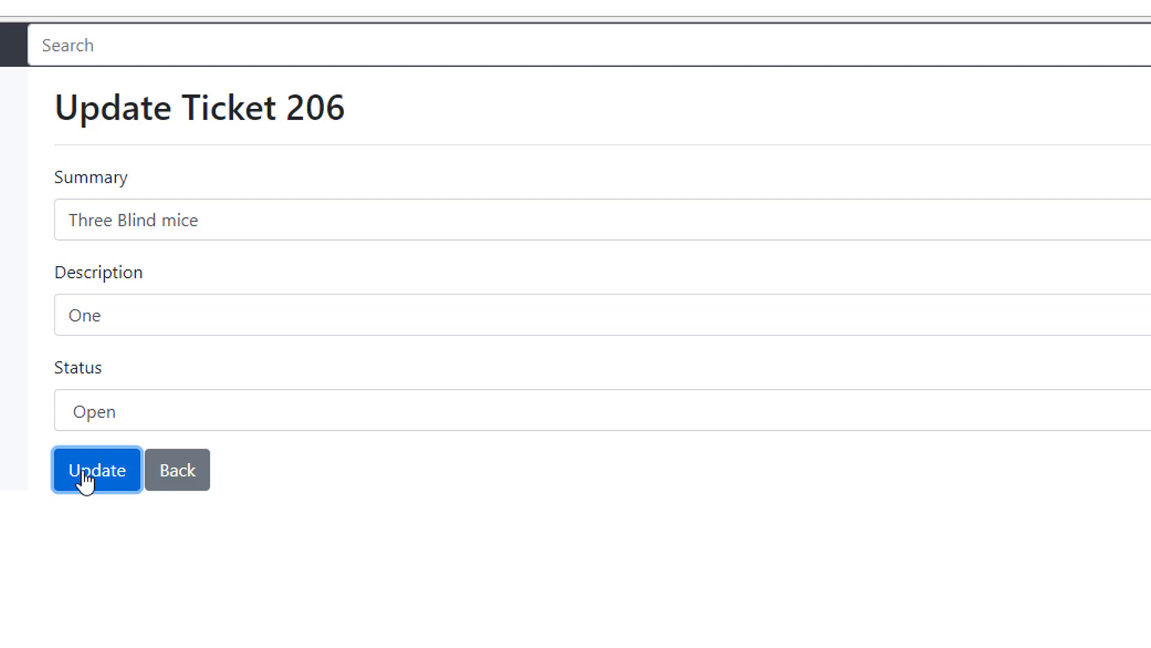
{"action": "left_click", "coordinate": [97, 471]}
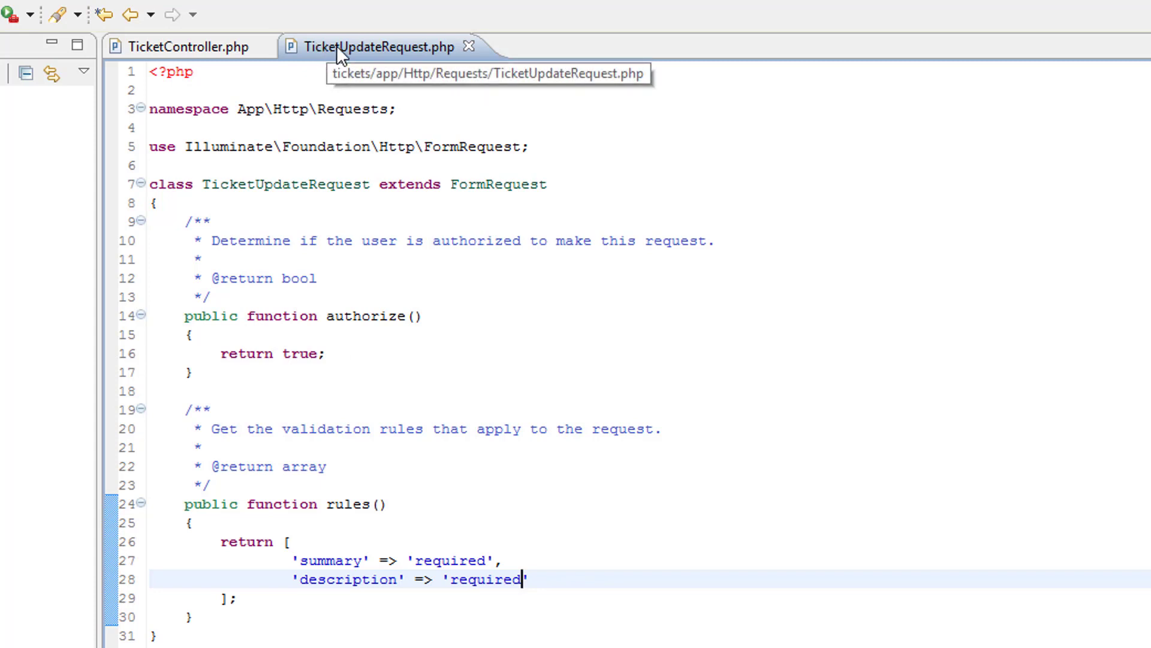
{"action": "mouse_move", "coordinate": [417, 191]}
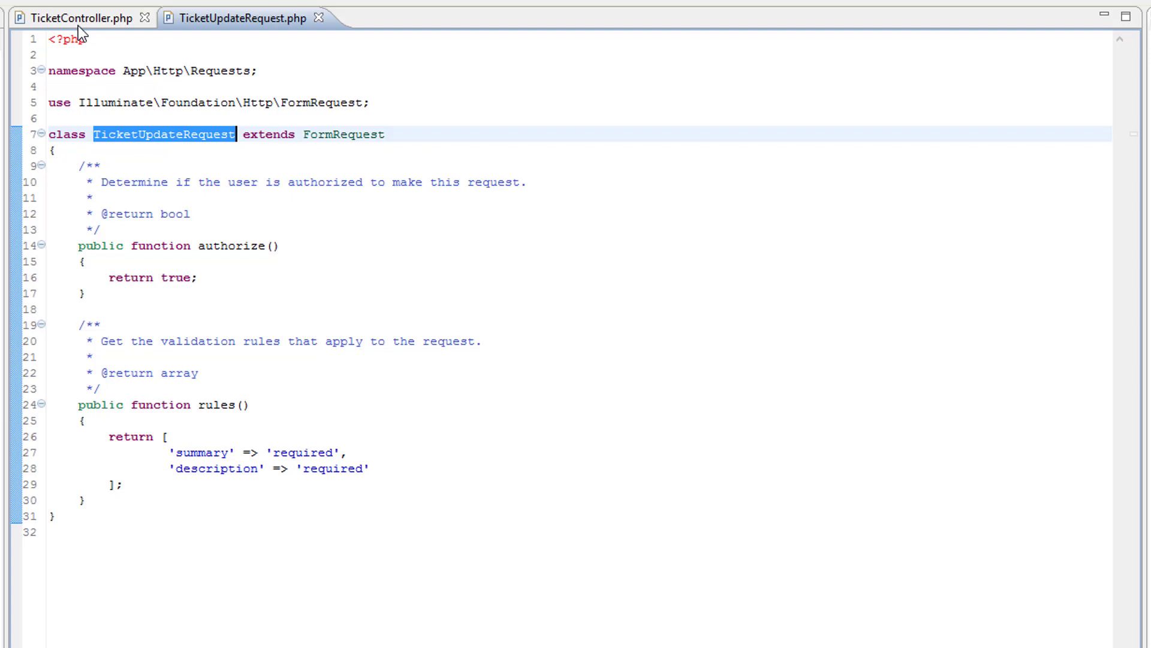
- Replace store()'s Request parameter type with TicketUpdateRequest in TicketController
{"action": "left_click", "coordinate": [79, 18]}
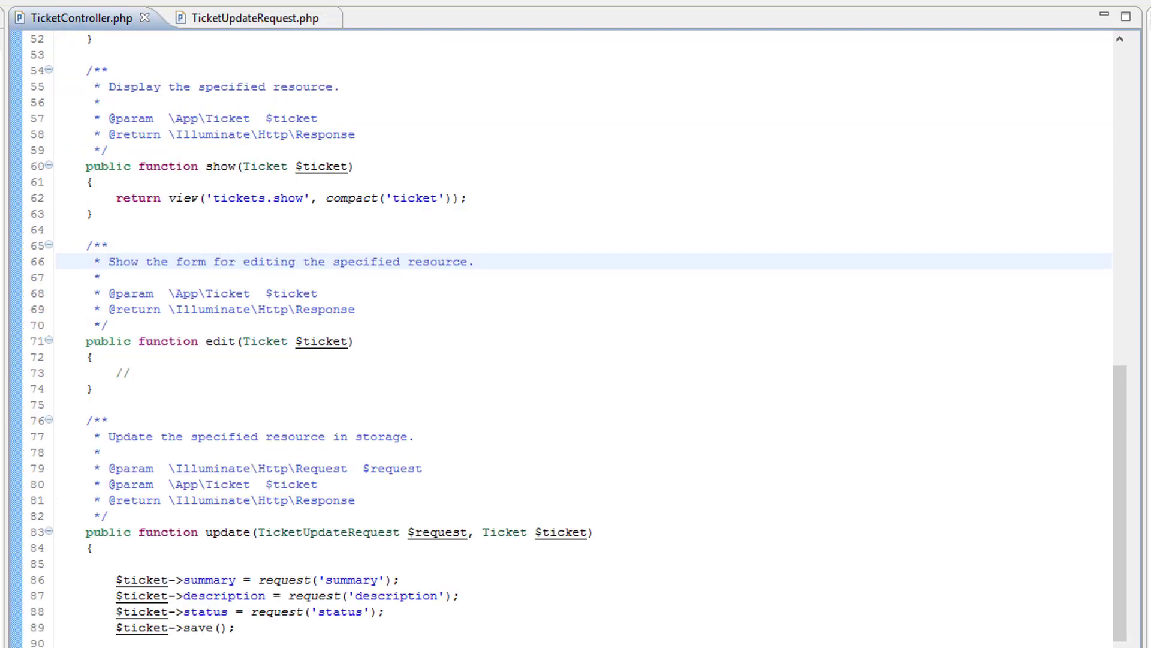
{"action": "scroll", "scroll_direction": "up", "scroll_amount": 3}
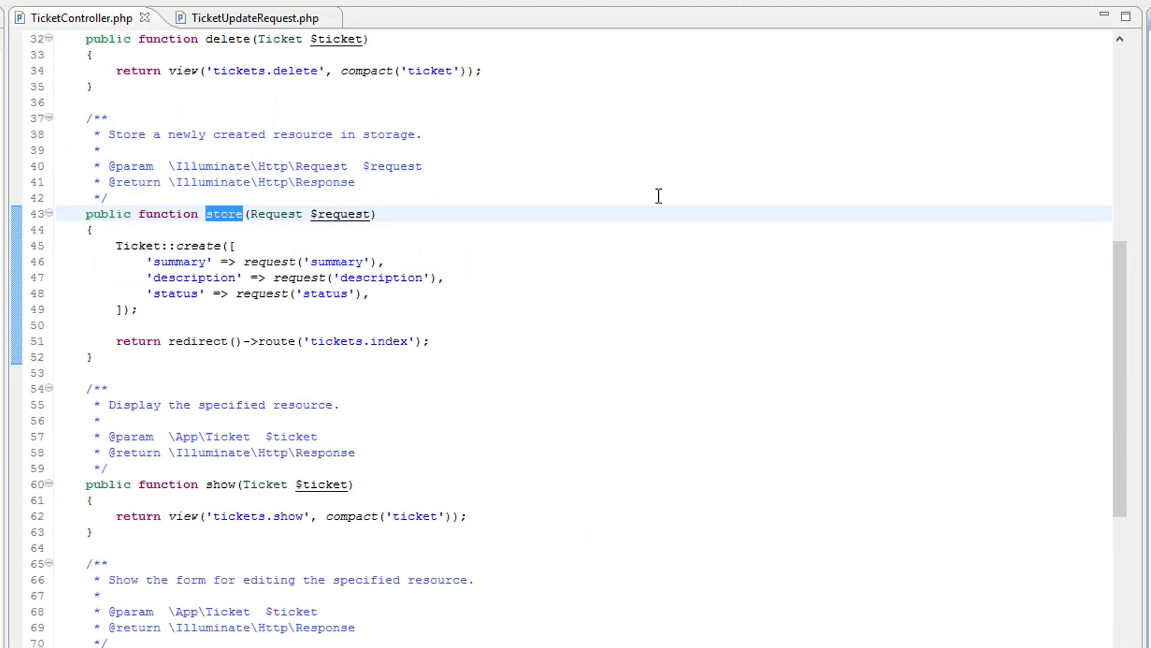
{"action": "left_click", "coordinate": [270, 213]}
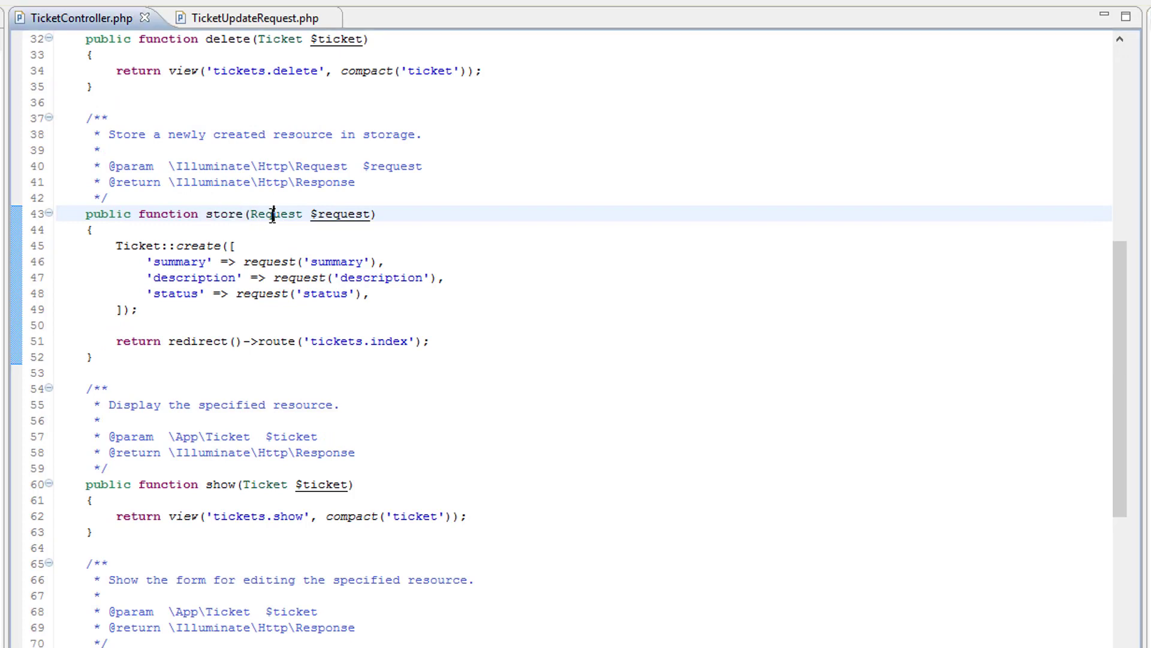
{"action": "double_click", "coordinate": [277, 213]}
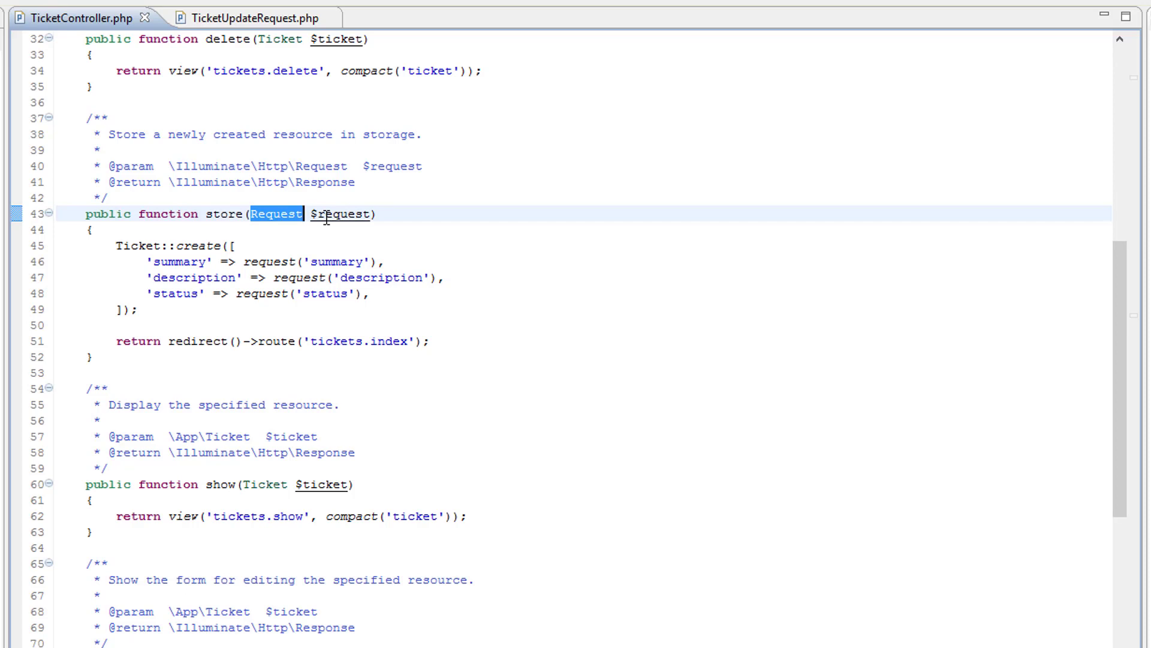
{"action": "type", "text": "TicketUpdateRequest"}
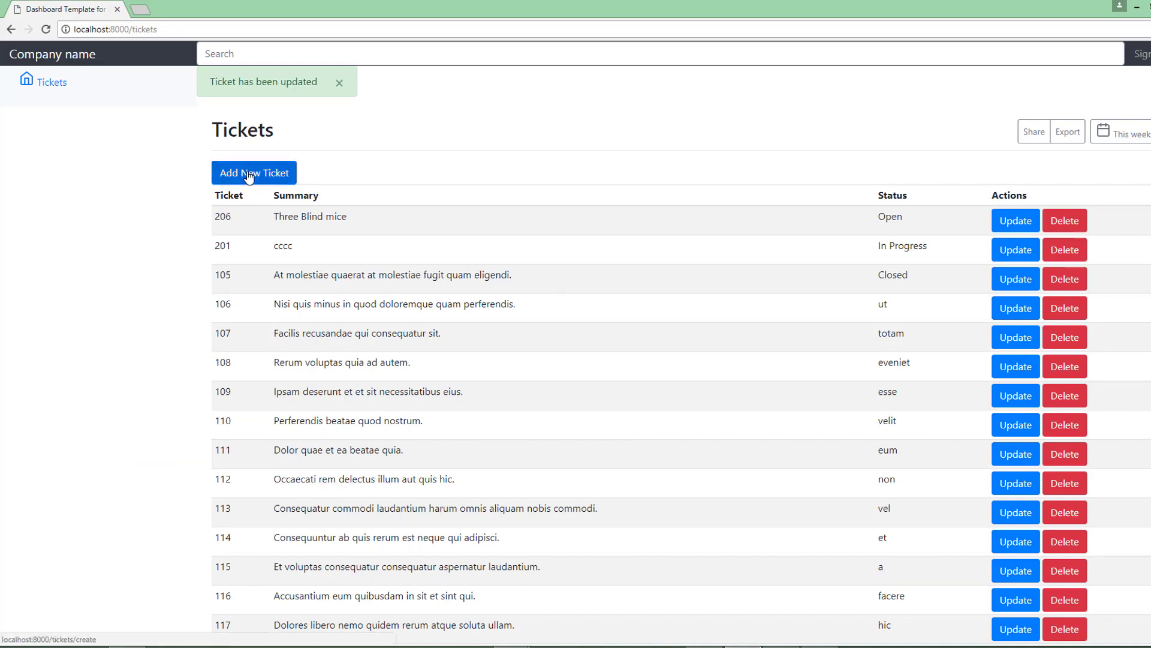
- Submit the Add New Ticket form with Summary and Description blank; the empty form just reloads
{"action": "left_click", "coordinate": [253, 172]}
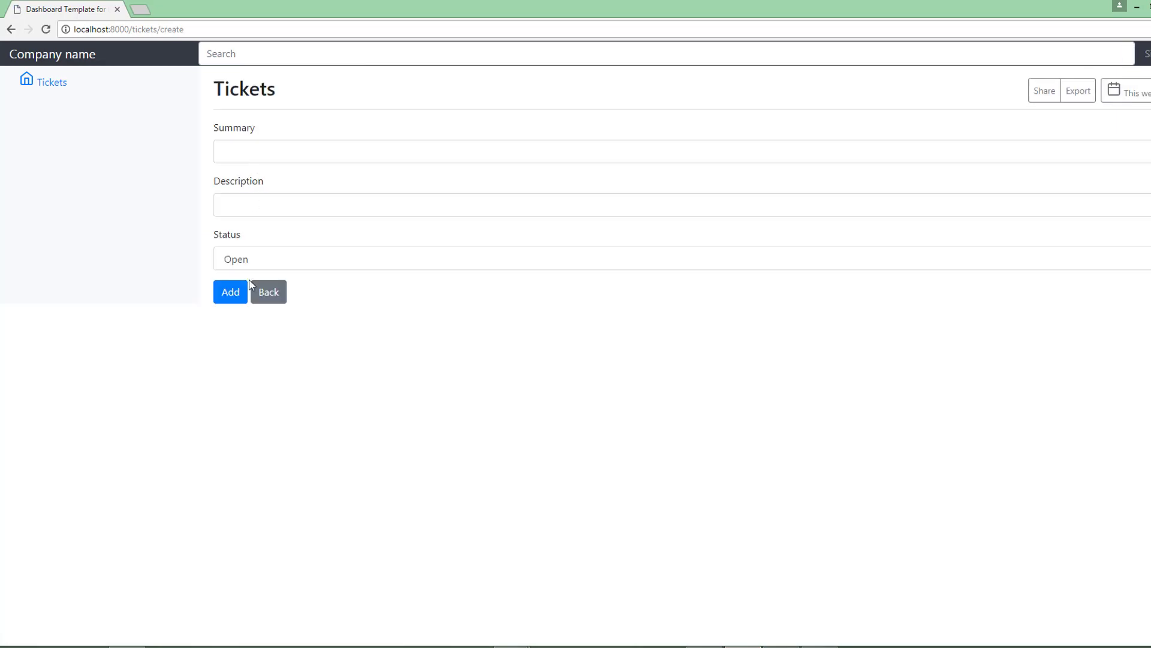
{"action": "left_click", "coordinate": [230, 291]}
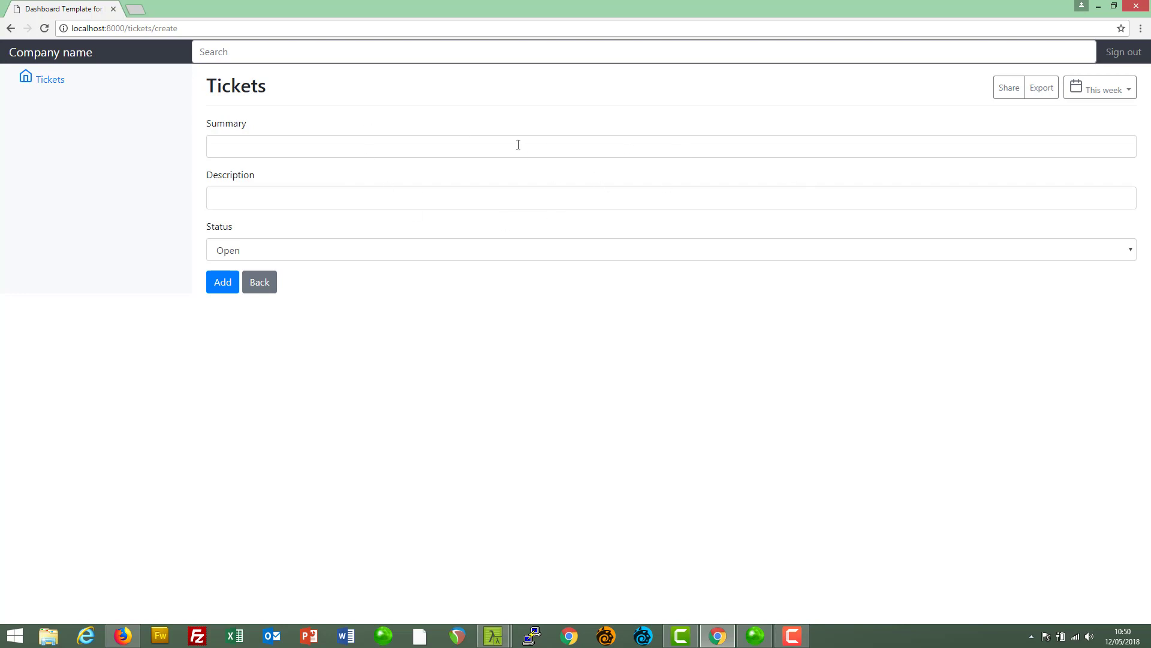
{"action": "left_click", "coordinate": [222, 282]}
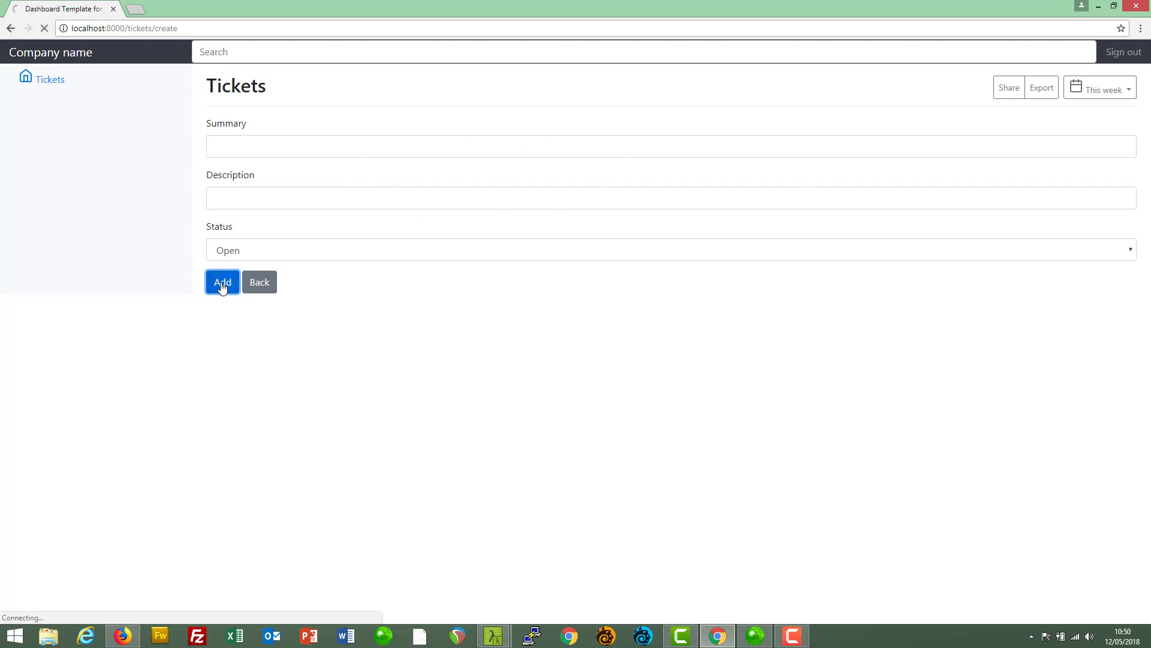
{"action": "left_click", "coordinate": [222, 281]}
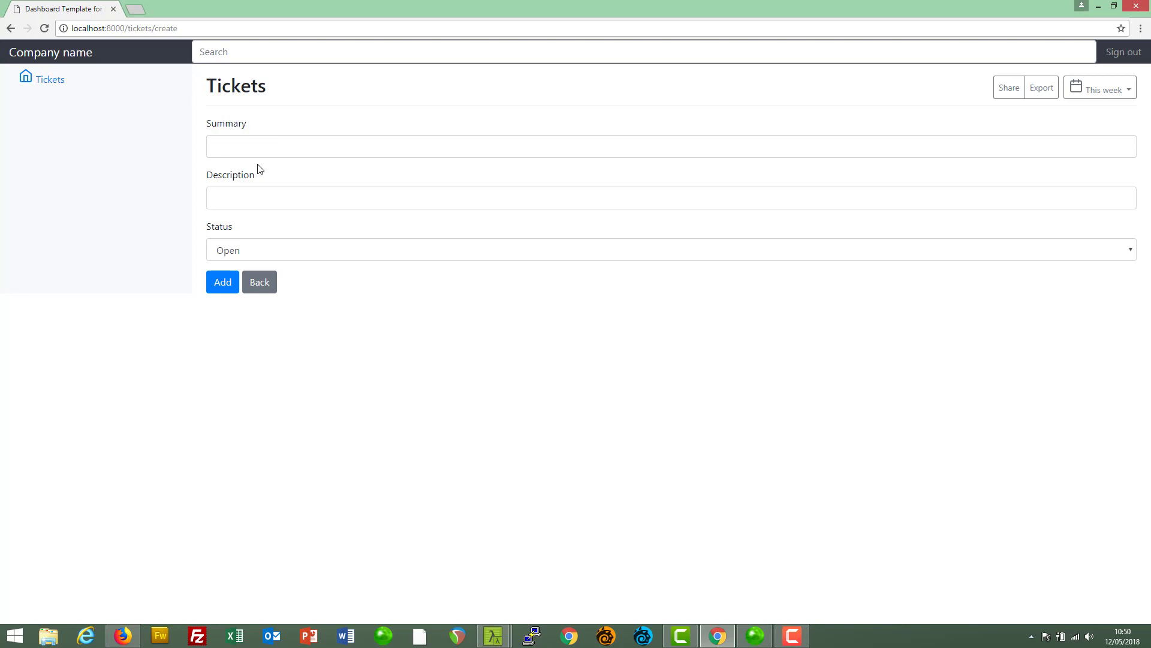
{"action": "mouse_move", "coordinate": [448, 172]}
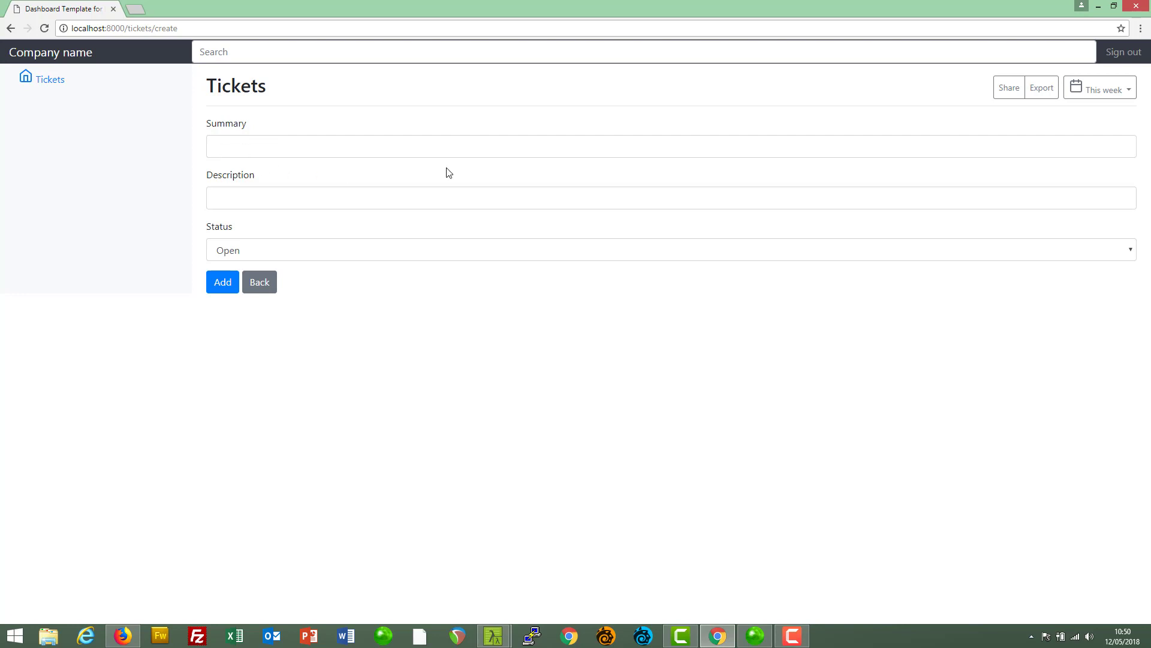
{"action": "mouse_move", "coordinate": [870, 633]}
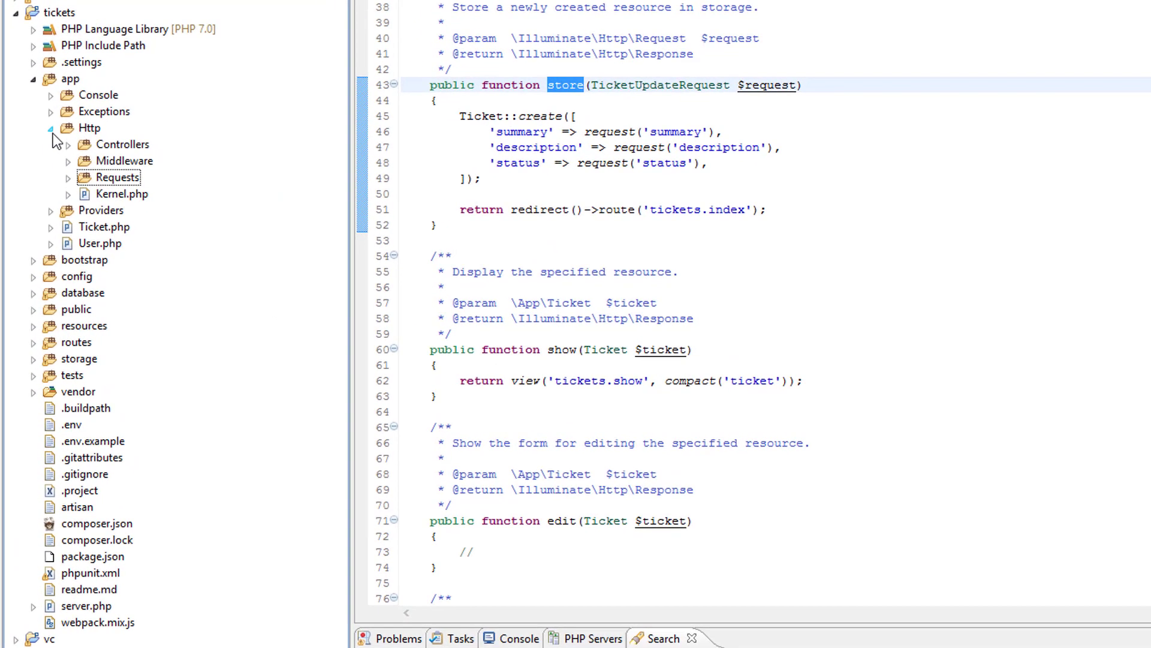
- Navigate resources > views > tickets in Project Explorer and open show.blade.php
{"action": "left_click", "coordinate": [34, 79]}
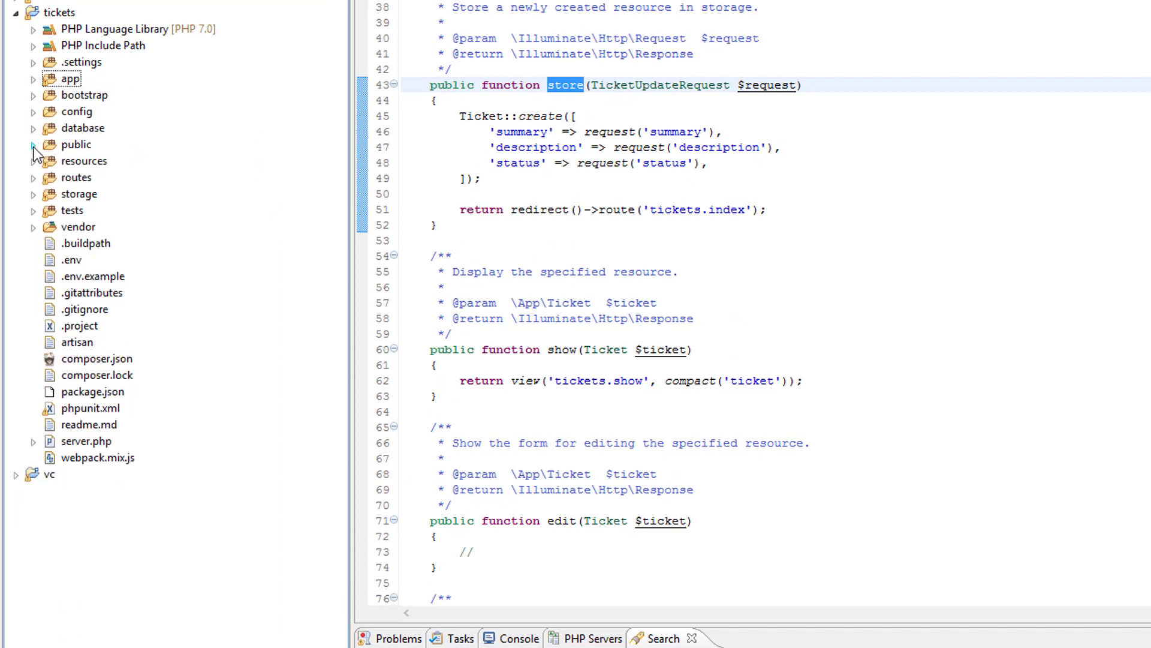
{"action": "left_click", "coordinate": [34, 161]}
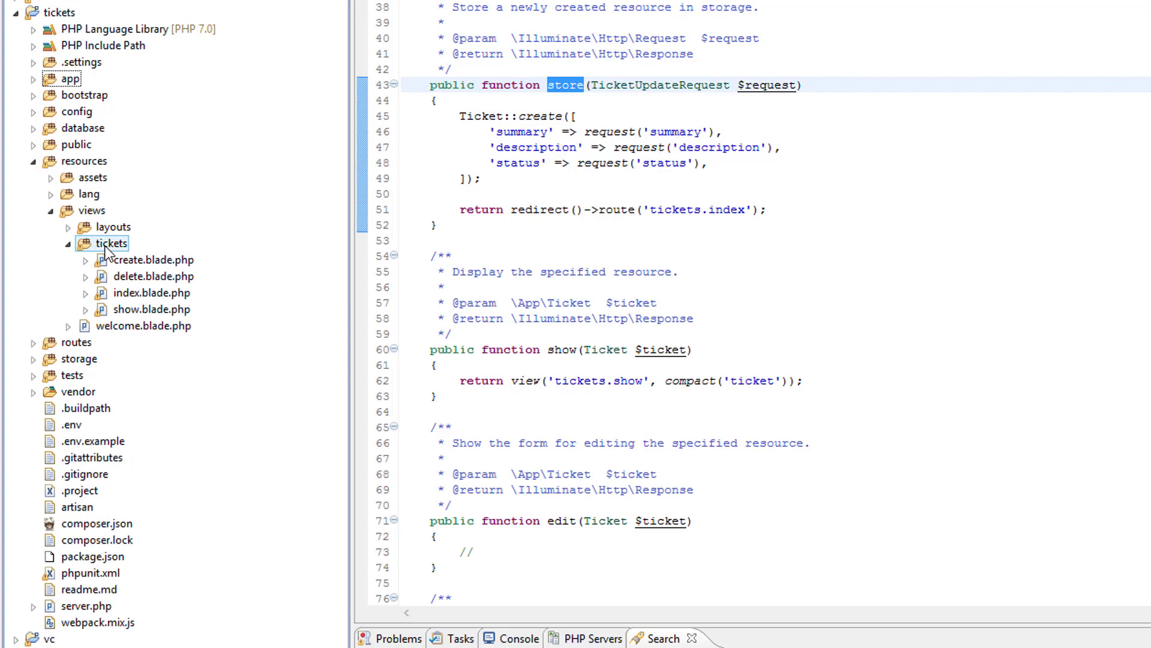
{"action": "left_click", "coordinate": [152, 259]}
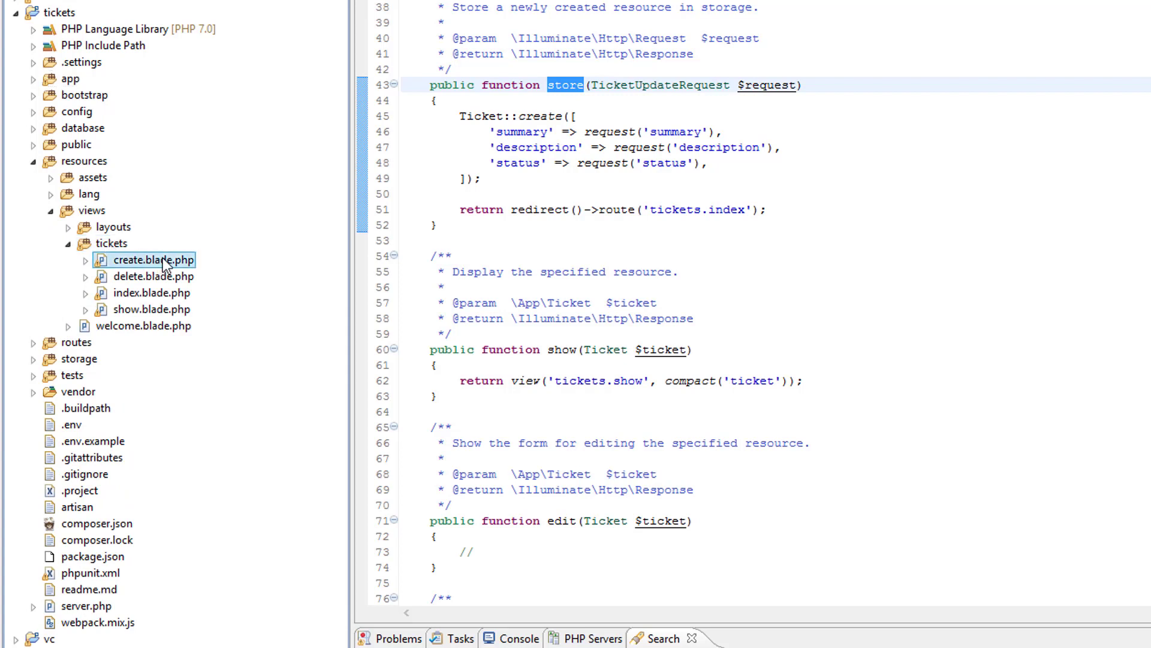
{"action": "left_click", "coordinate": [151, 310]}
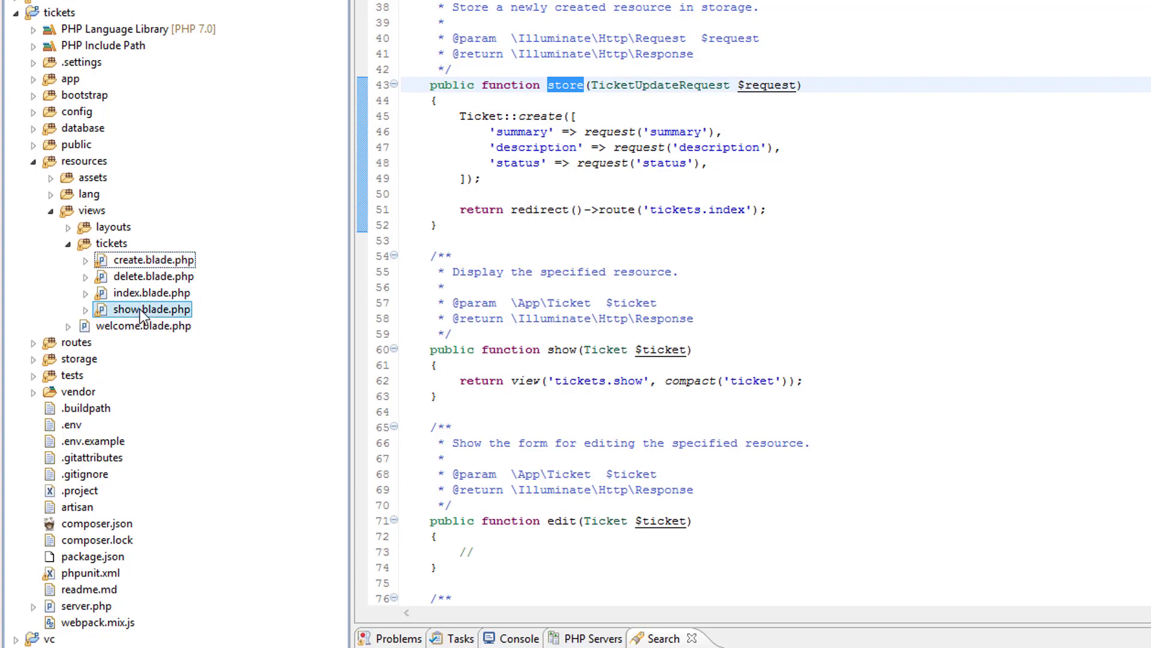
{"action": "double_click", "coordinate": [152, 309]}
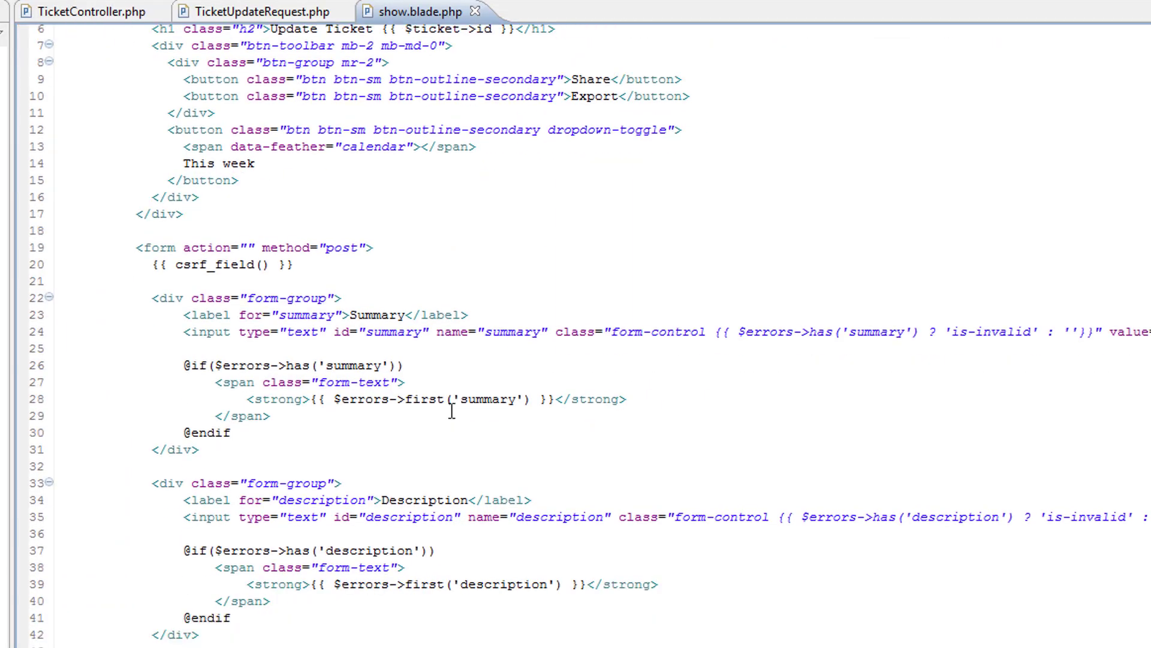
- Copy the $errors->has('description') is-invalid expression from show.blade.php and switch to create.blade.php
{"action": "scroll", "scroll_direction": "down", "scroll_amount": 3}
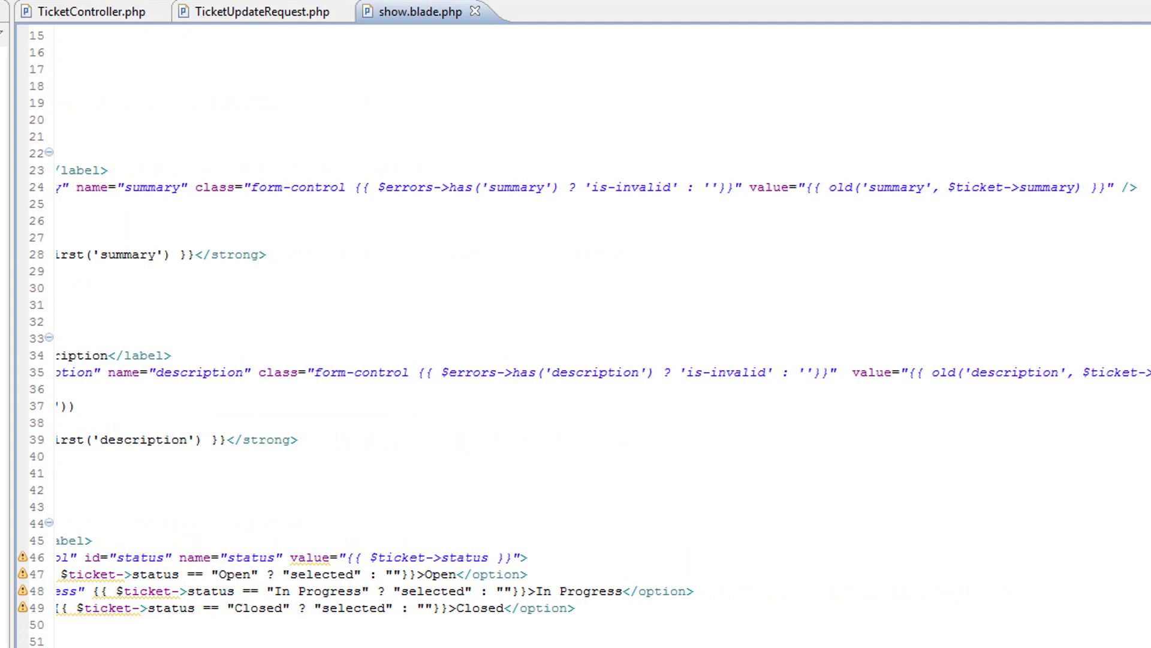
{"action": "scroll", "scroll_direction": "left", "scroll_amount": 3}
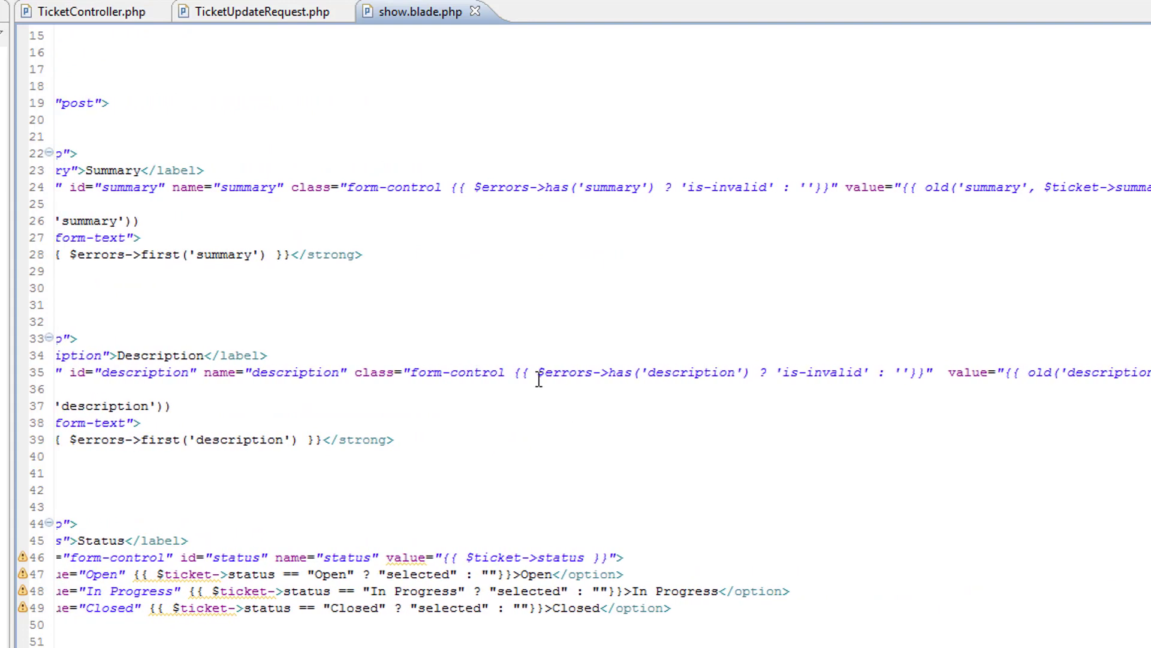
{"action": "mouse_move", "coordinate": [613, 374]}
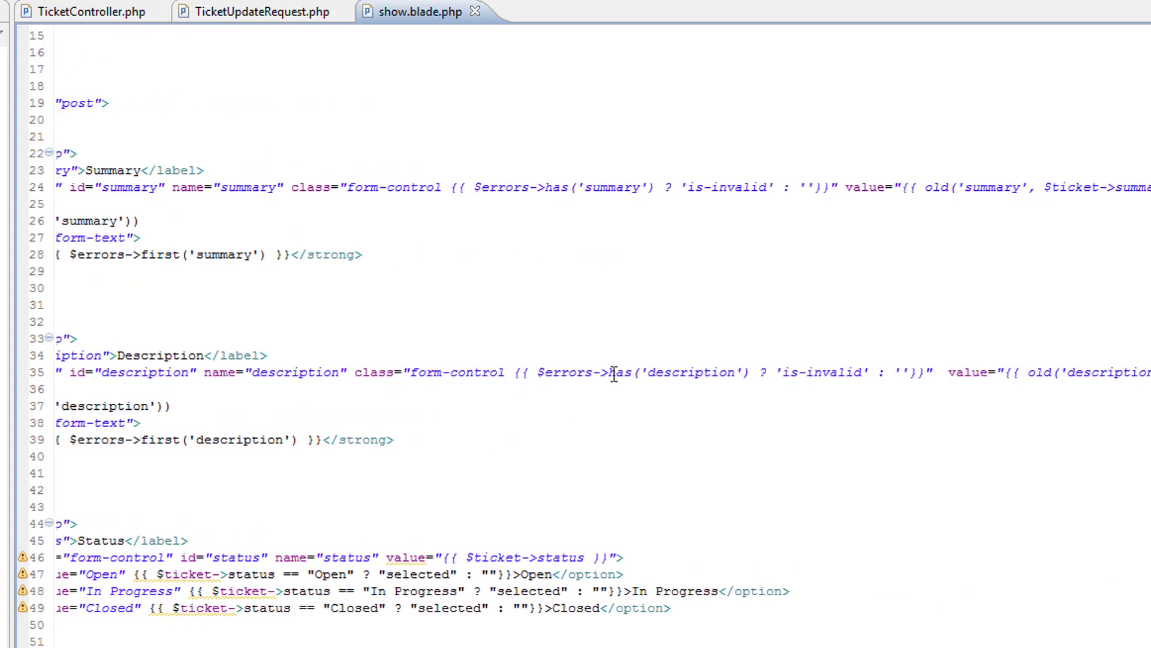
{"action": "mouse_move", "coordinate": [787, 371]}
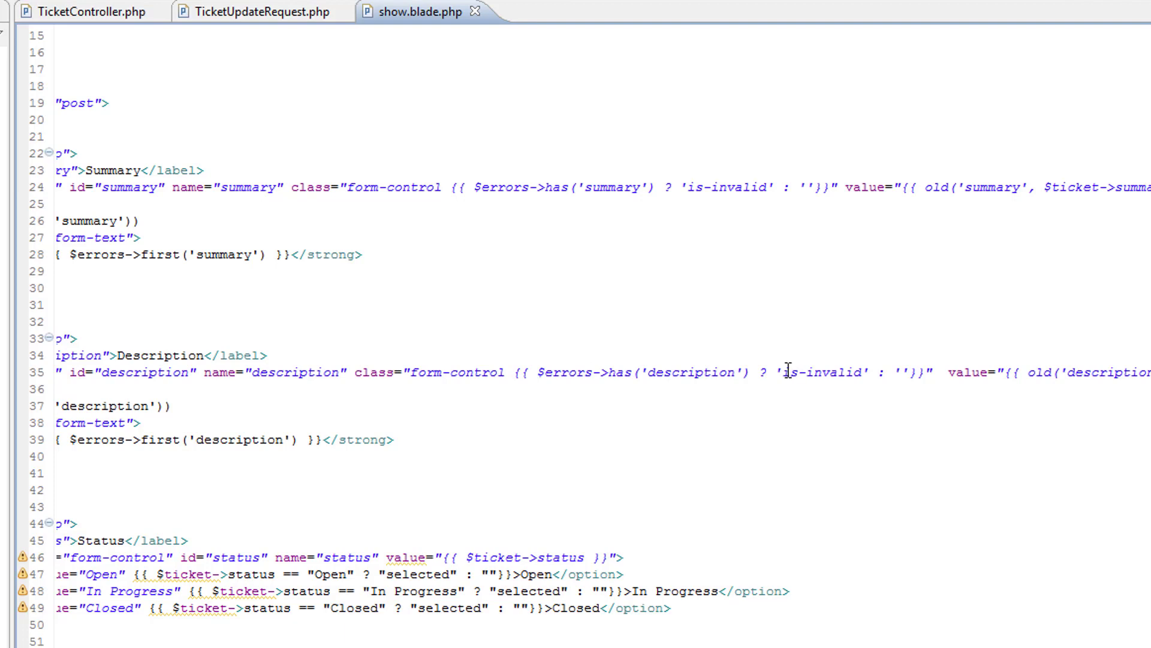
{"action": "mouse_move", "coordinate": [497, 372]}
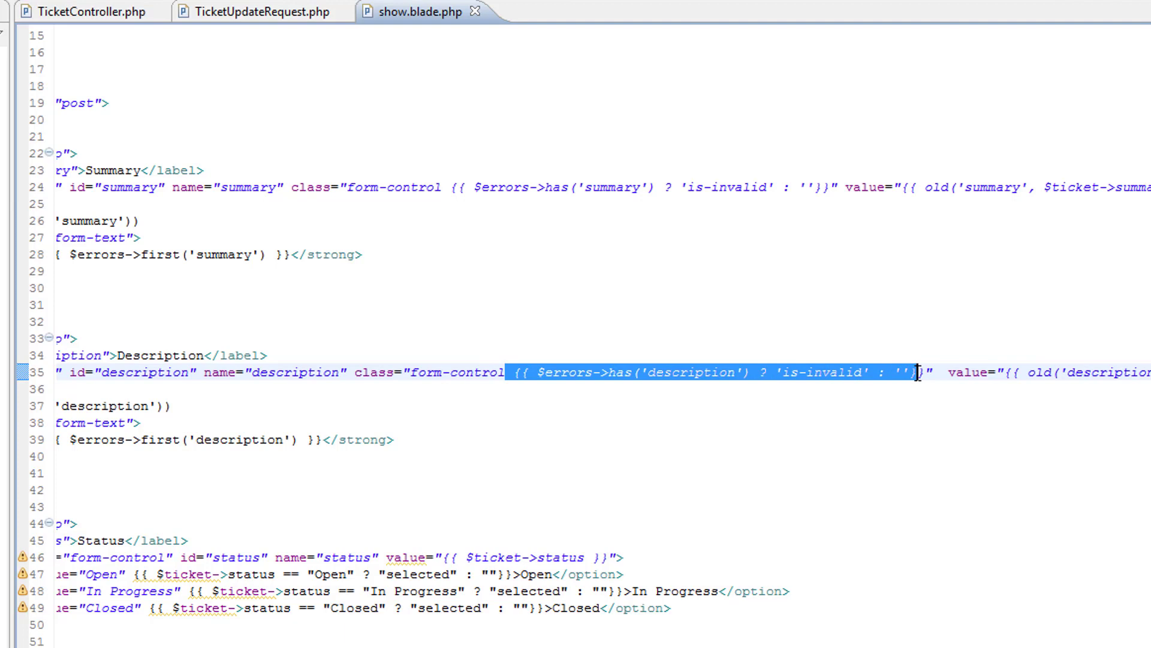
{"action": "mouse_move", "coordinate": [911, 257]}
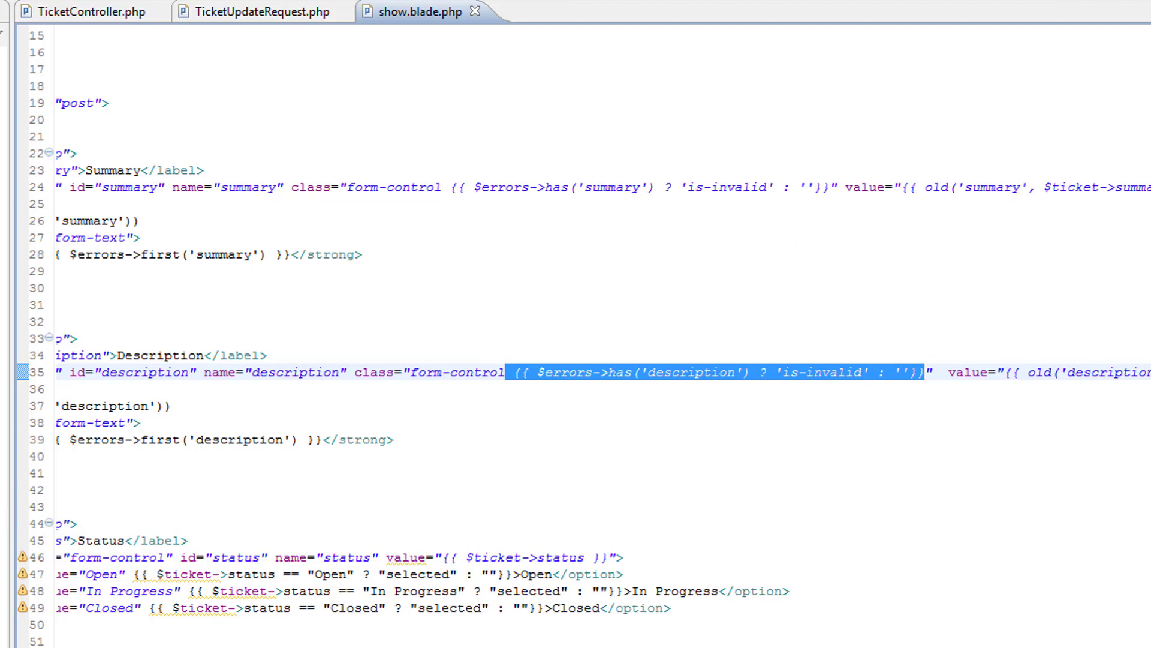
{"action": "left_click", "coordinate": [560, 12]}
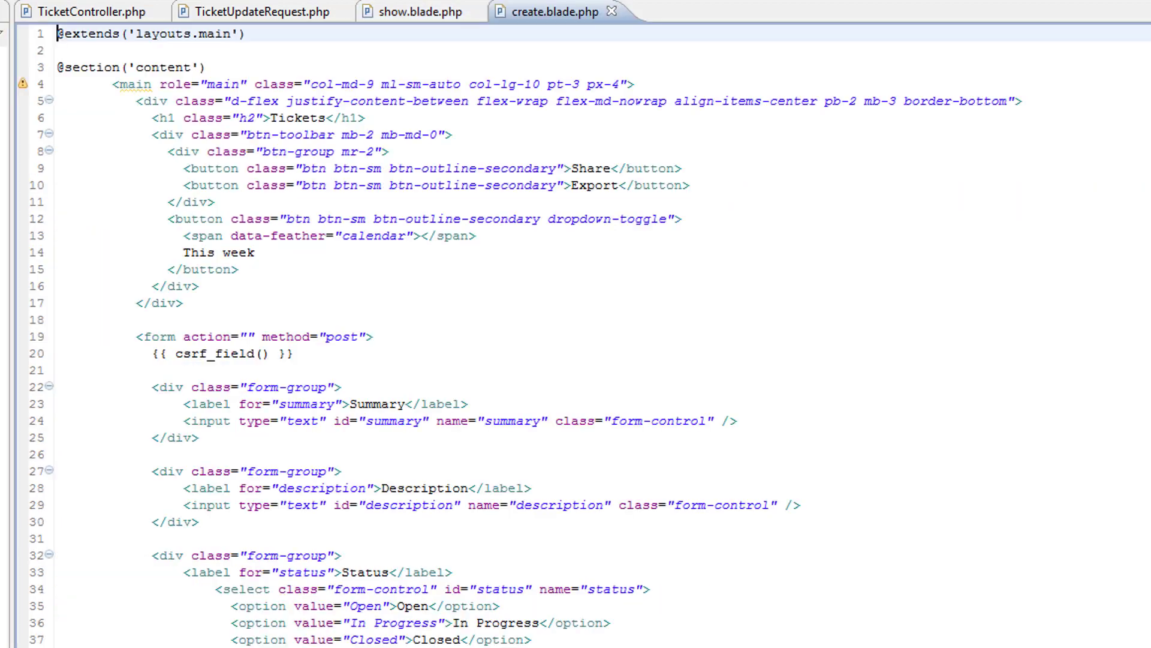
{"action": "mouse_move", "coordinate": [335, 488]}
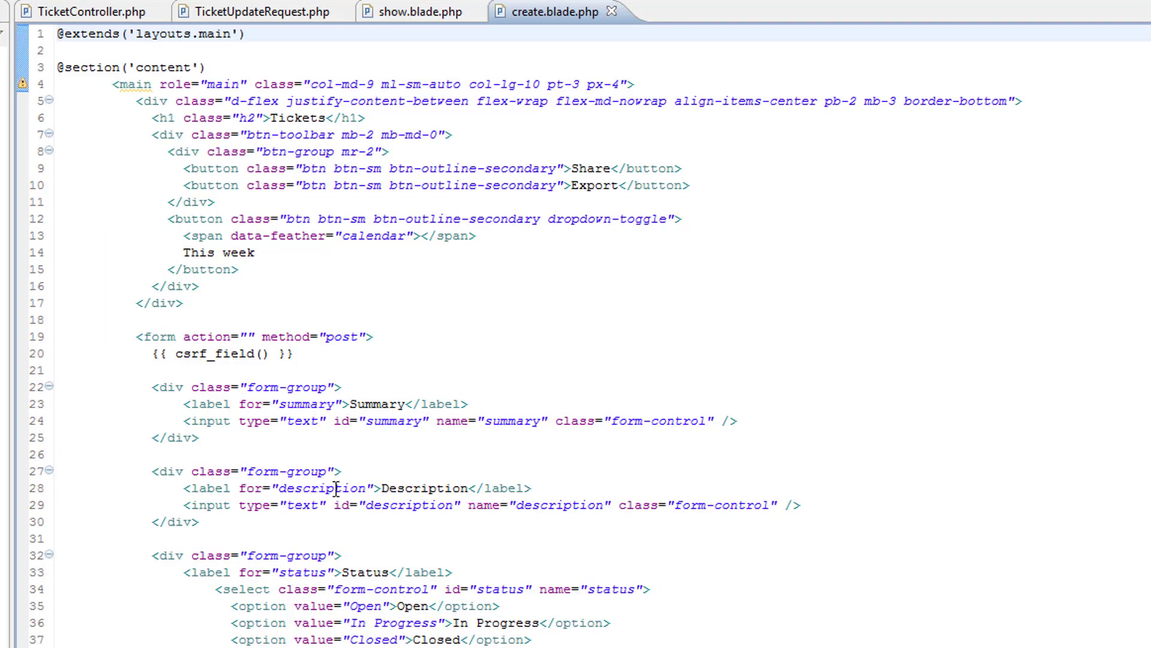
{"action": "mouse_move", "coordinate": [726, 504]}
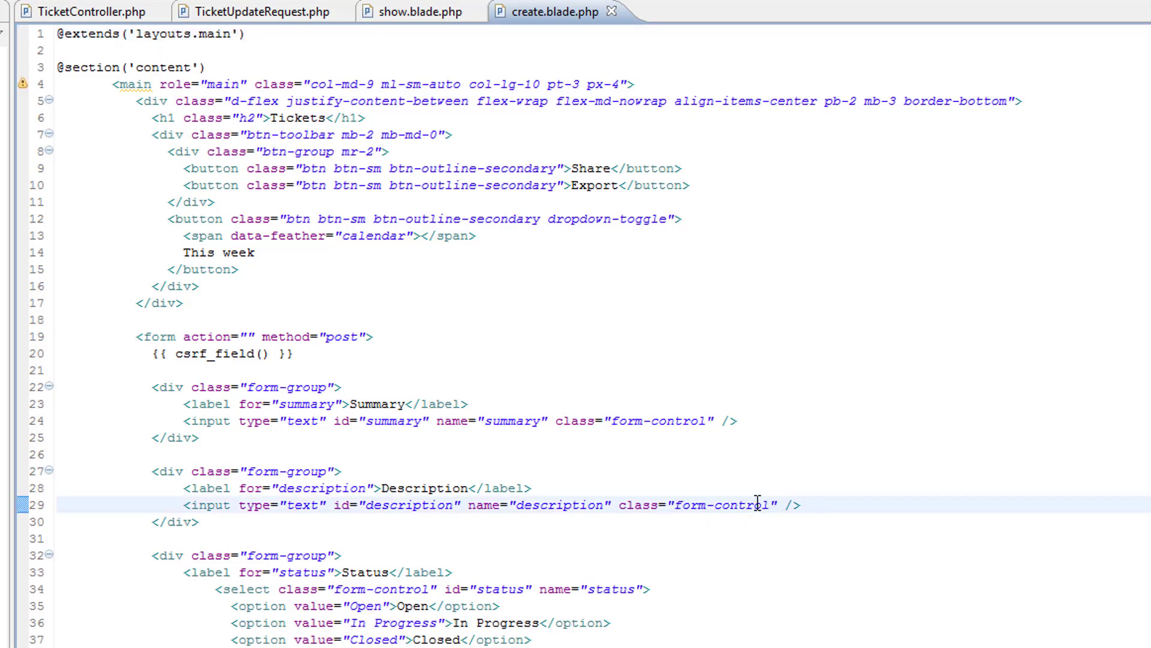
{"action": "mouse_move", "coordinate": [712, 505]}
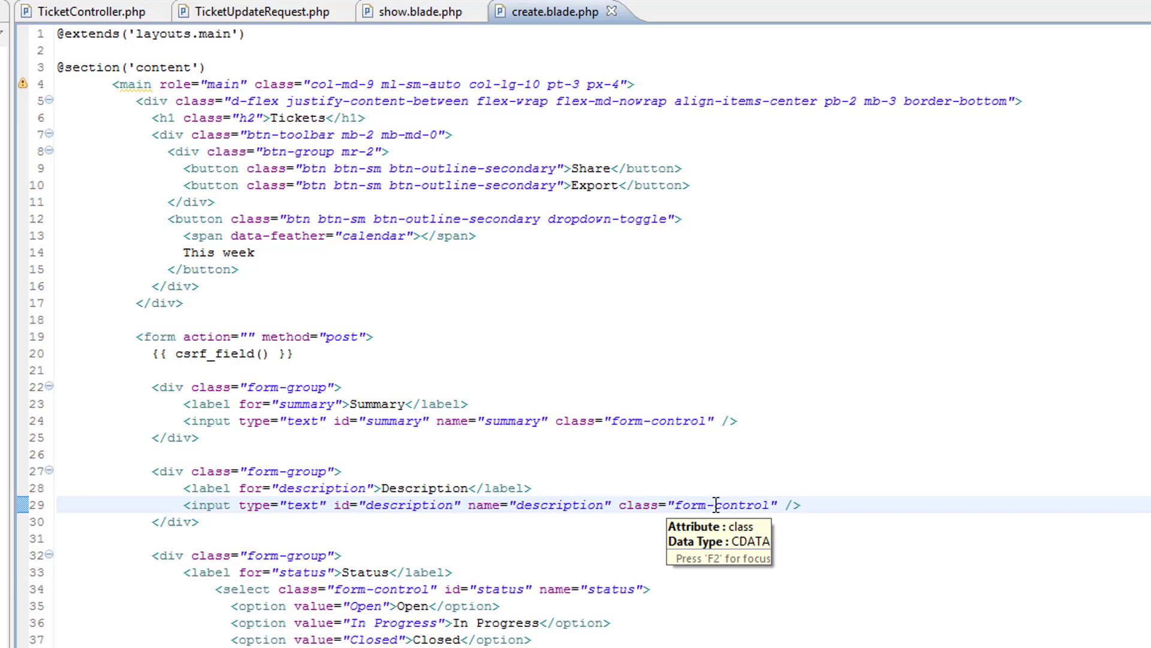
{"action": "type", "text": "{{ $errors->has('description') ? 'is-invalid' : '' }}\"  value=\"{{ old('descriptio"}
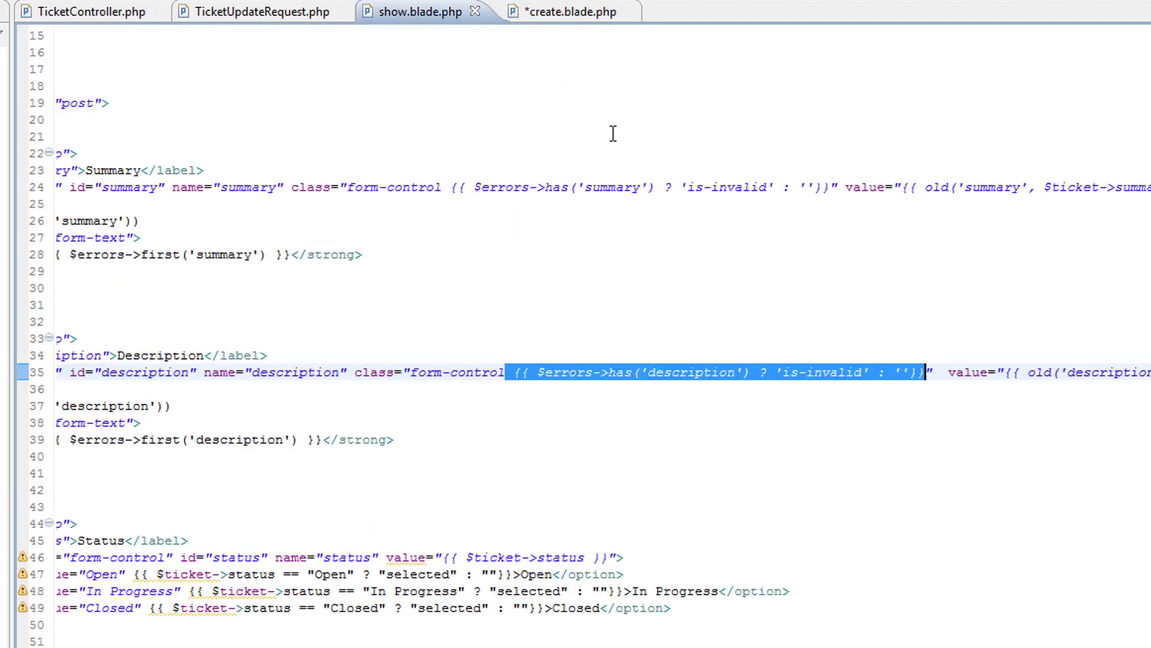
{"action": "scroll", "scroll_direction": "left", "scroll_amount": 3}
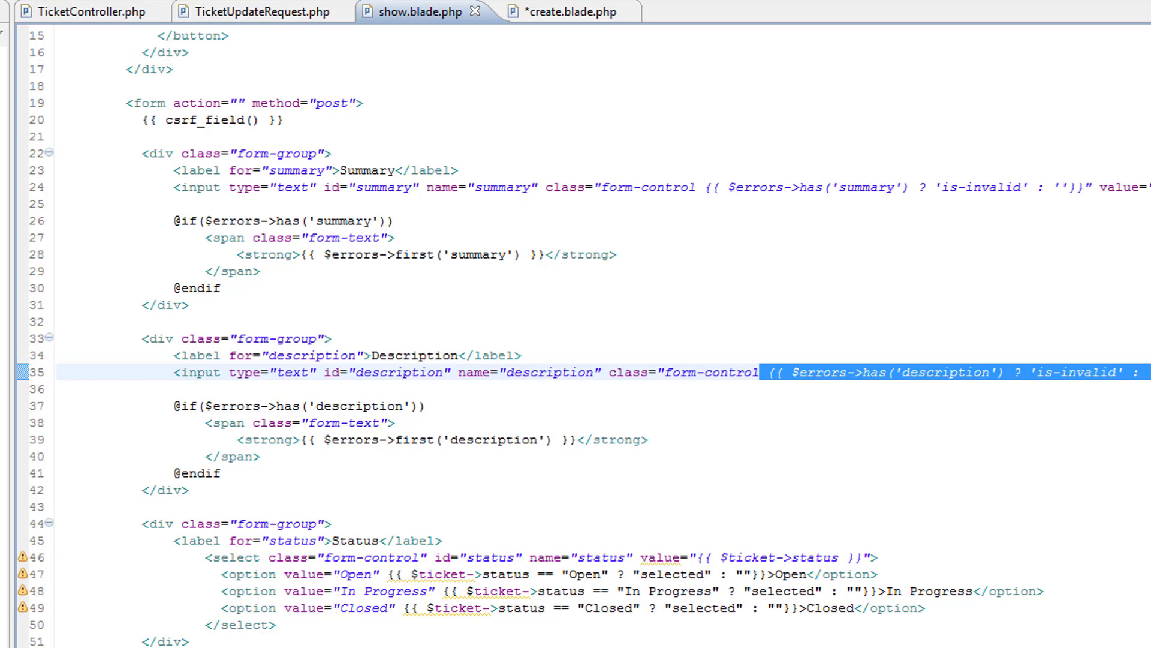
{"action": "scroll", "scroll_direction": "right", "scroll_amount": 3}
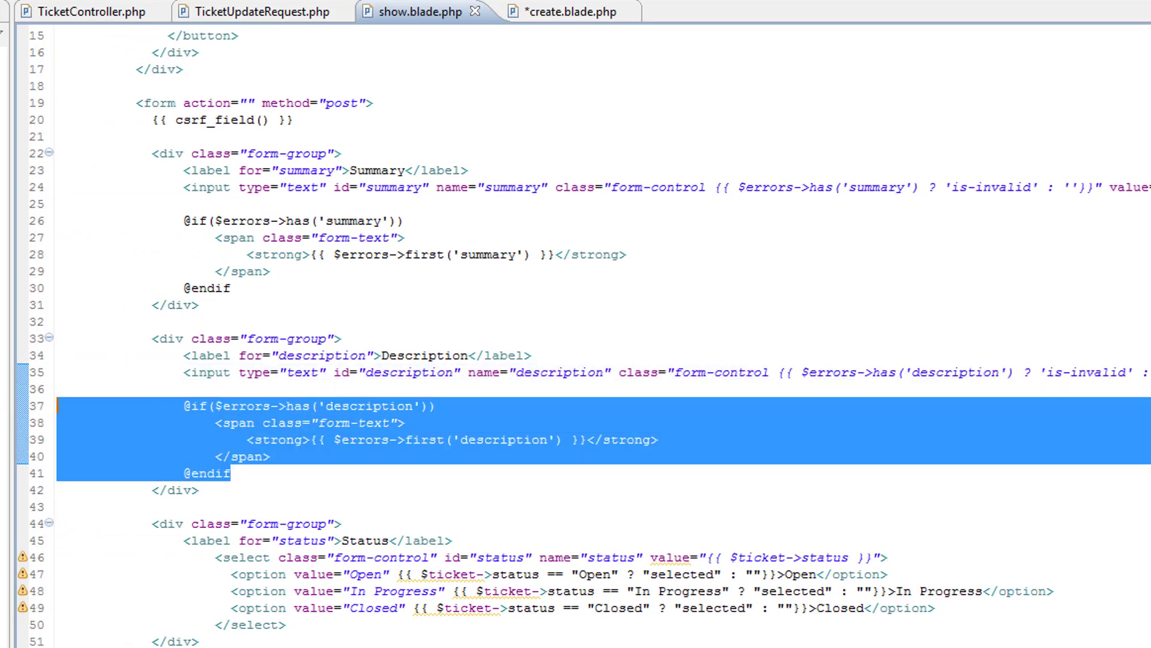
{"action": "left_click", "coordinate": [560, 12]}
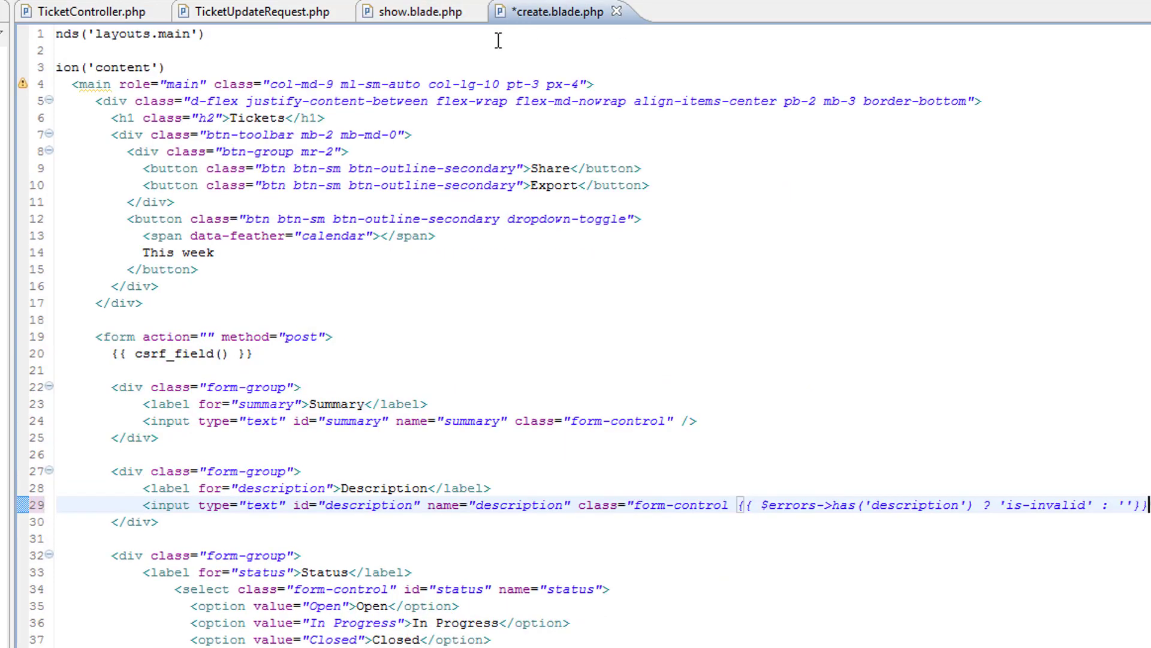
{"action": "mouse_move", "coordinate": [267, 504]}
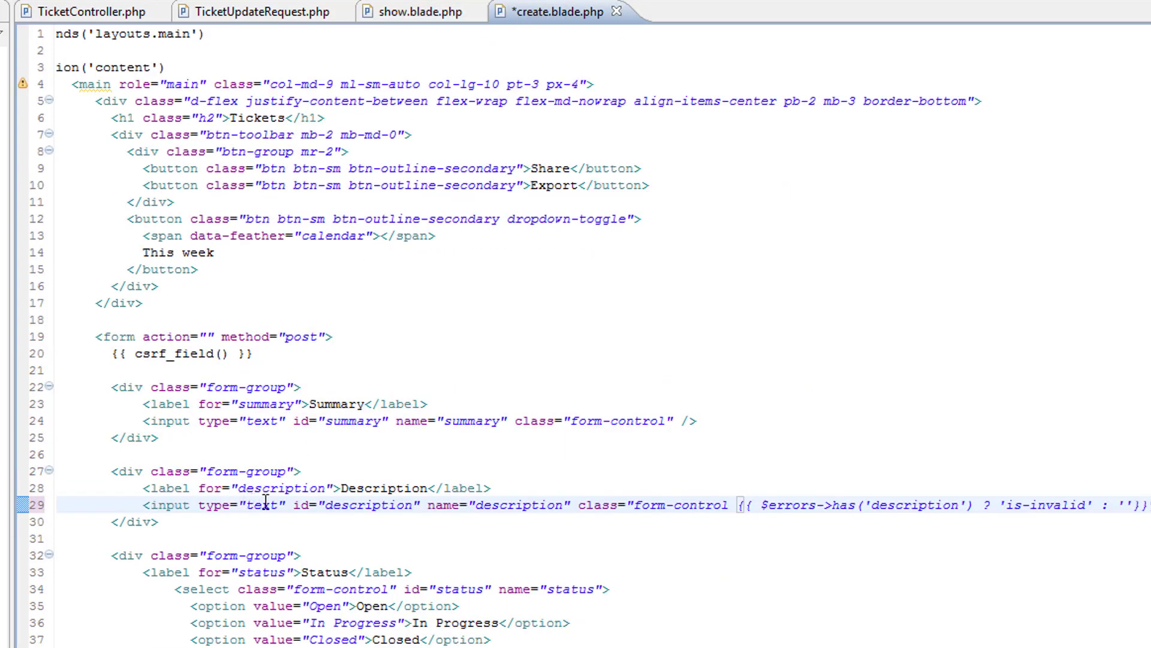
{"action": "mouse_move", "coordinate": [266, 504]}
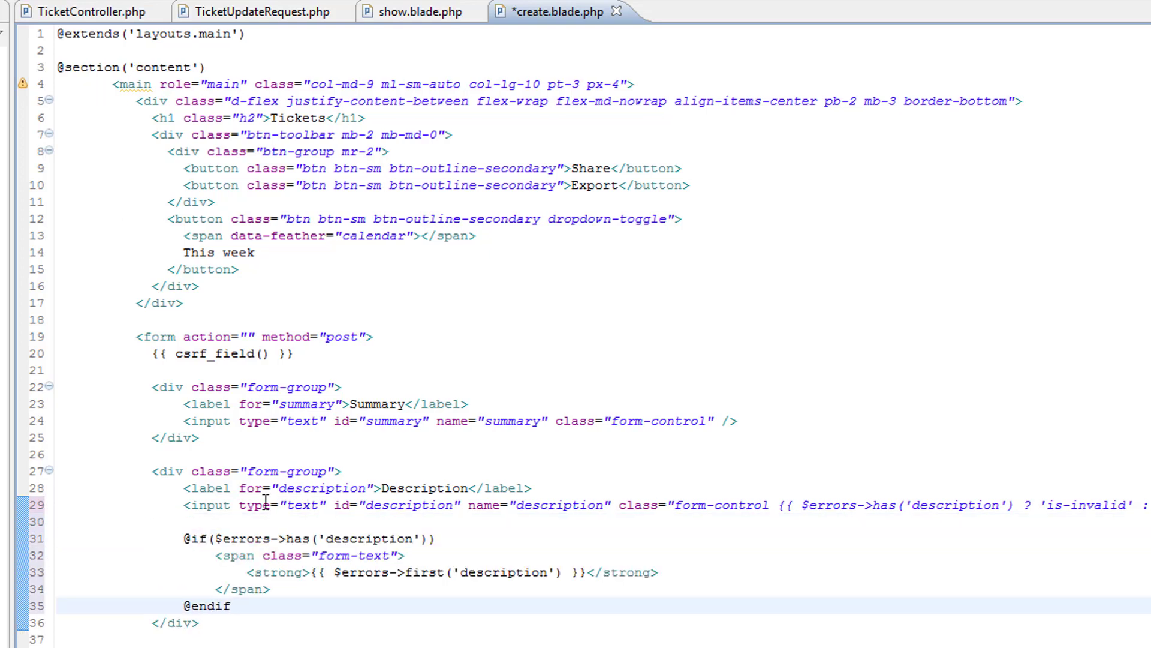
{"action": "mouse_move", "coordinate": [346, 533]}
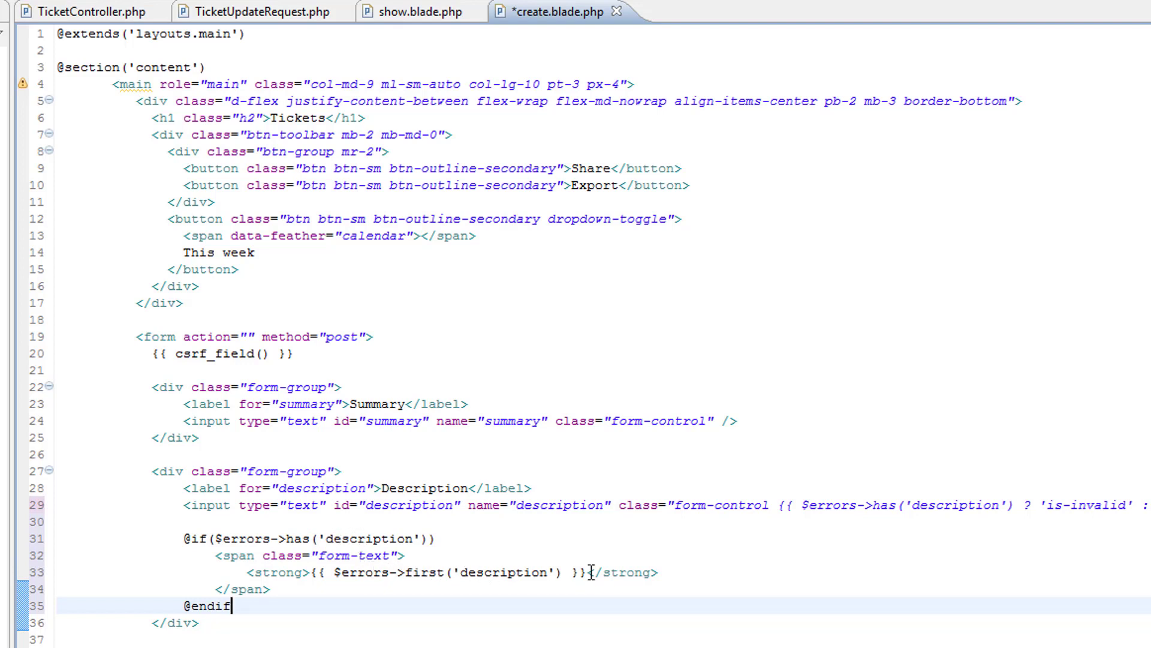
{"action": "key", "text": "ctrl+s"}
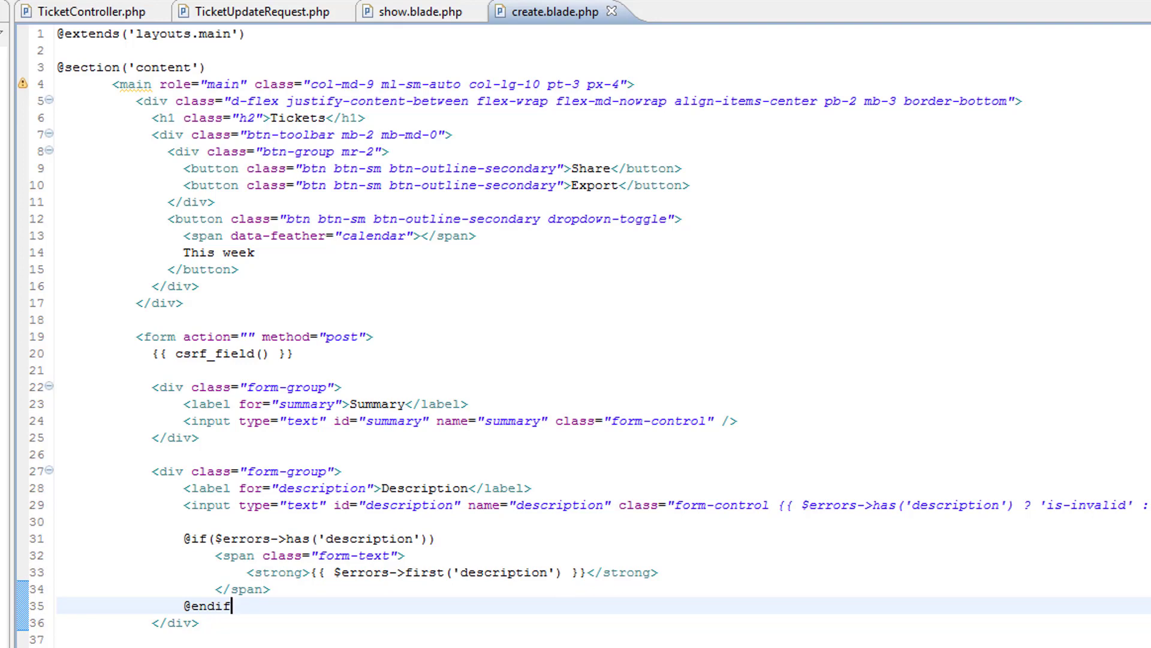
{"action": "left_click", "coordinate": [717, 635]}
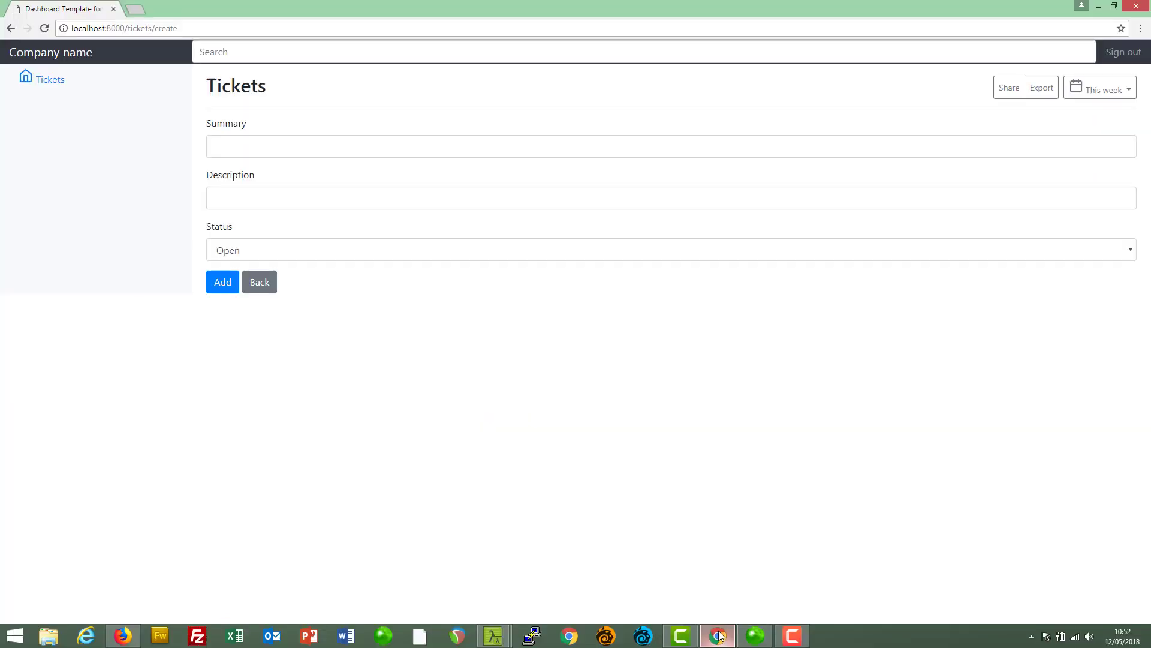
- Submit a blank new-ticket form to see 'The description field is required.', then return to the editor
{"action": "left_click", "coordinate": [259, 281]}
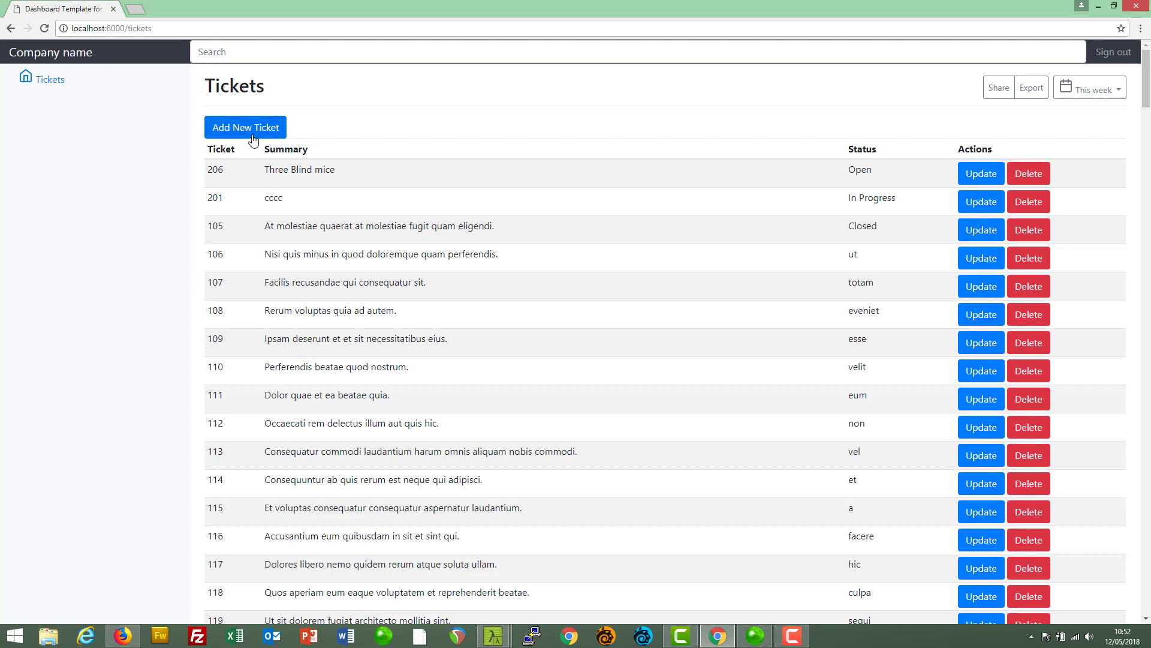
{"action": "left_click", "coordinate": [244, 126]}
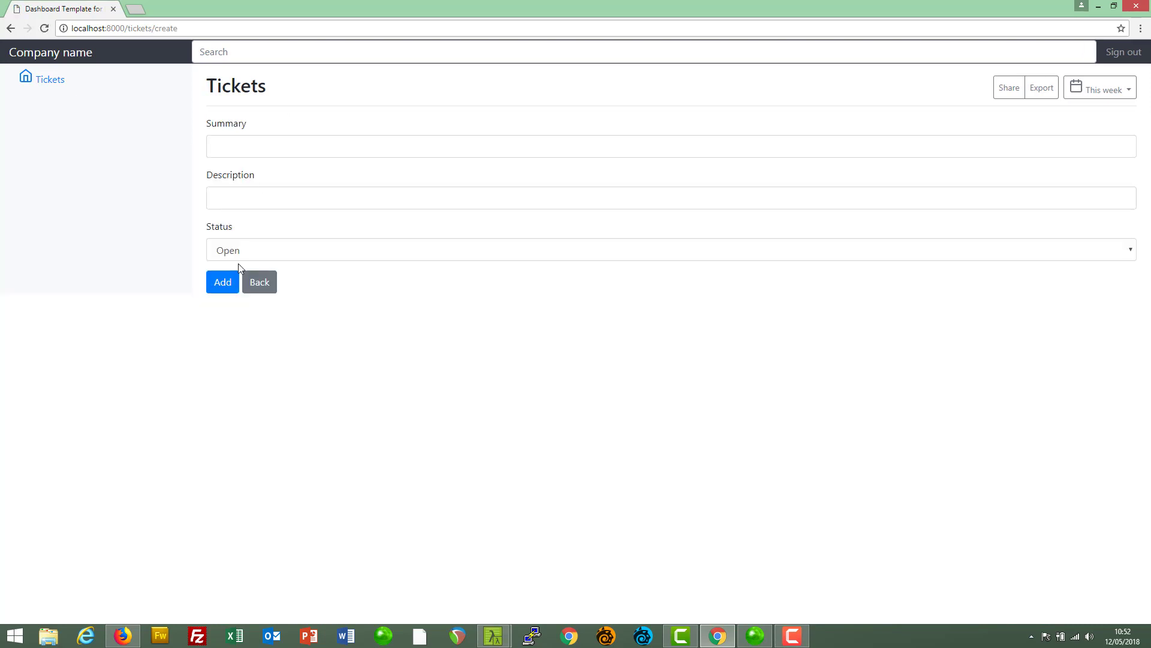
{"action": "left_click", "coordinate": [222, 280]}
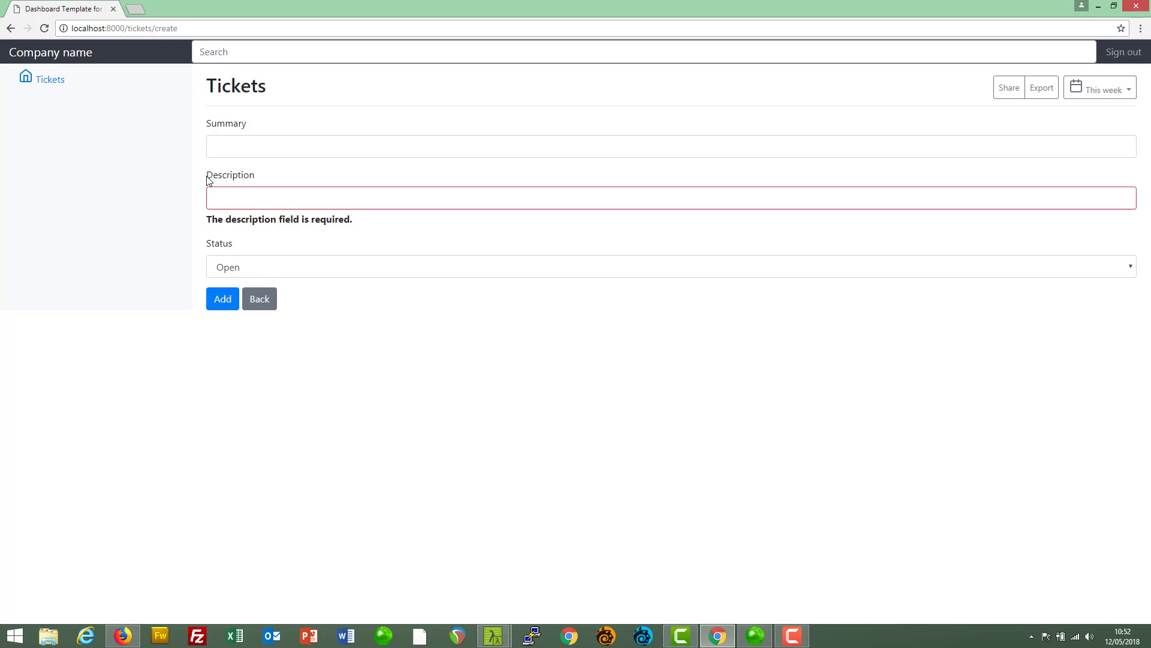
{"action": "double_click", "coordinate": [230, 175]}
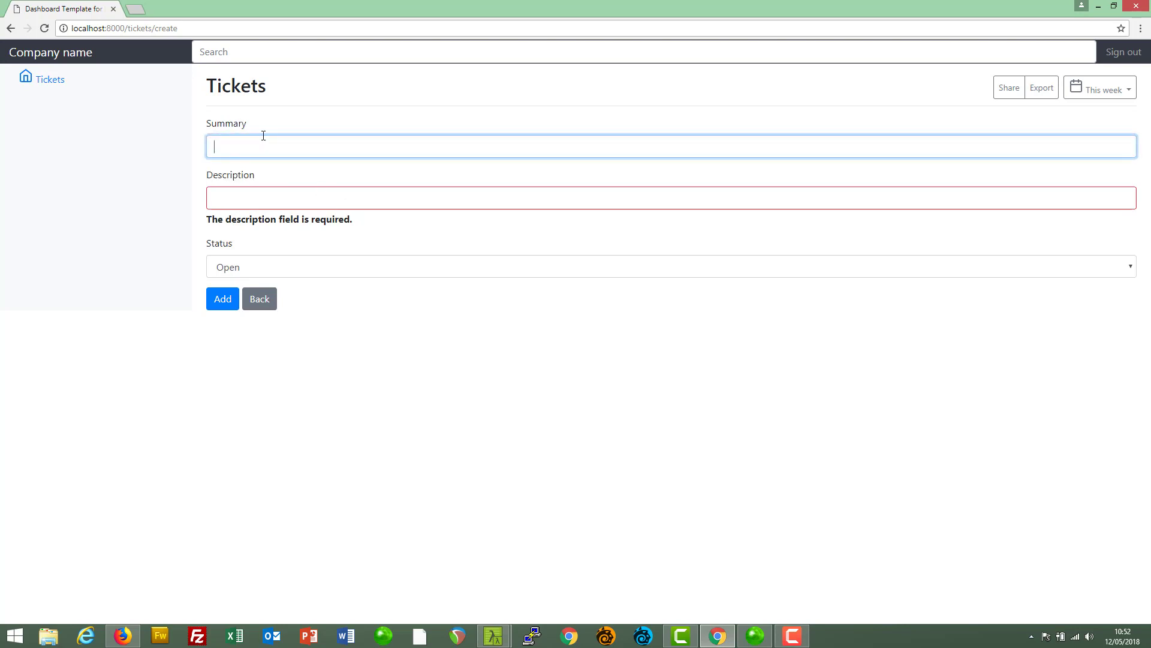
{"action": "left_click", "coordinate": [753, 635]}
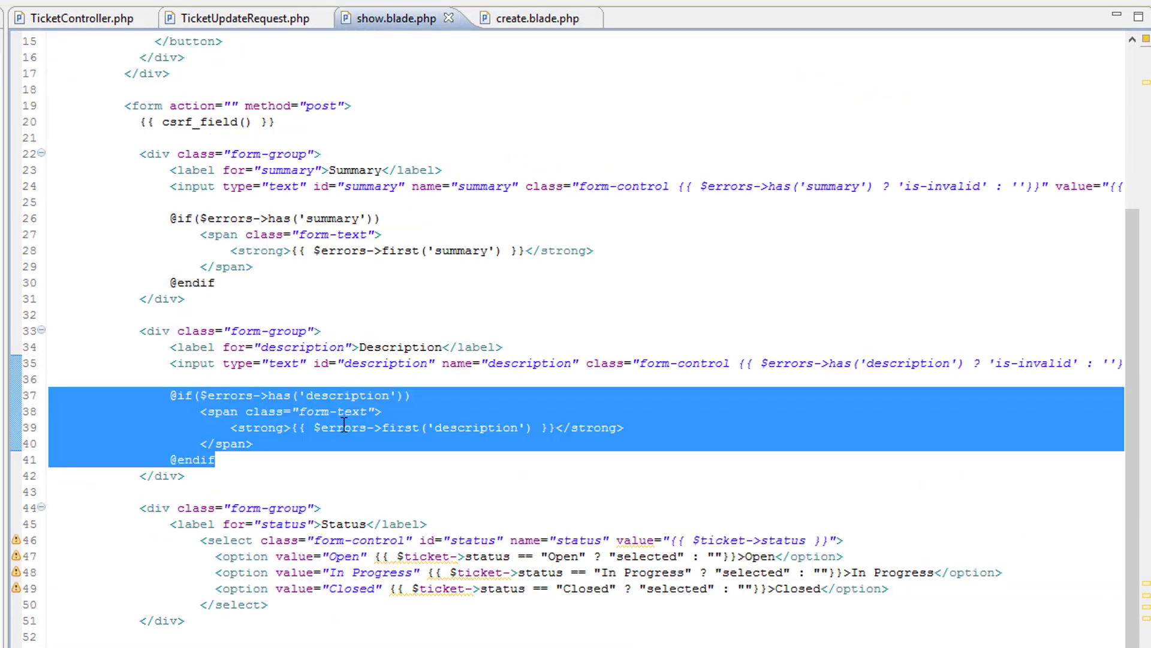
{"action": "mouse_move", "coordinate": [434, 573]}
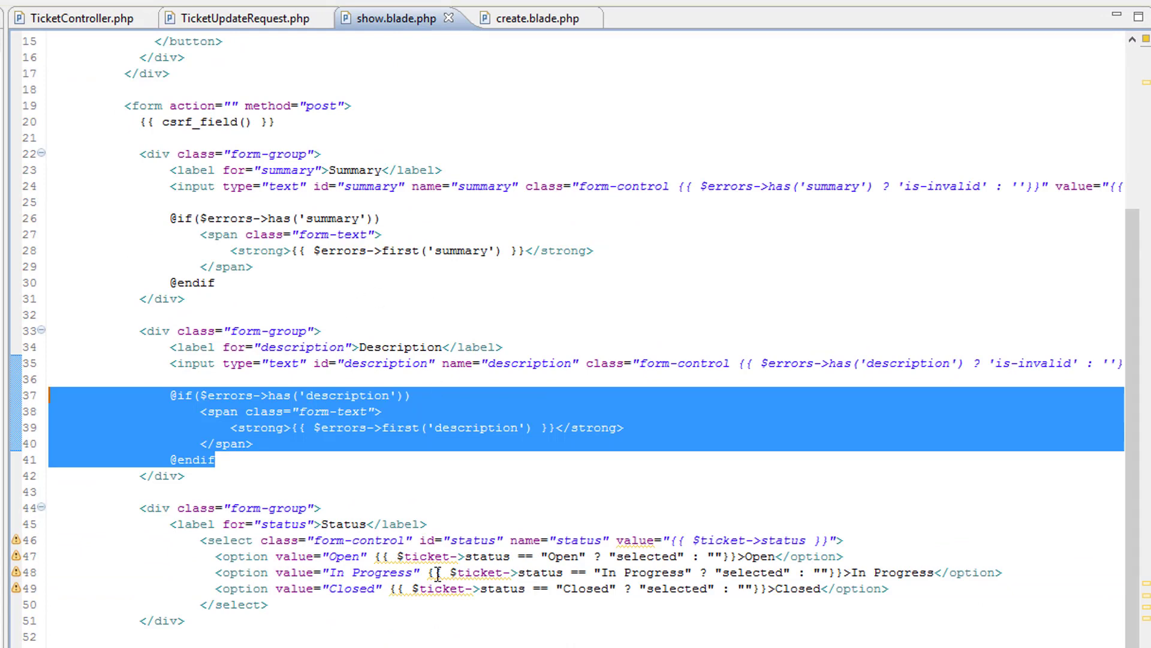
{"action": "scroll", "scroll_direction": "right", "scroll_amount": 3}
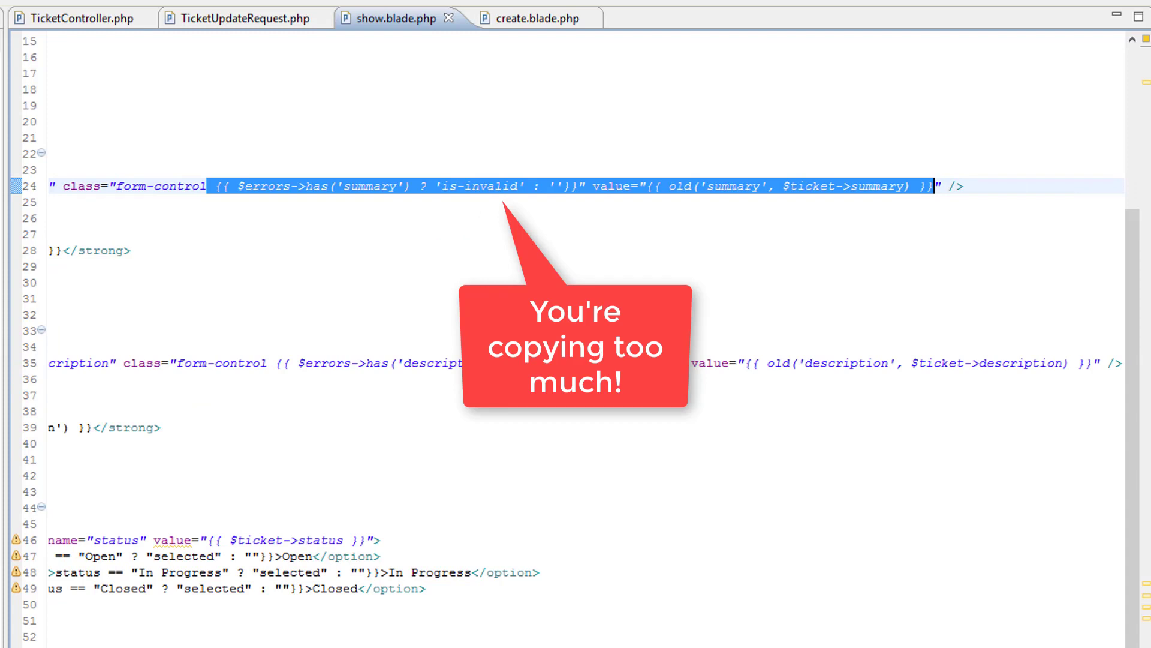
{"action": "left_click", "coordinate": [527, 18]}
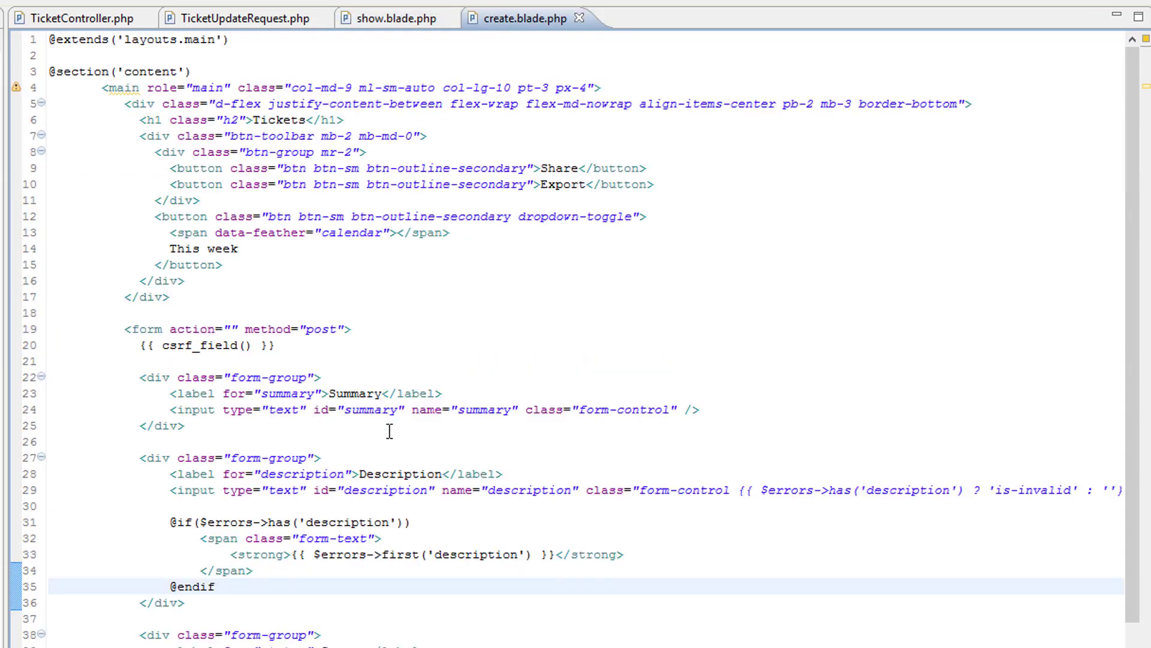
{"action": "mouse_move", "coordinate": [453, 411]}
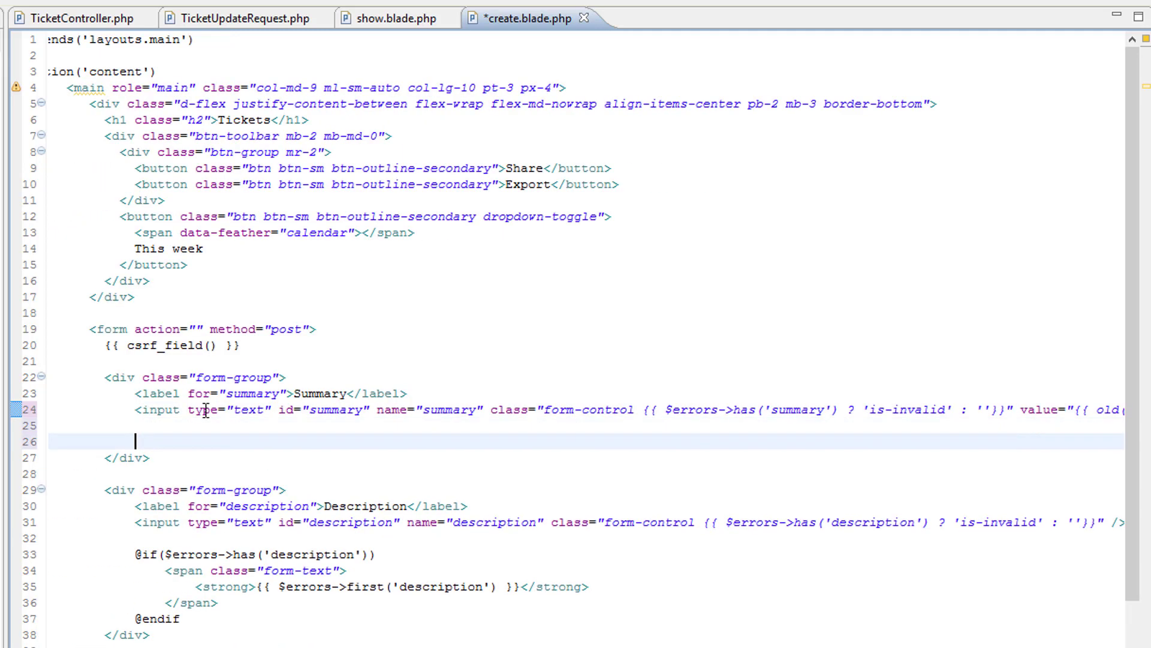
{"action": "type", "text": "@if($errors->has('summary'))"}
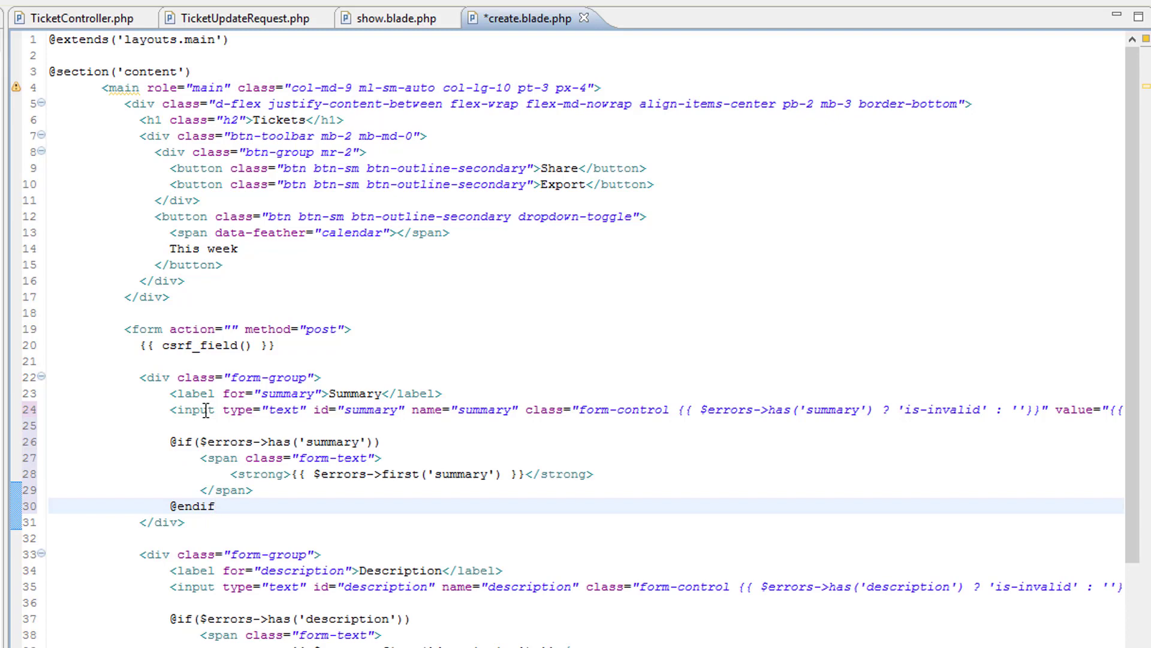
{"action": "key", "text": "ctrl+s"}
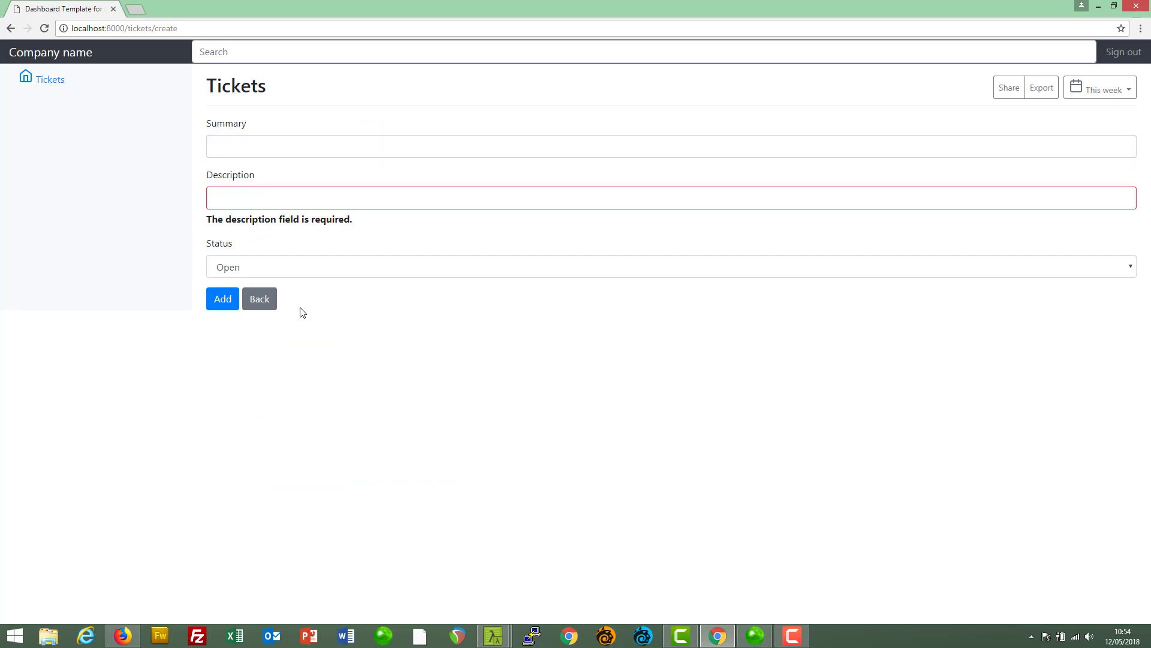
- Reopen the new-ticket form, which throws Undefined variable: ticket from the summary value attribute
{"action": "left_click", "coordinate": [259, 299]}
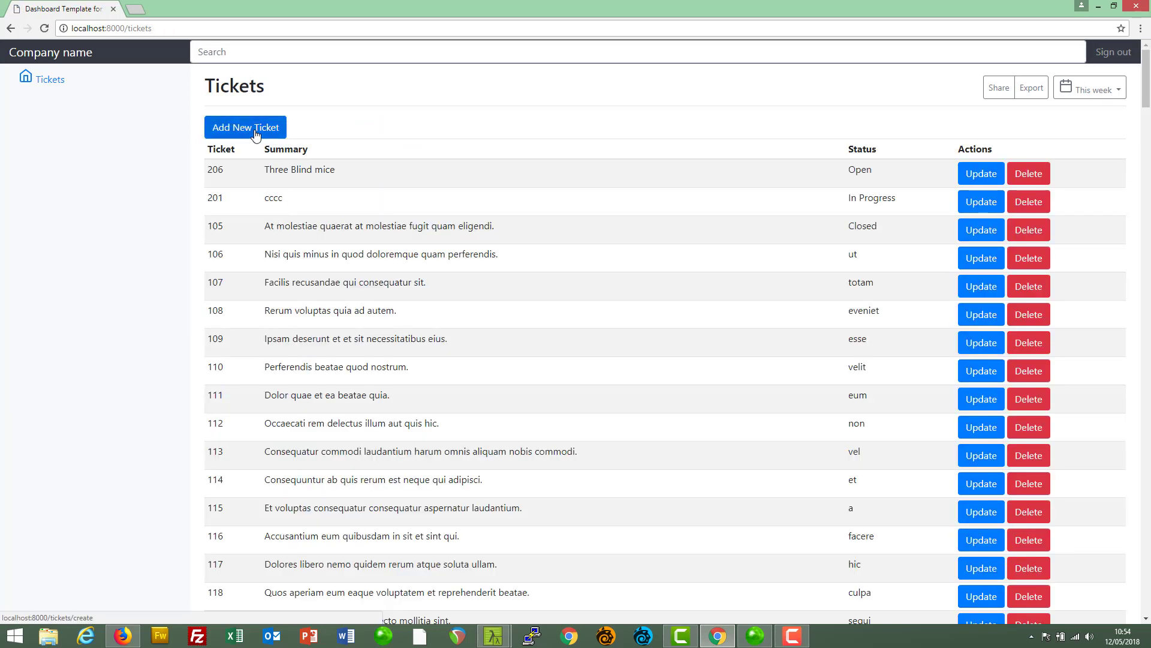
{"action": "left_click", "coordinate": [244, 127]}
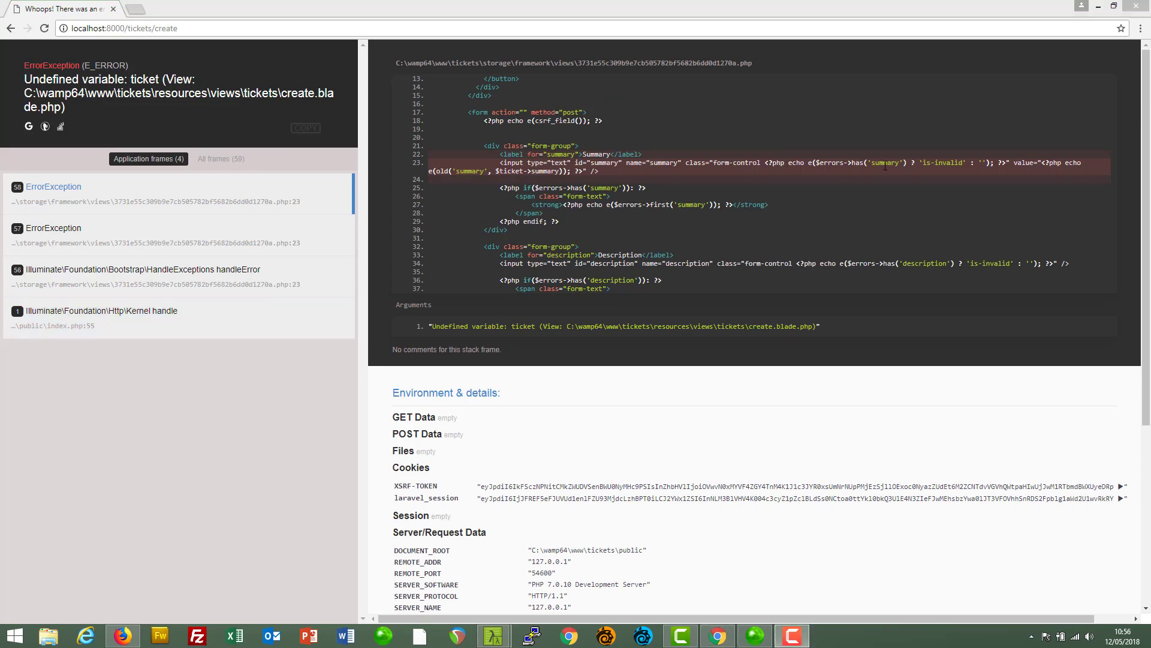
{"action": "double_click", "coordinate": [1031, 162]}
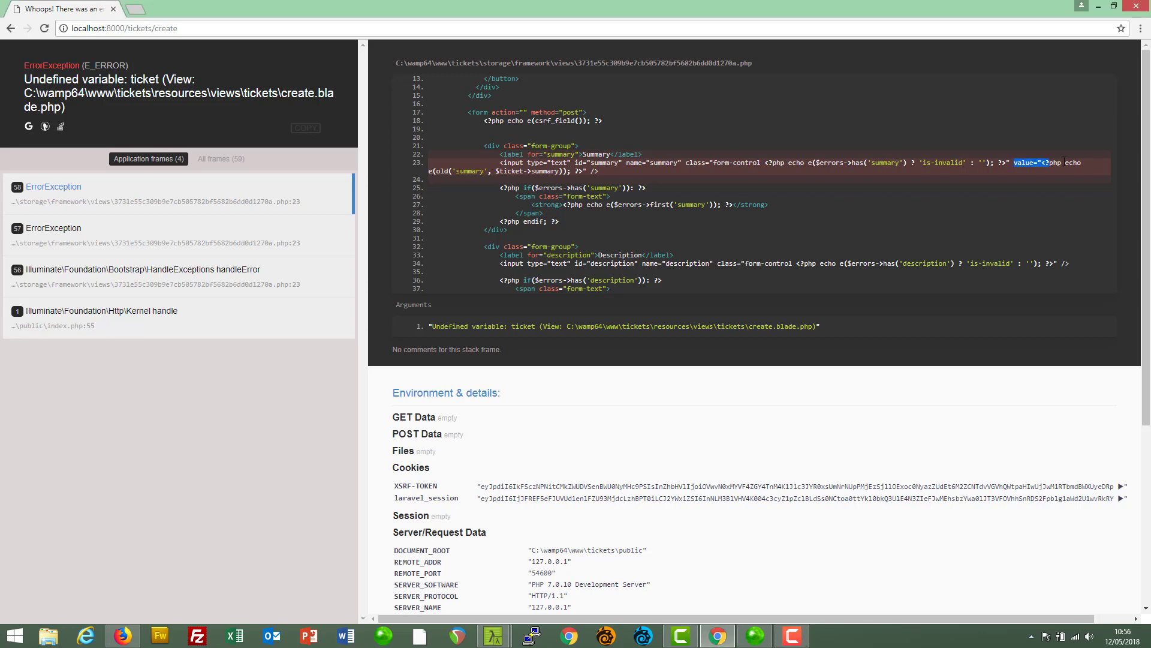
{"action": "mouse_move", "coordinate": [754, 636]}
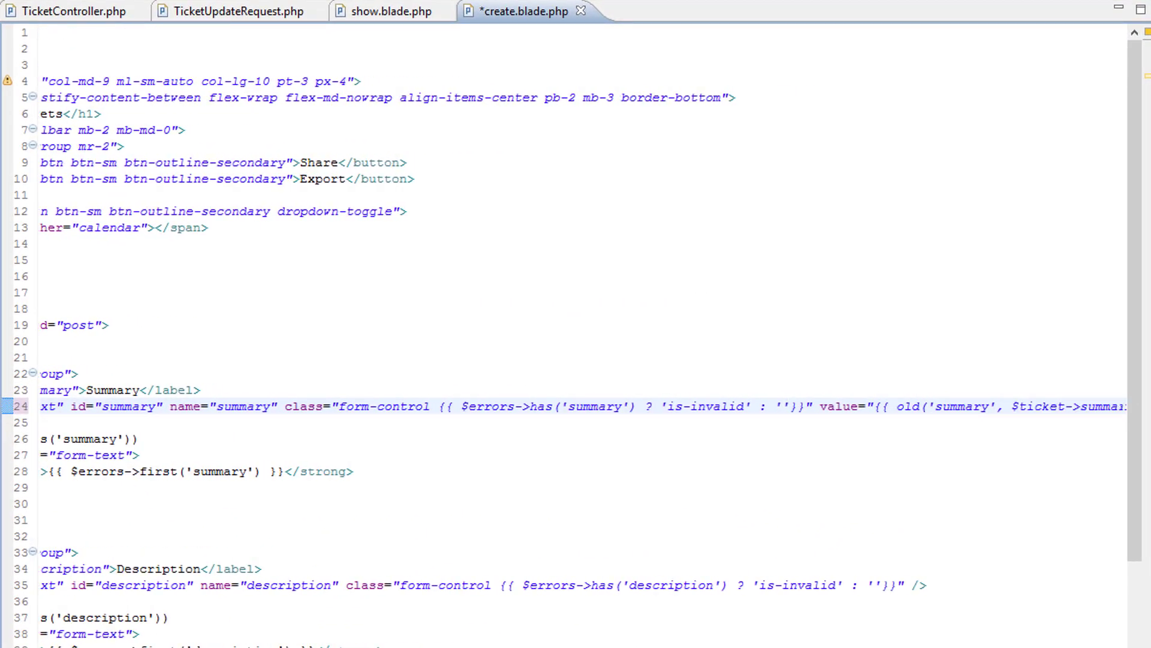
- Remove old('summary', $ticket->summary) from the summary input's value in create.blade.php and save
{"action": "scroll", "scroll_direction": "right", "scroll_amount": 3}
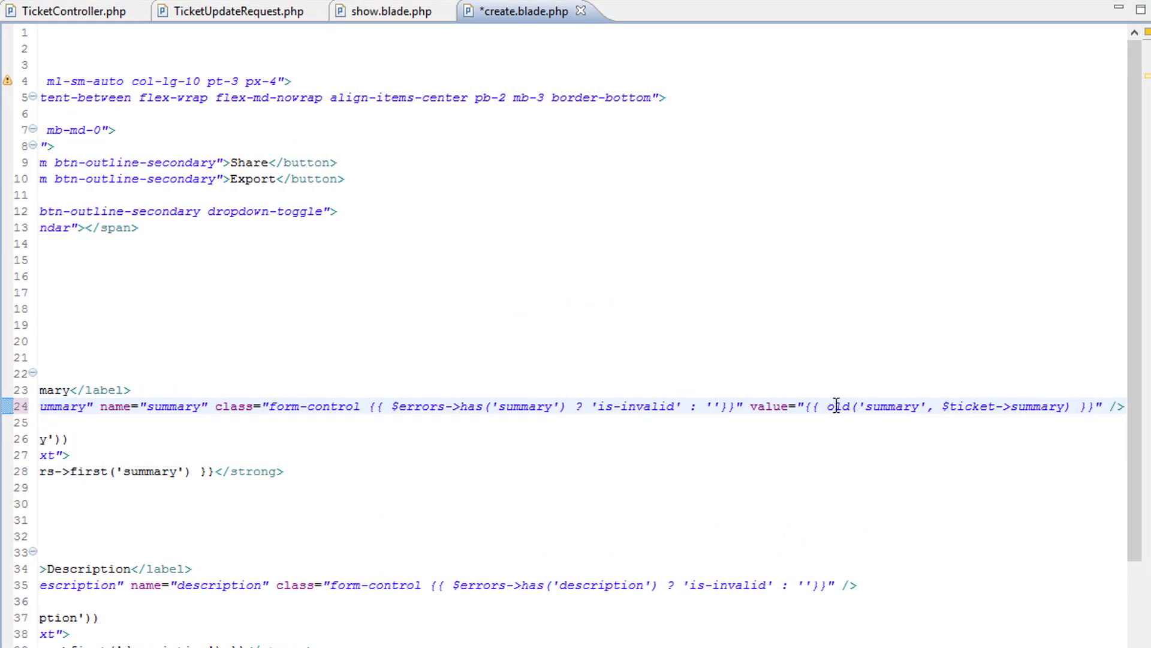
{"action": "mouse_move", "coordinate": [833, 404]}
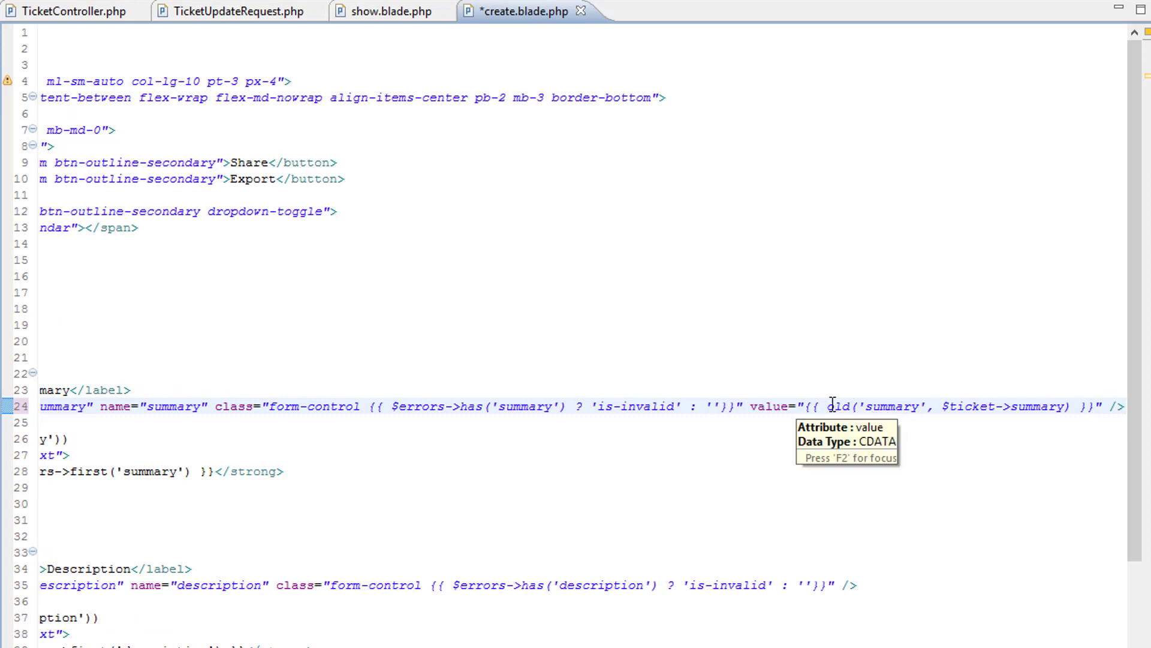
{"action": "mouse_move", "coordinate": [907, 405]}
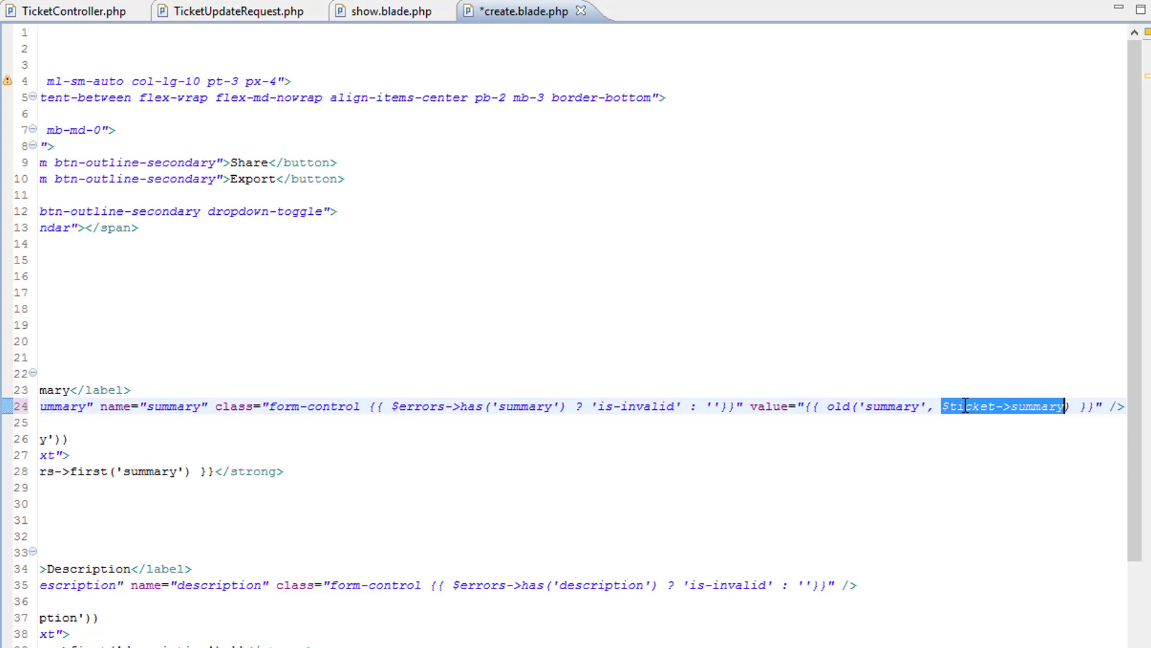
{"action": "left_click", "coordinate": [923, 407]}
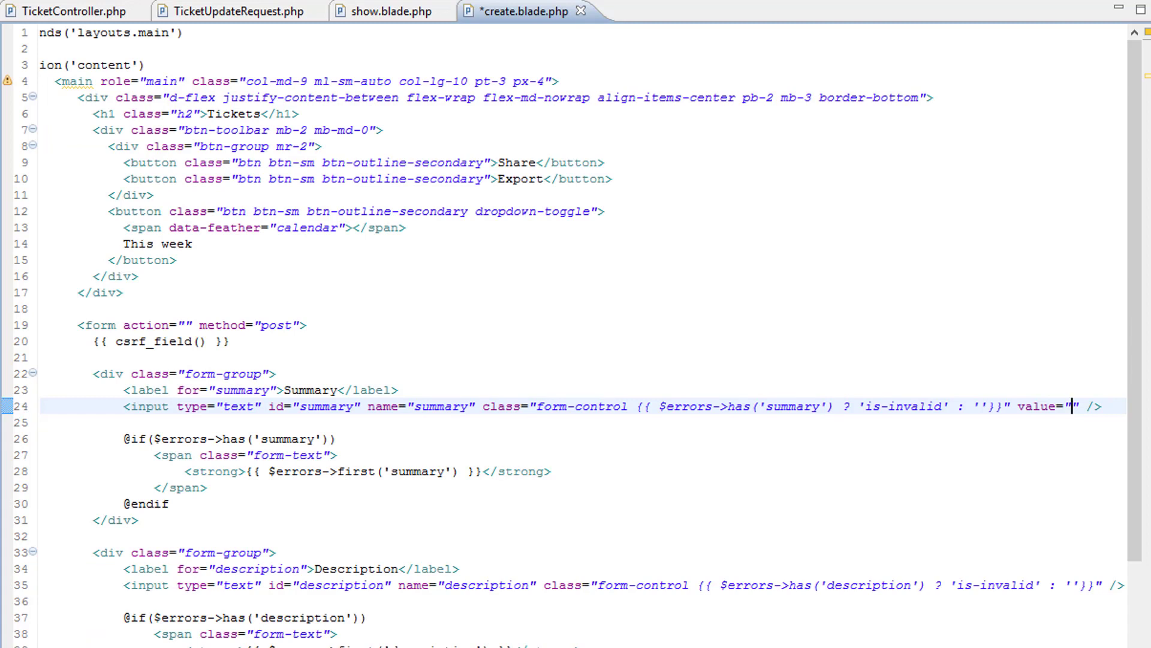
{"action": "key", "text": "ctrl+s"}
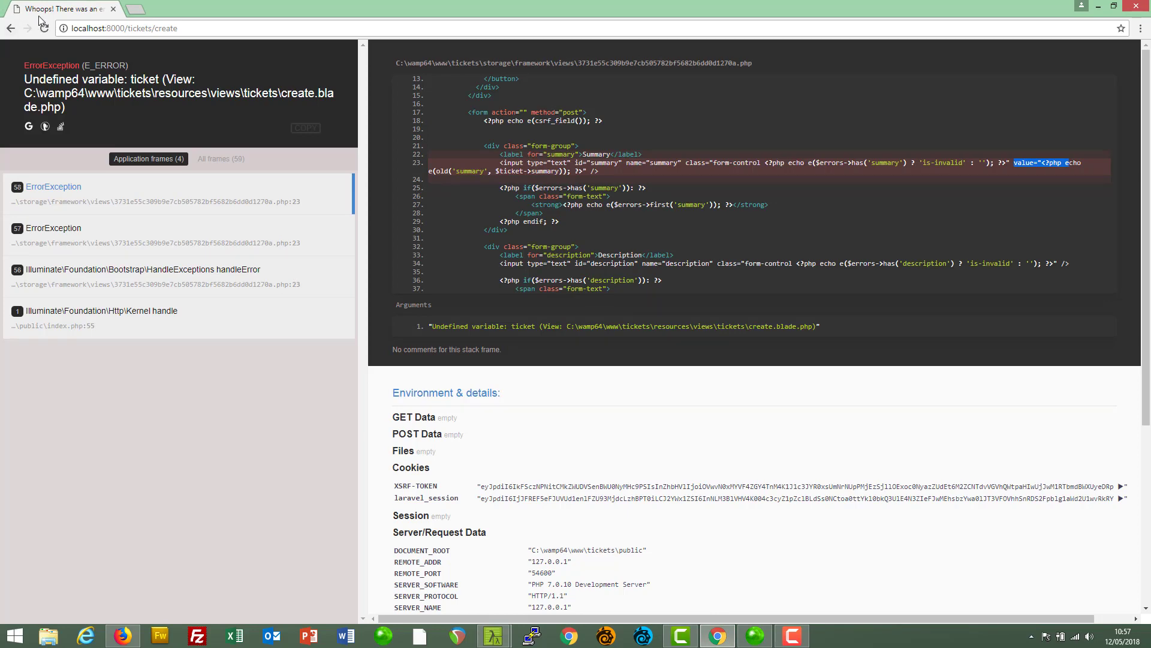
- Submit a blank new ticket and get both summary and description required-field errors
{"action": "left_click", "coordinate": [11, 28]}
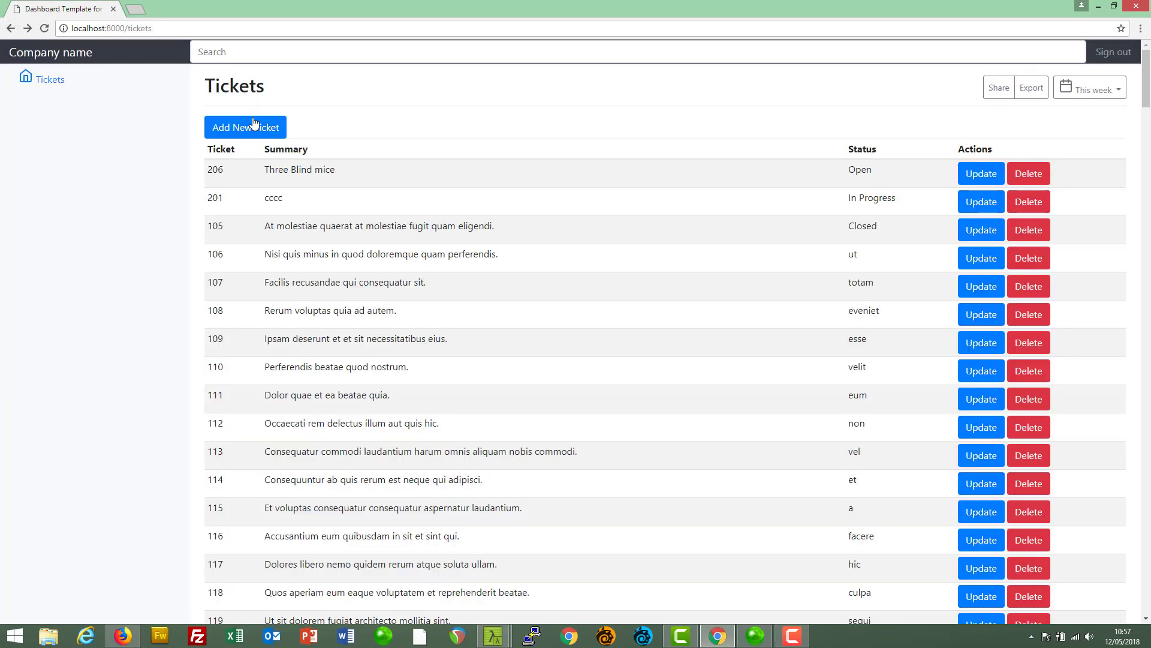
{"action": "left_click", "coordinate": [245, 127]}
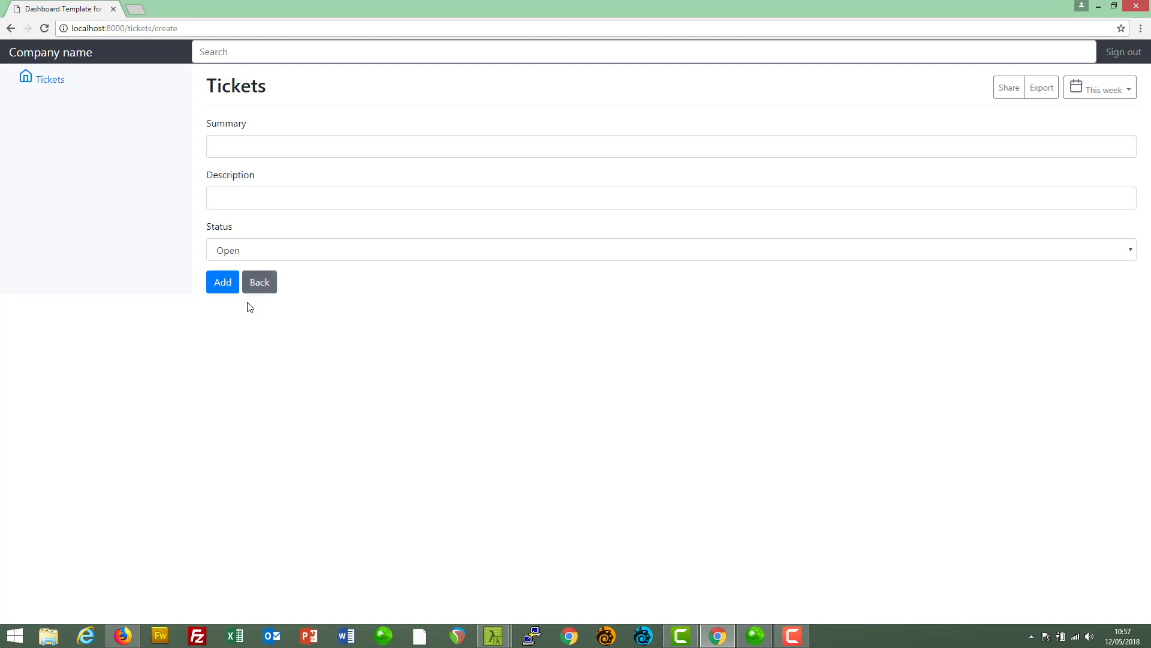
{"action": "left_click", "coordinate": [222, 281]}
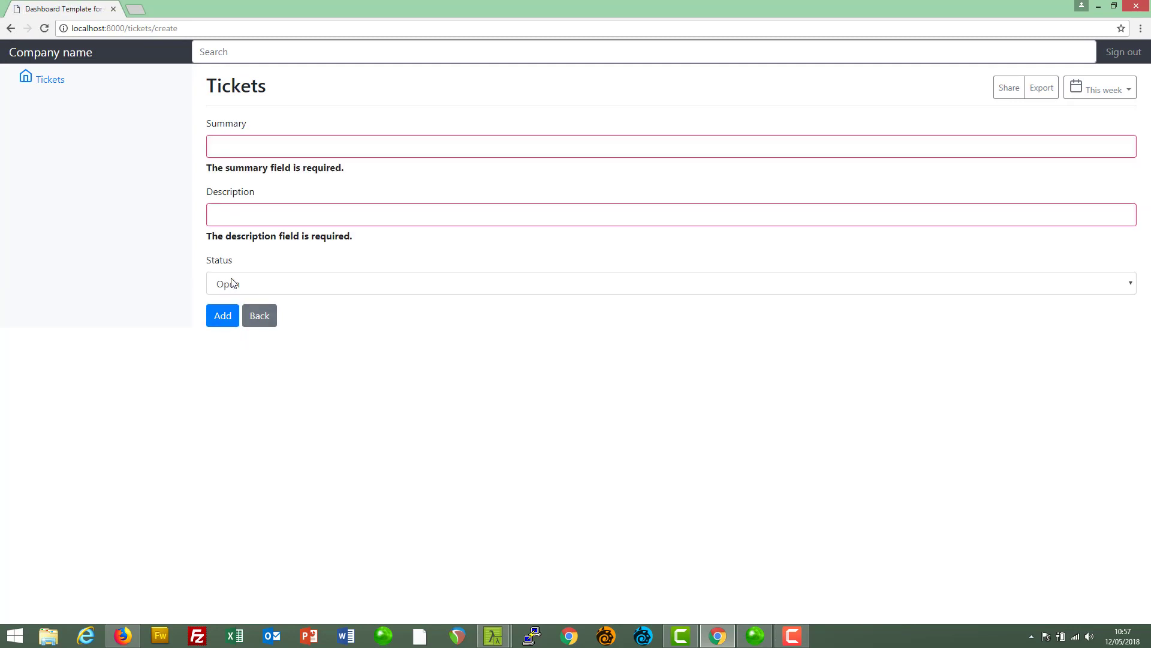
{"action": "mouse_move", "coordinate": [209, 124]}
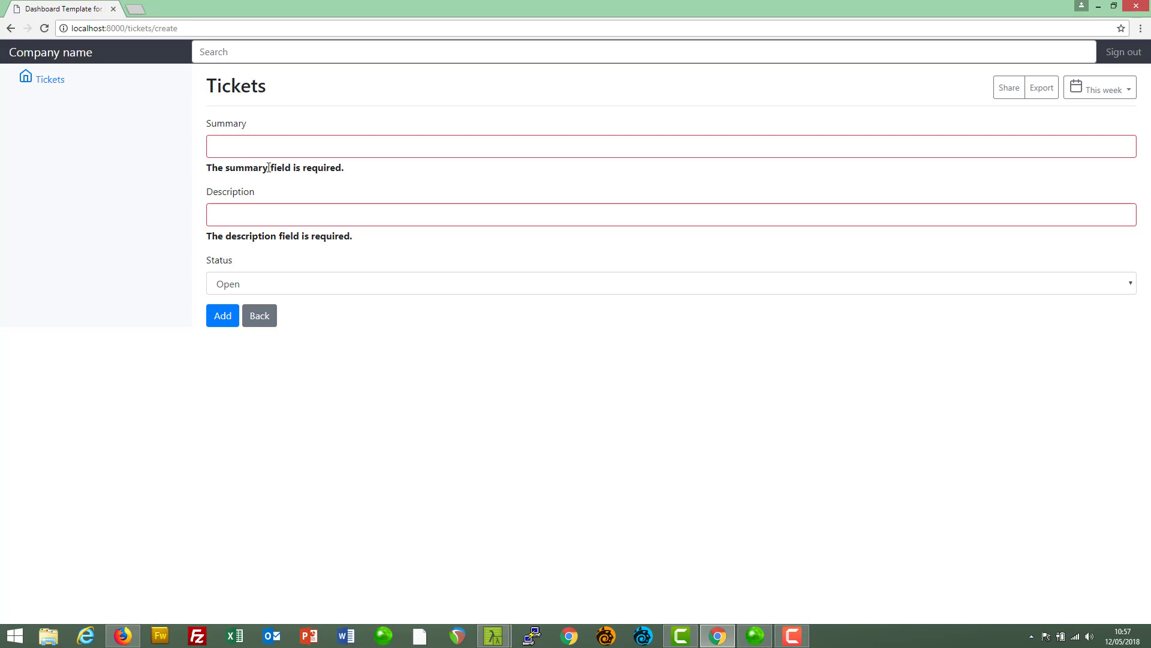
{"action": "mouse_move", "coordinate": [816, 612]}
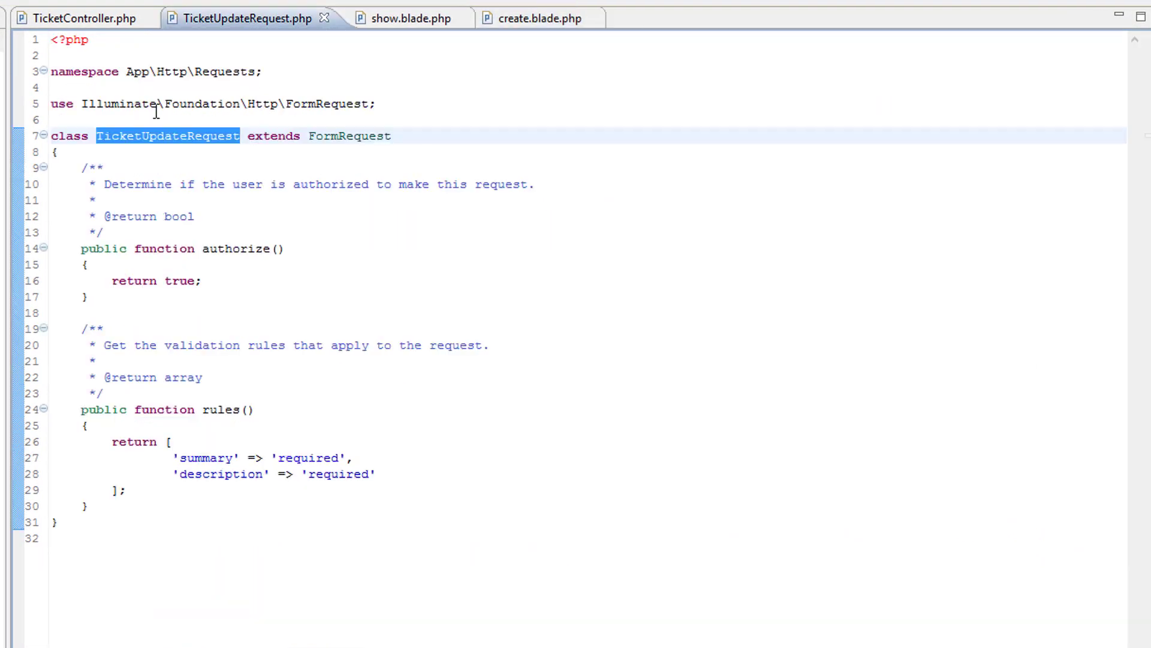
{"action": "left_click", "coordinate": [81, 18]}
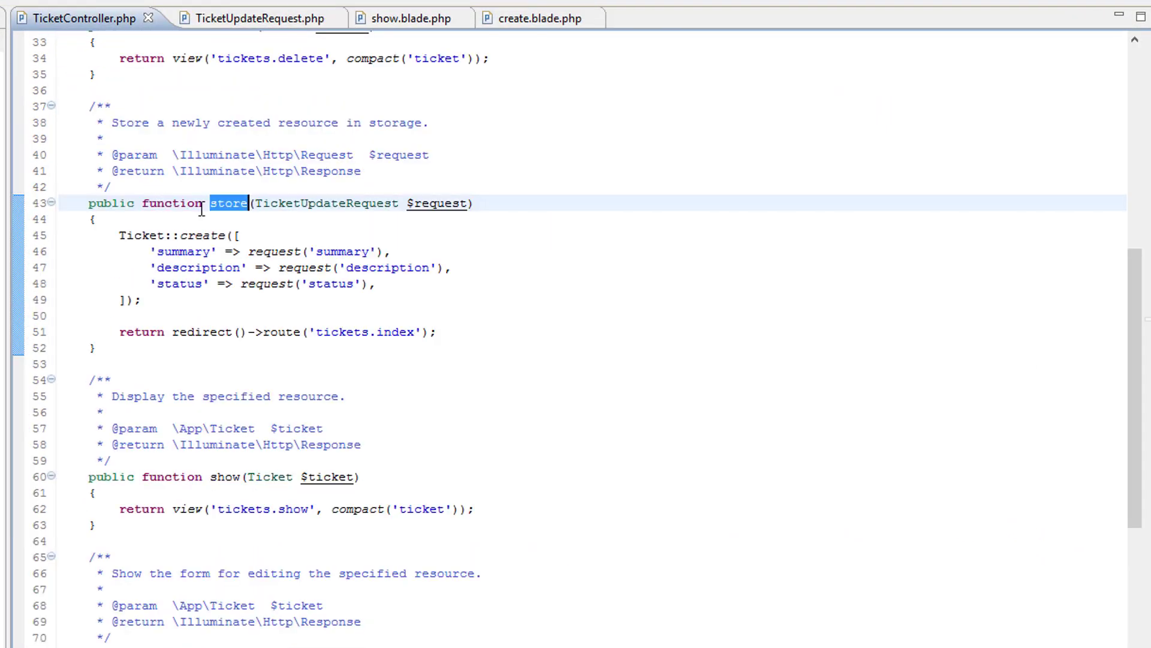
{"action": "double_click", "coordinate": [326, 203]}
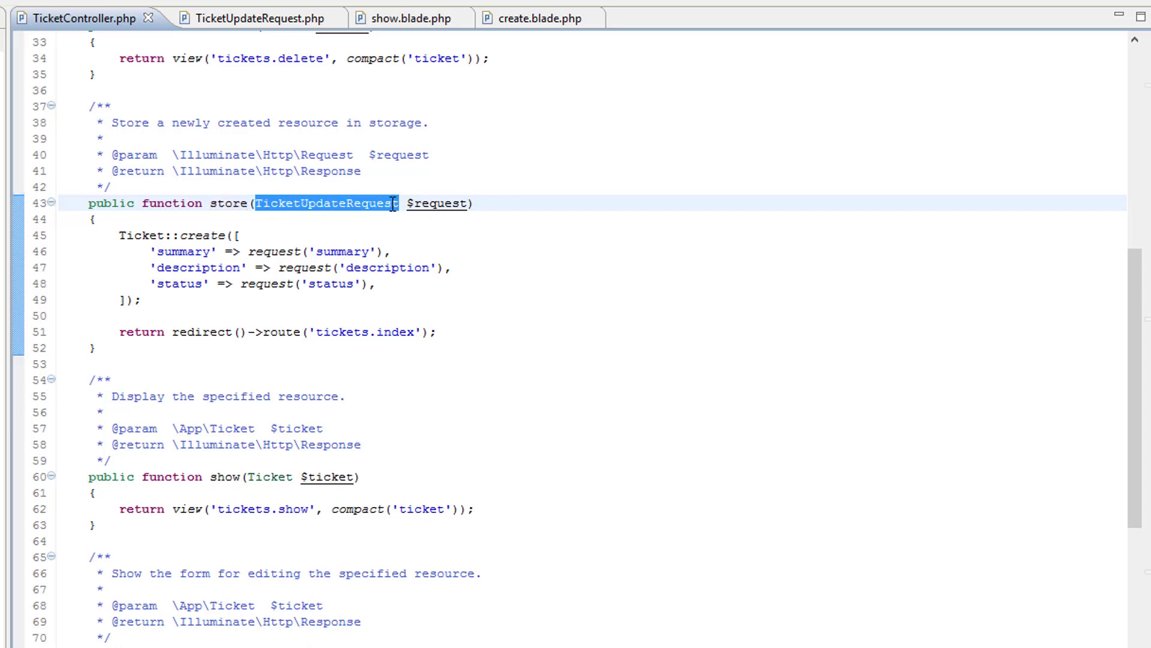
{"action": "mouse_move", "coordinate": [256, 18]}
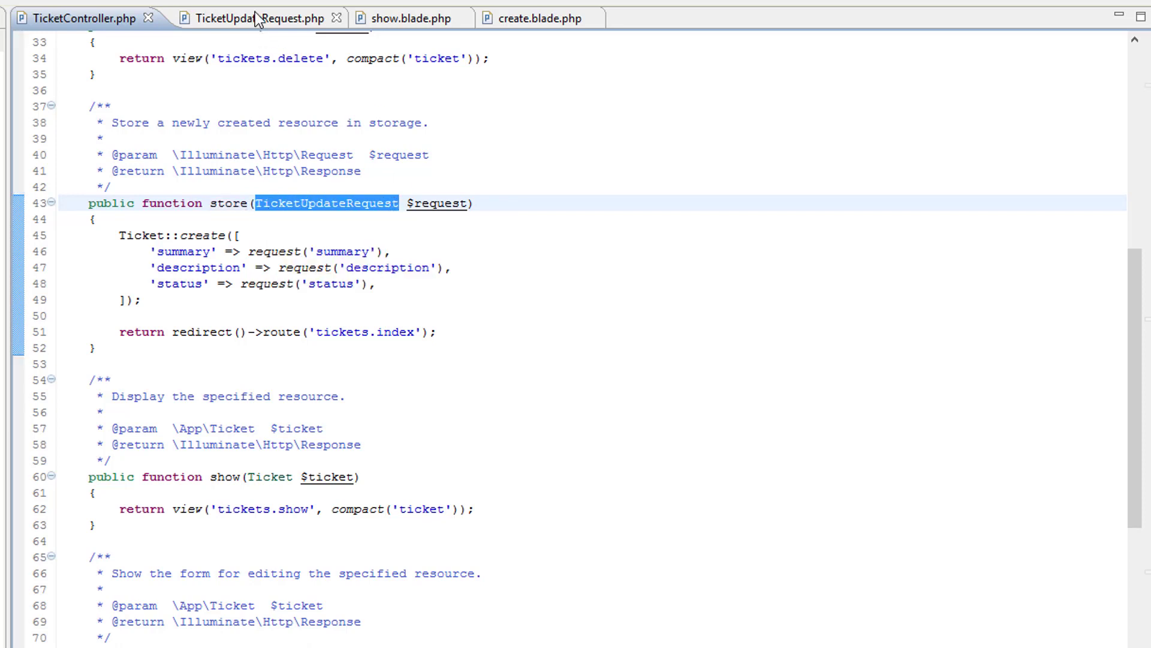
{"action": "left_click", "coordinate": [253, 18]}
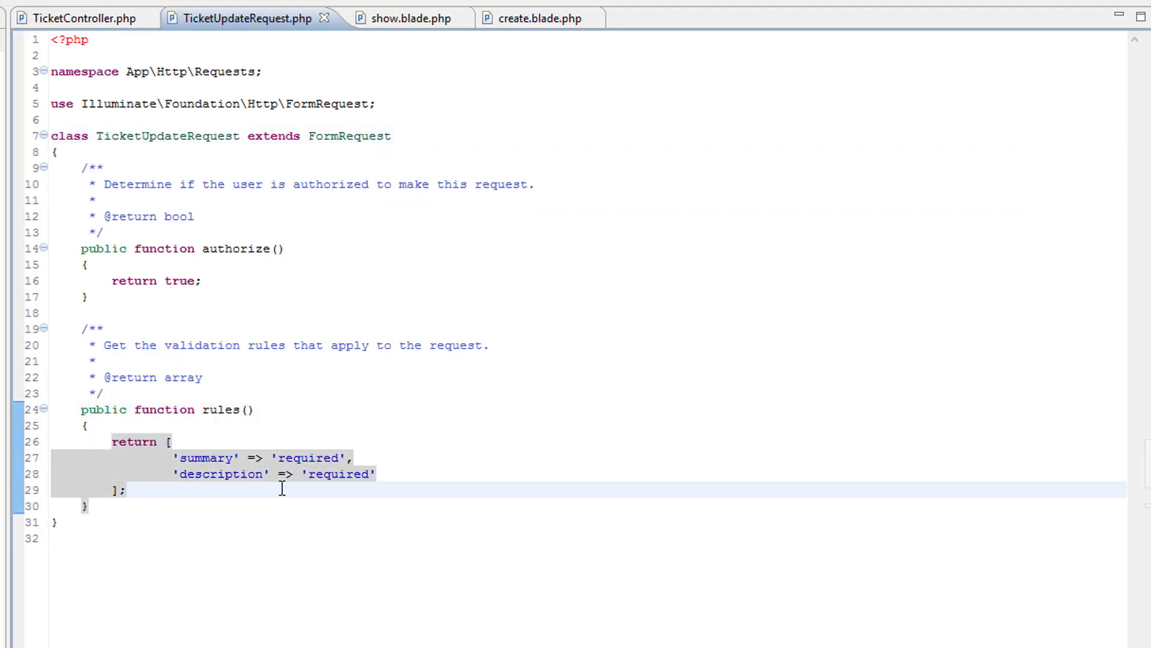
{"action": "left_click", "coordinate": [365, 434]}
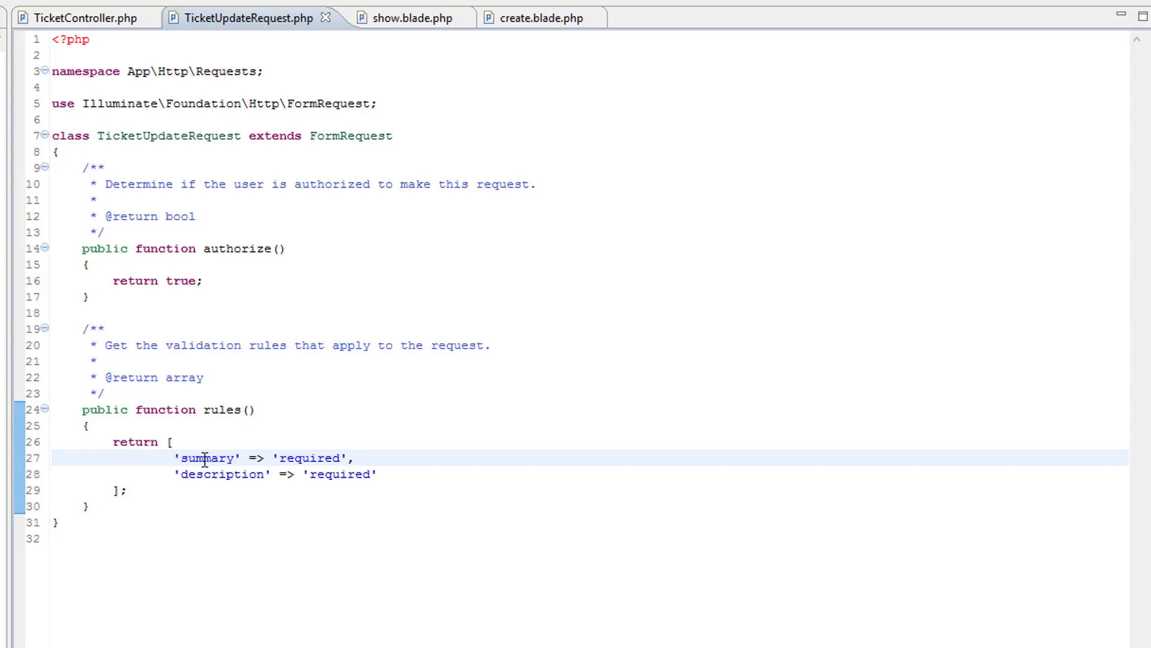
{"action": "double_click", "coordinate": [310, 457]}
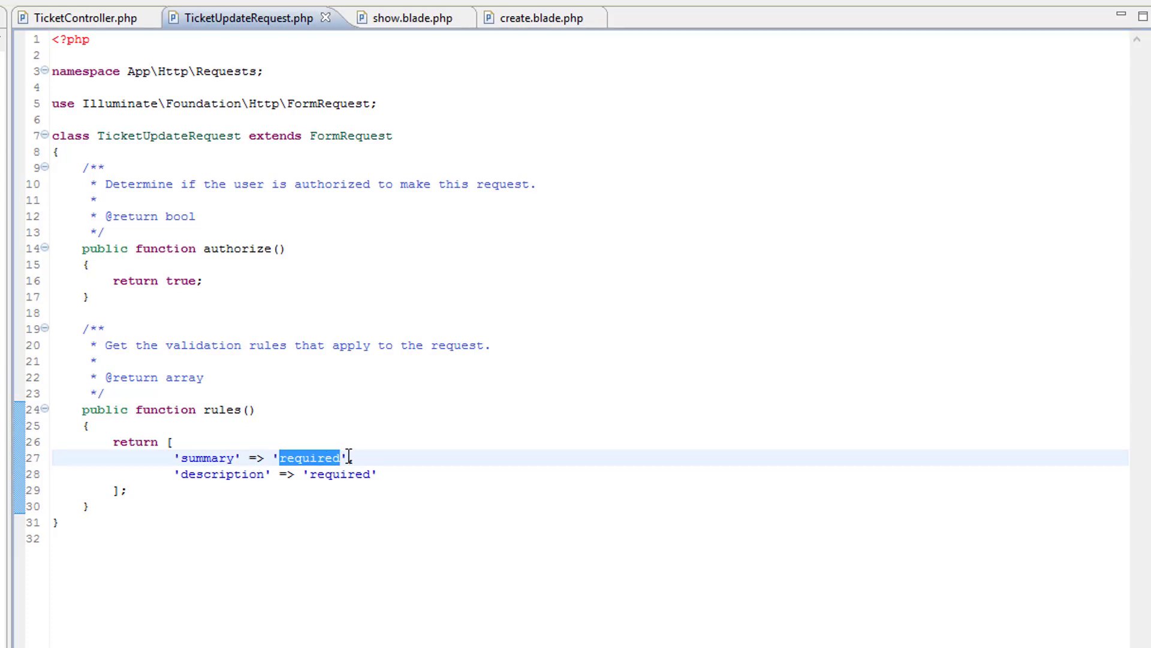
{"action": "type", "text": ","}
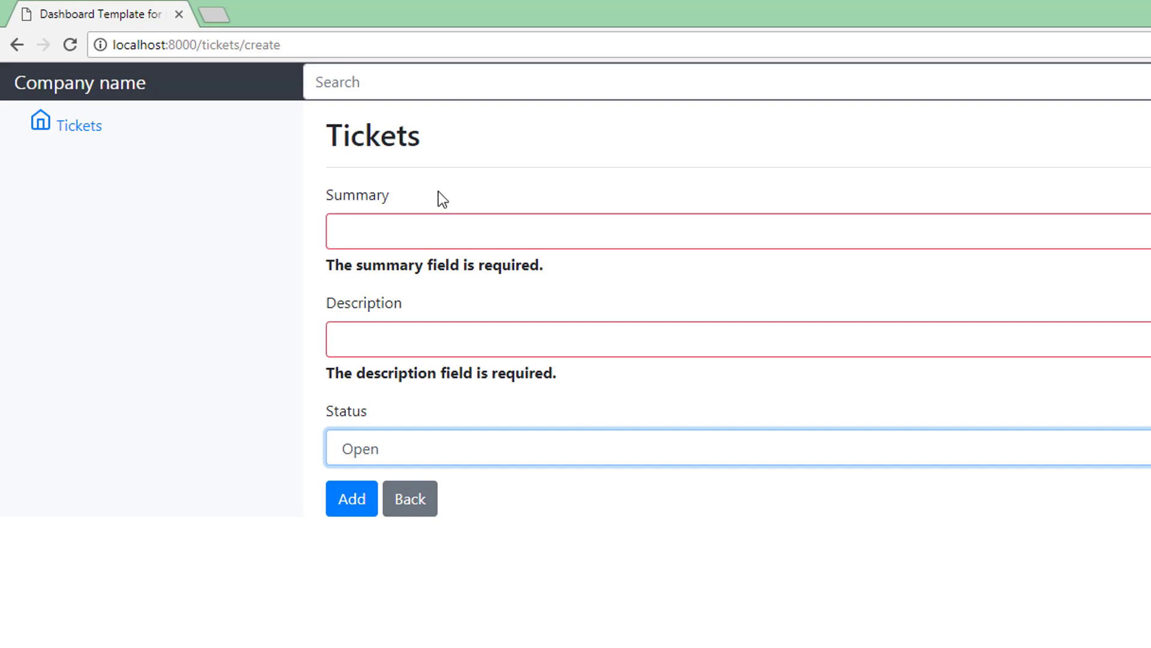
{"action": "mouse_move", "coordinate": [431, 361]}
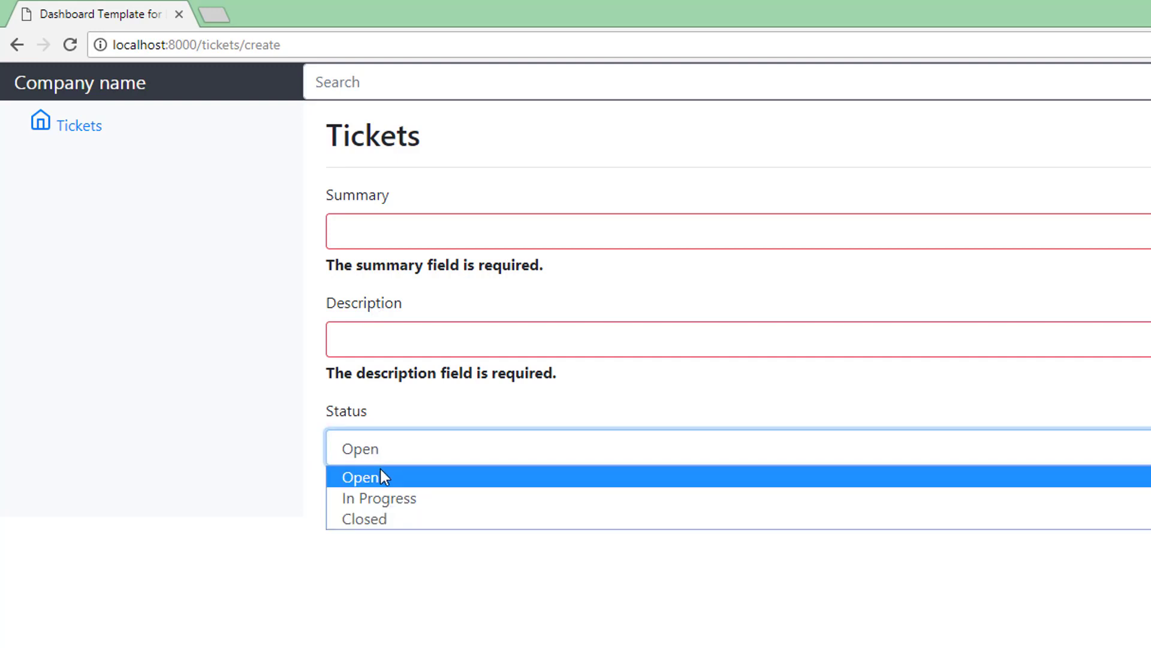
{"action": "mouse_move", "coordinate": [364, 518]}
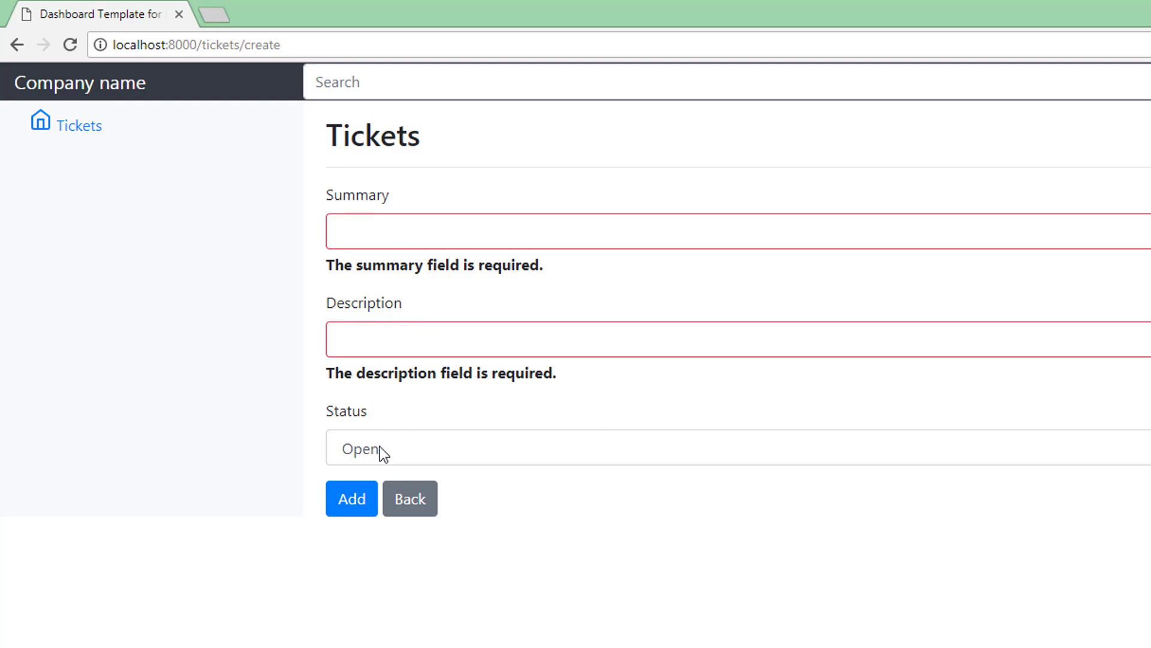
{"action": "mouse_move", "coordinate": [383, 453]}
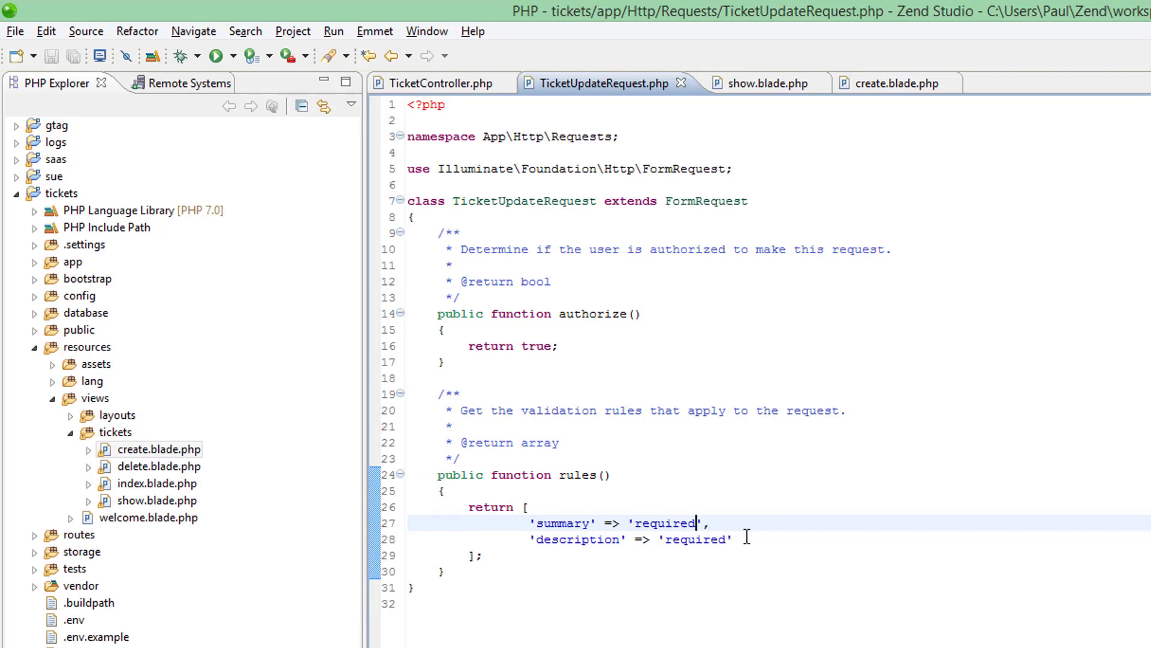
{"action": "mouse_move", "coordinate": [753, 539]}
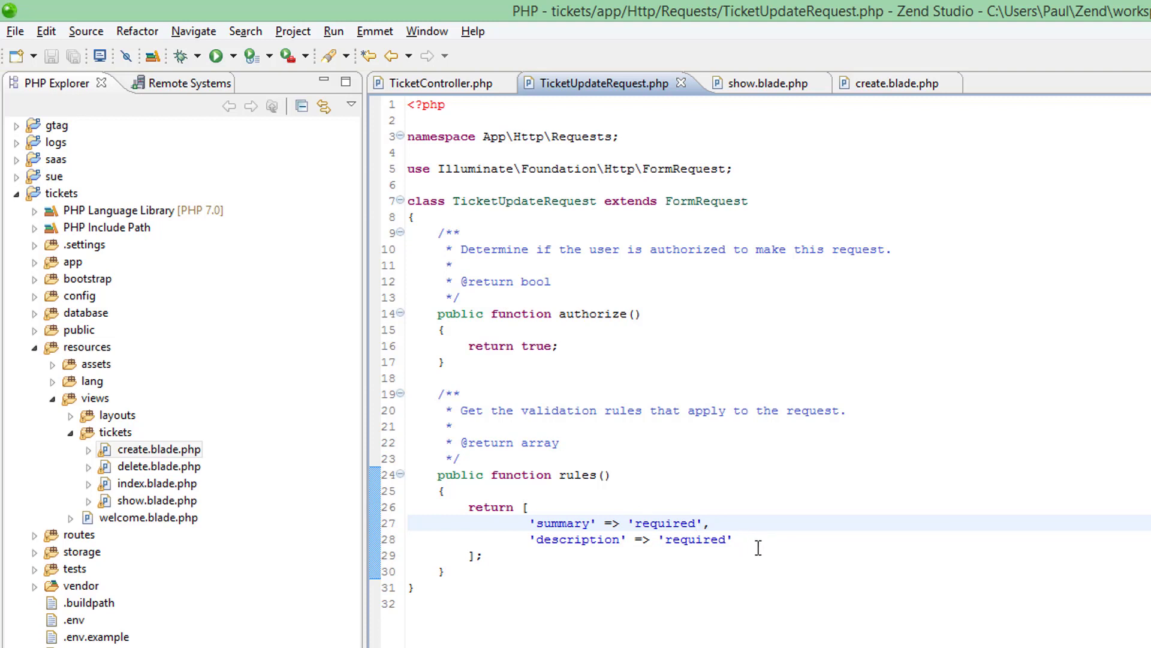
{"action": "mouse_move", "coordinate": [762, 542]}
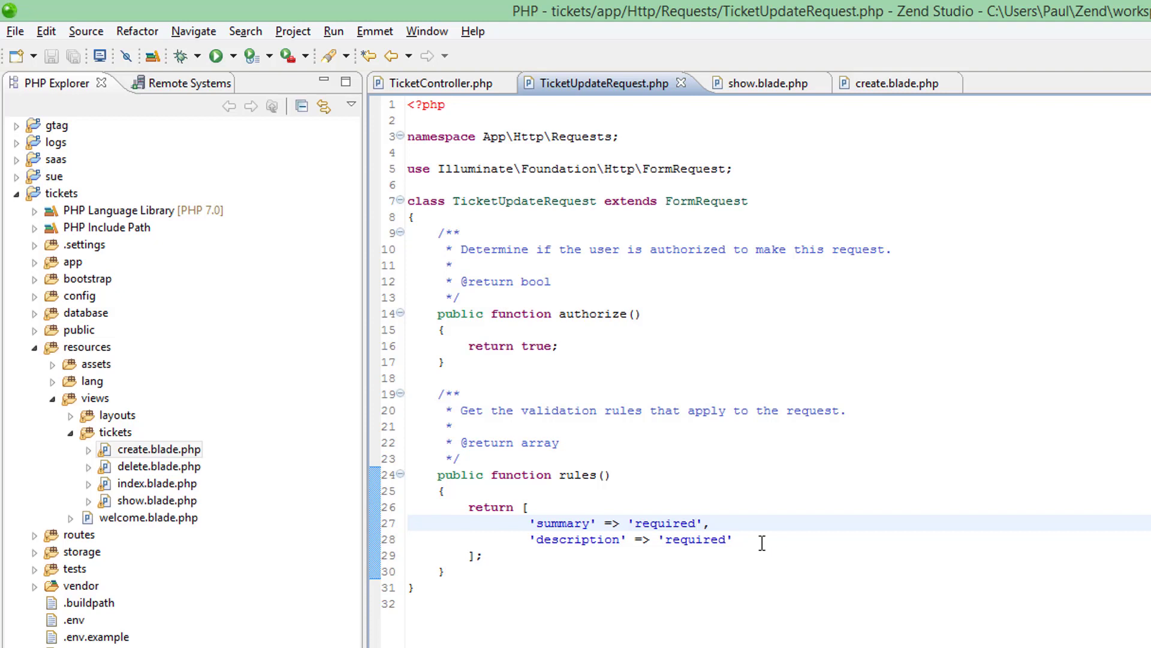
{"action": "mouse_move", "coordinate": [766, 535]}
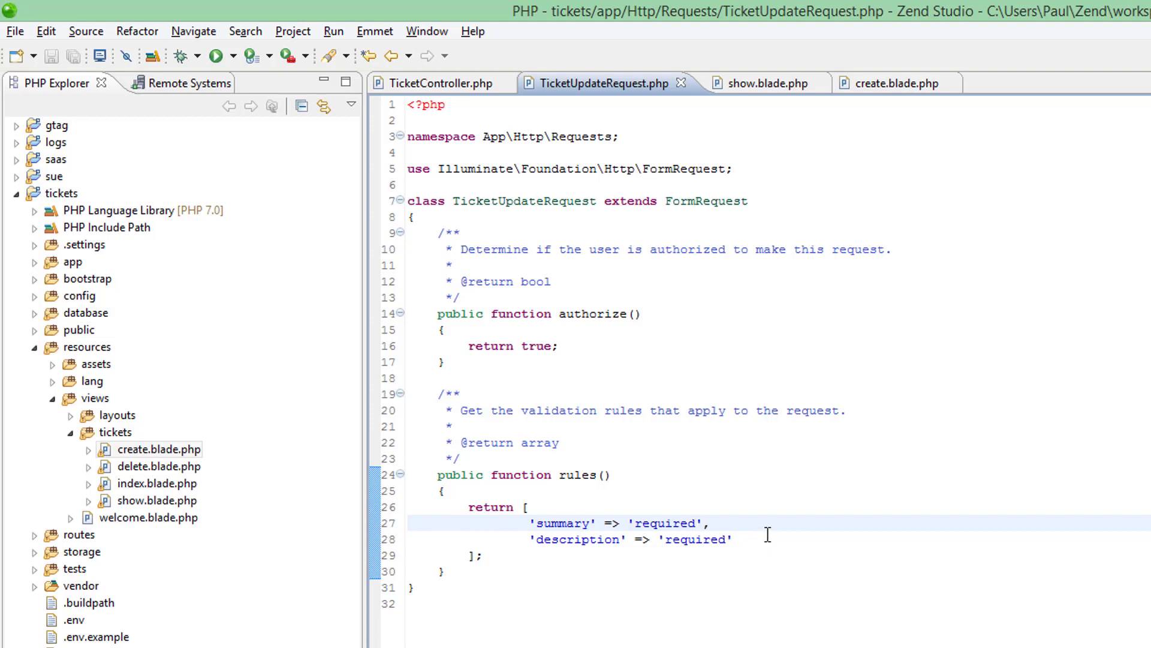